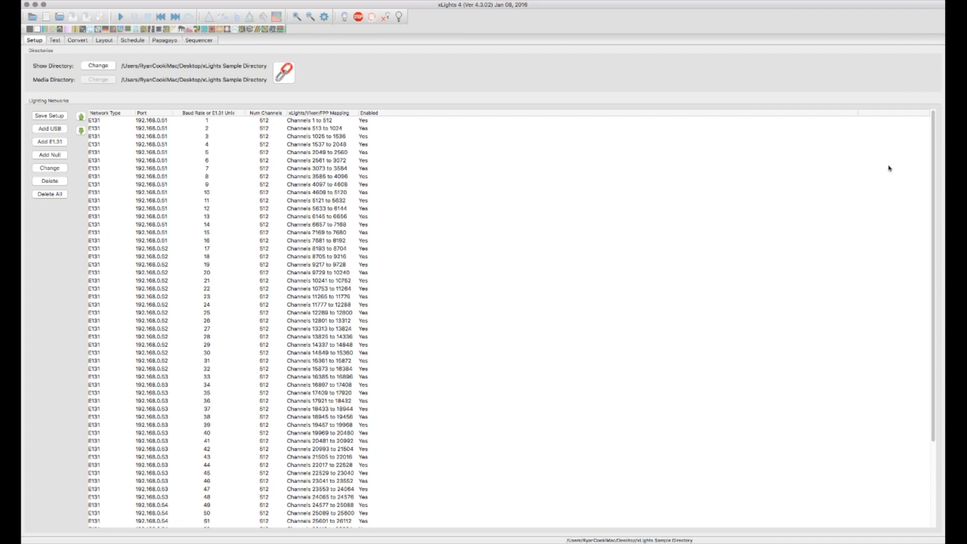
mouse_move(576, 181)
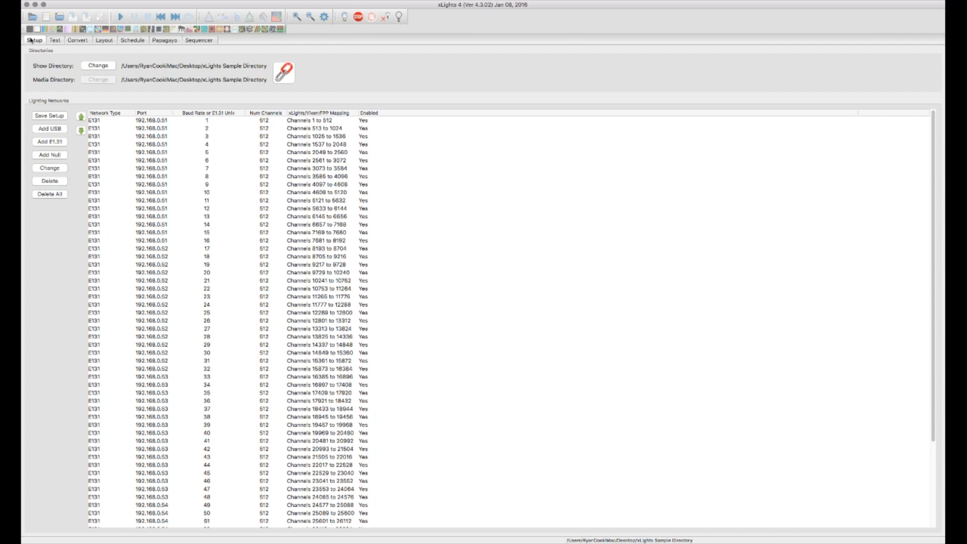
mouse_move(46, 72)
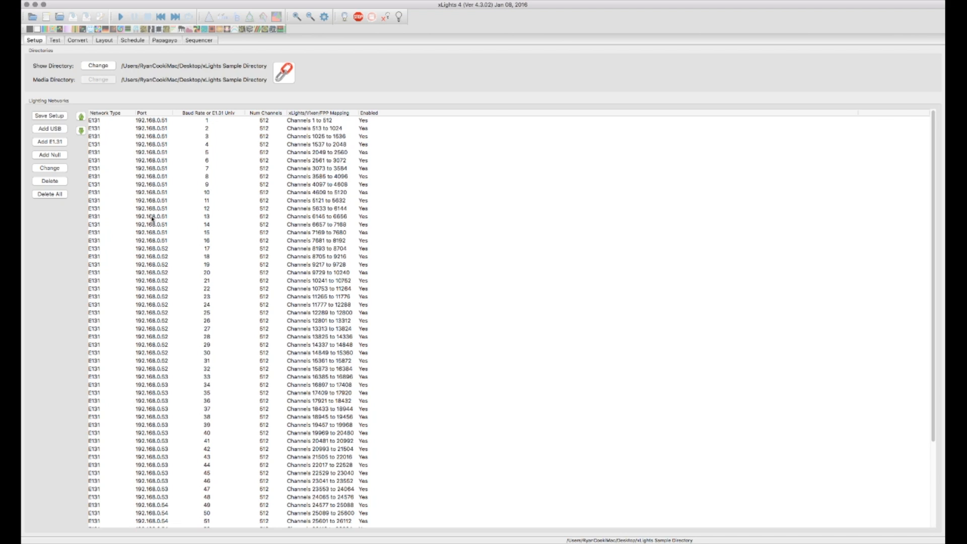
mouse_move(174, 204)
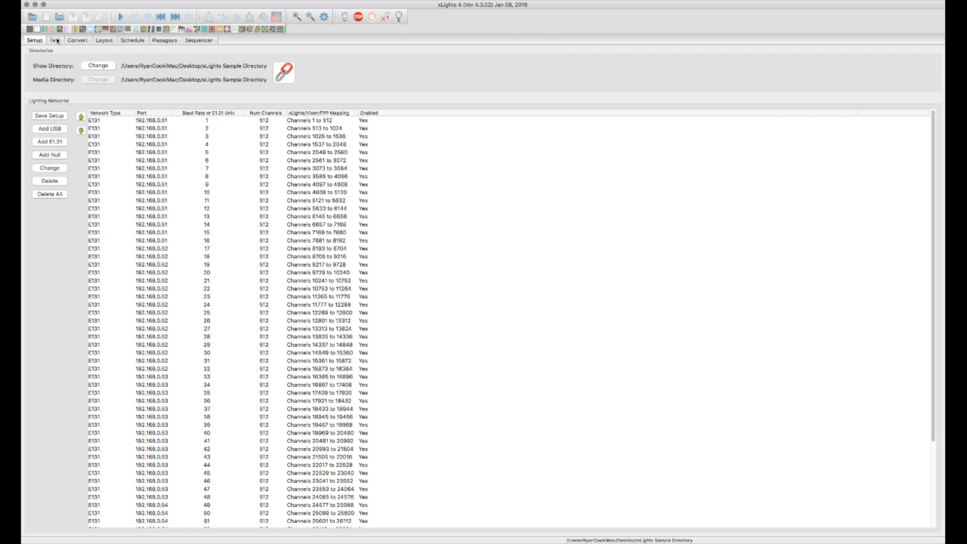
Step: Switch to the Test tab to show the Net 1 channel testing screen
left_click(51, 39)
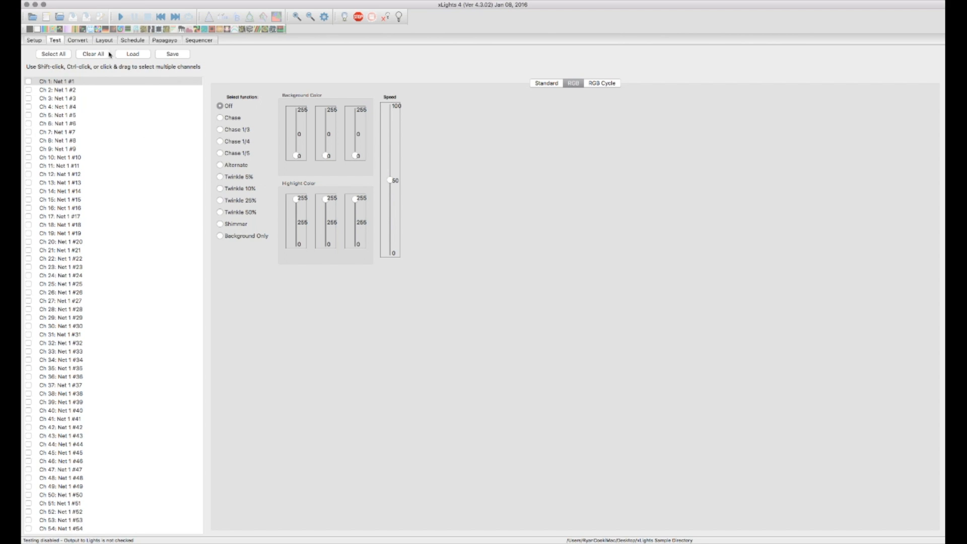
mouse_move(107, 39)
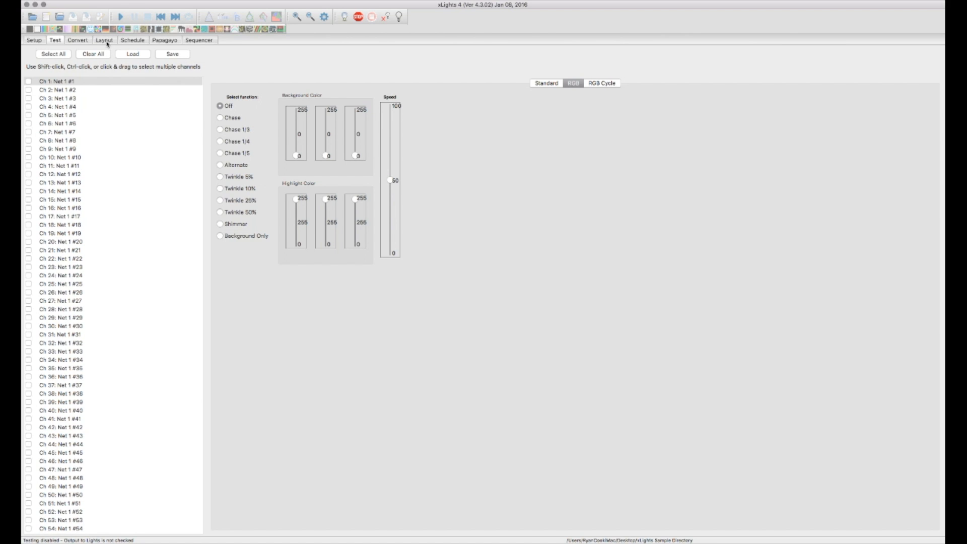
Step: Switch to the Layout tab with its empty black preview canvas
left_click(104, 40)
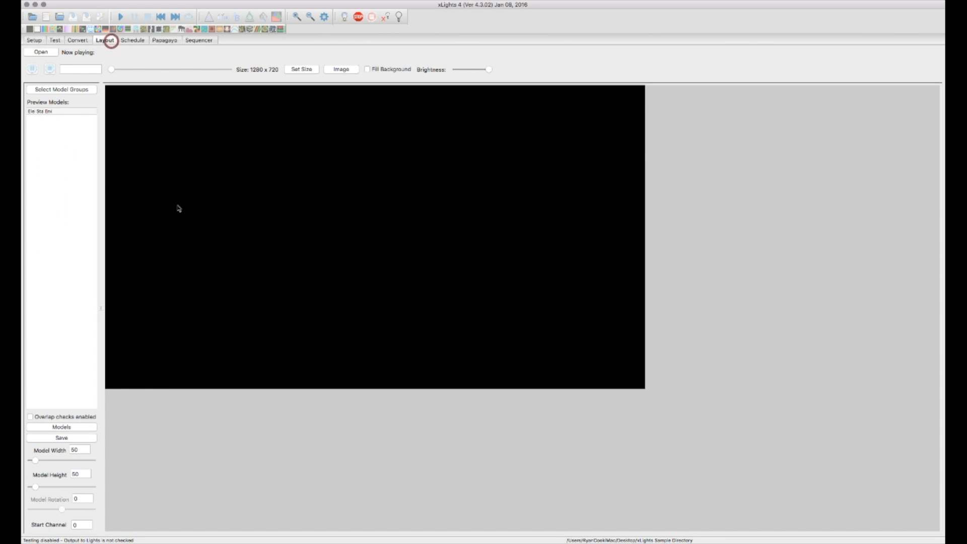
mouse_move(99, 179)
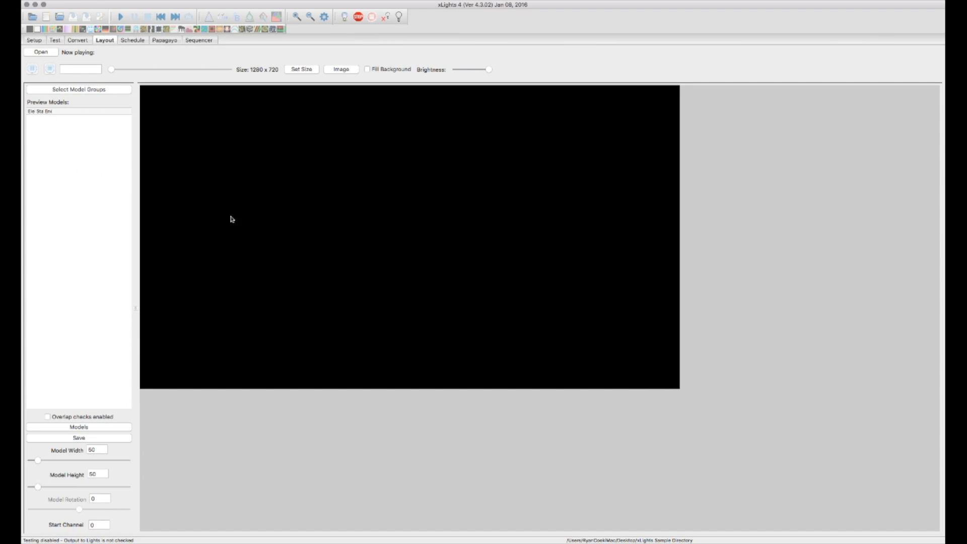
mouse_move(280, 192)
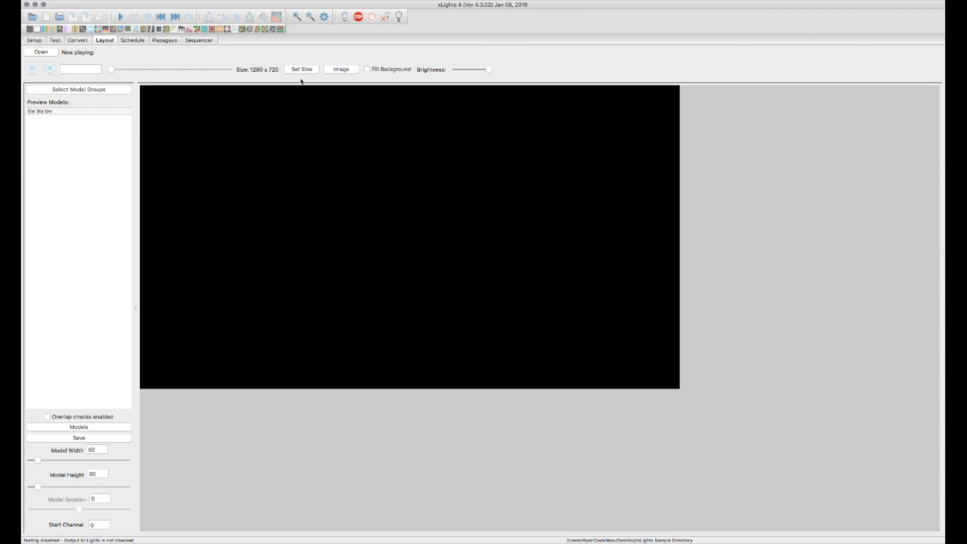
mouse_move(327, 77)
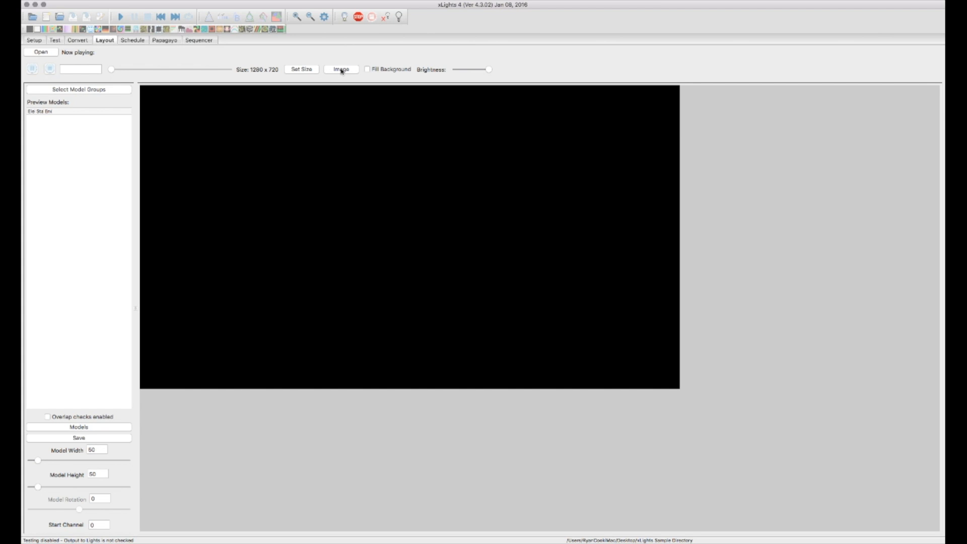
Step: Load the house JPG from the xLights Sample folder as the preview background
left_click(341, 69)
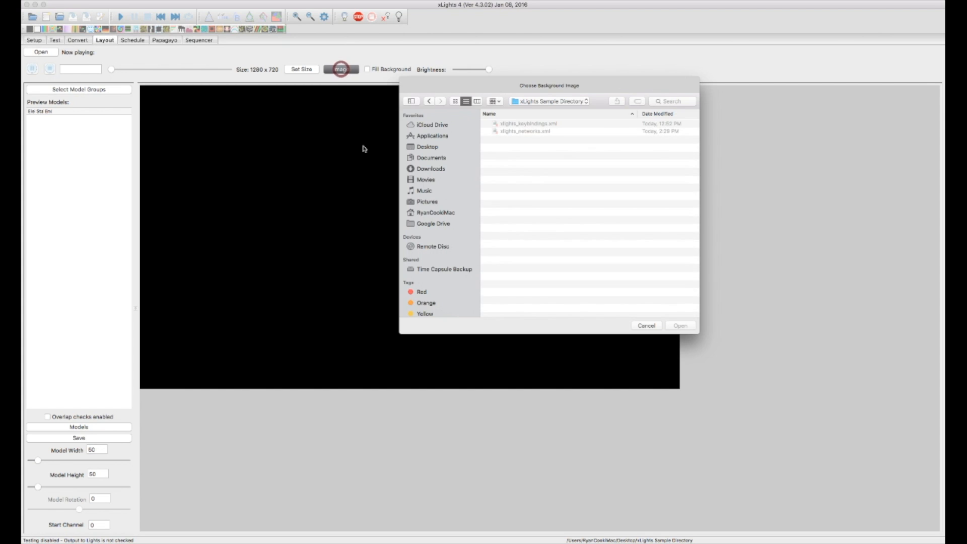
left_click(550, 100)
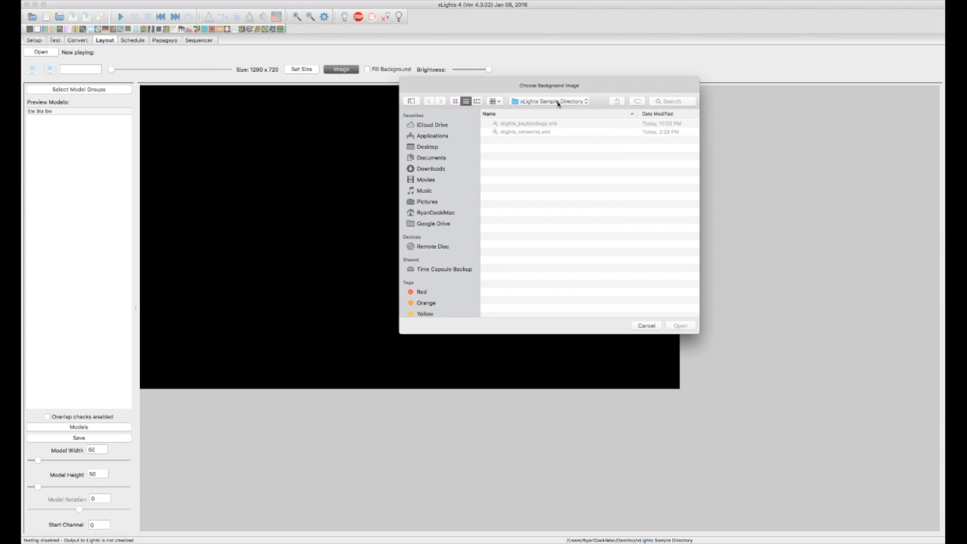
left_click(516, 122)
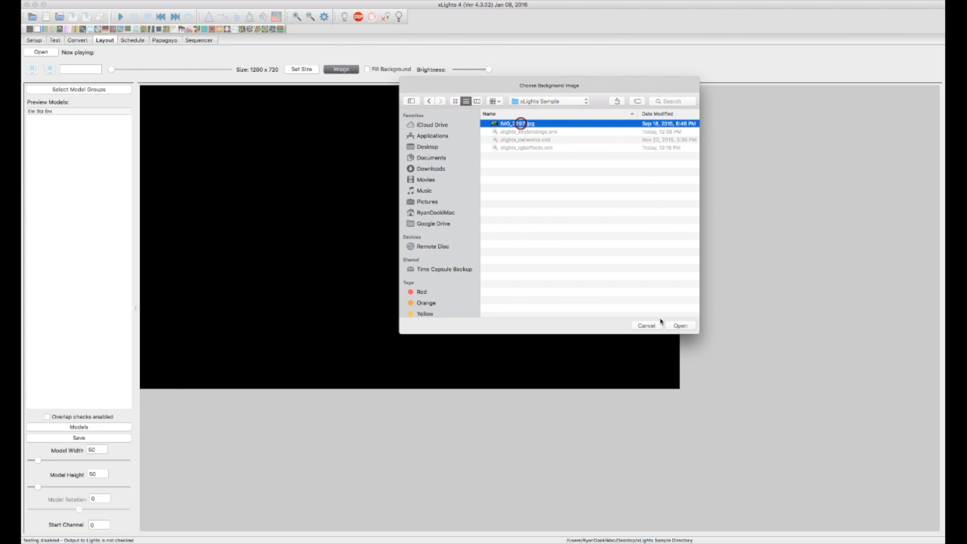
left_click(680, 325)
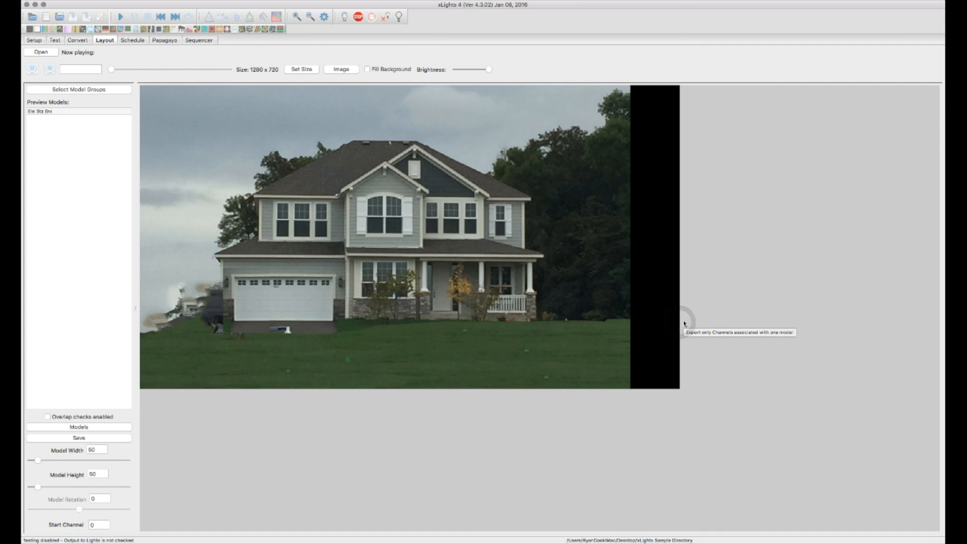
mouse_move(507, 93)
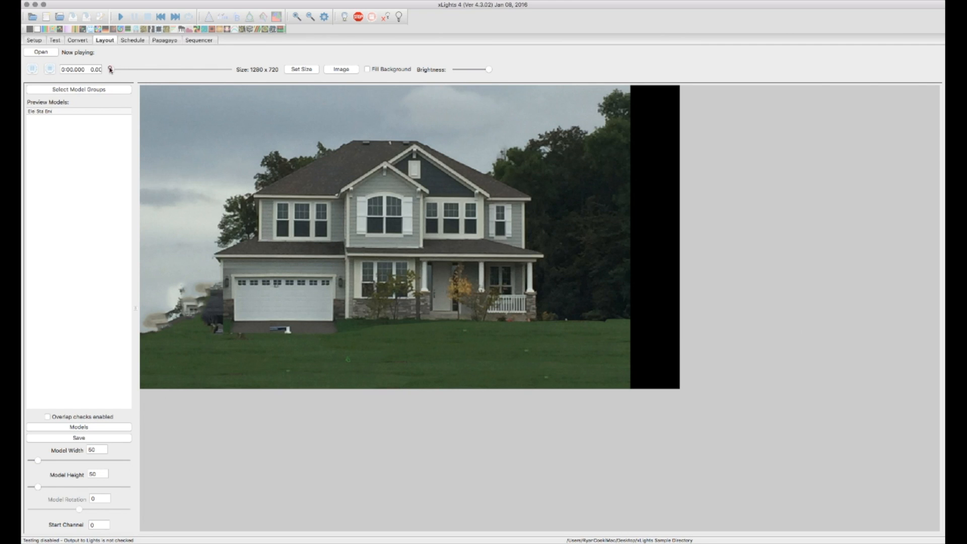
Step: Keep the preview size at 1280 x 720 and lower the house photo's brightness
left_click(301, 69)
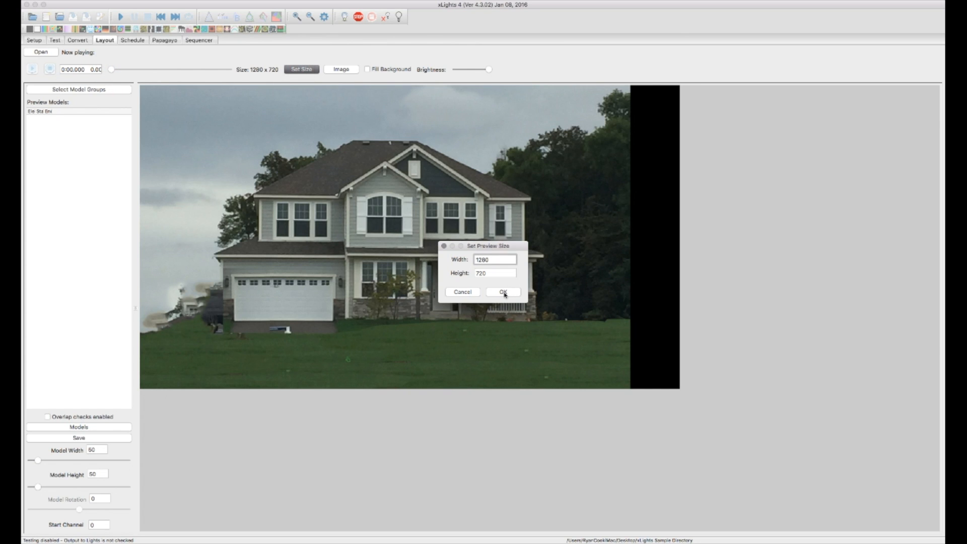
left_click(502, 292)
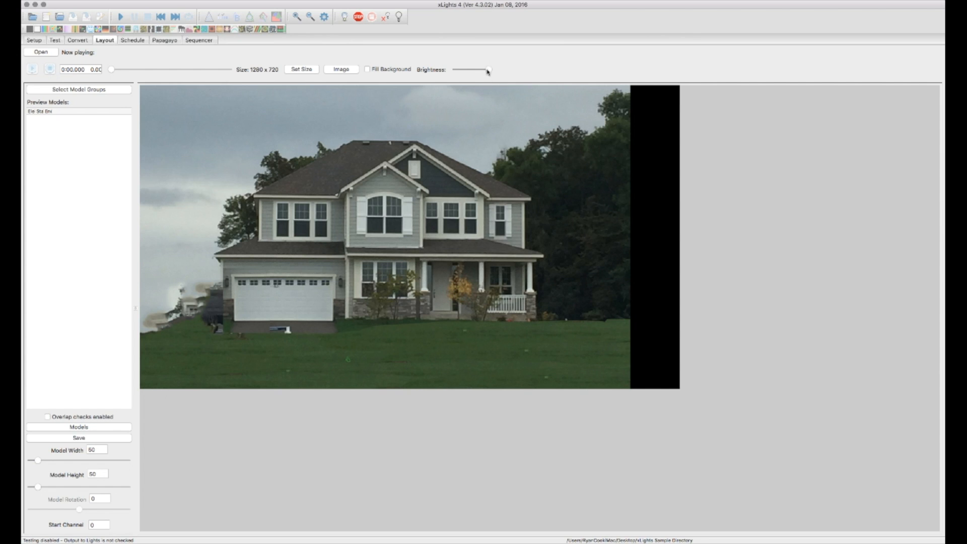
mouse_move(488, 70)
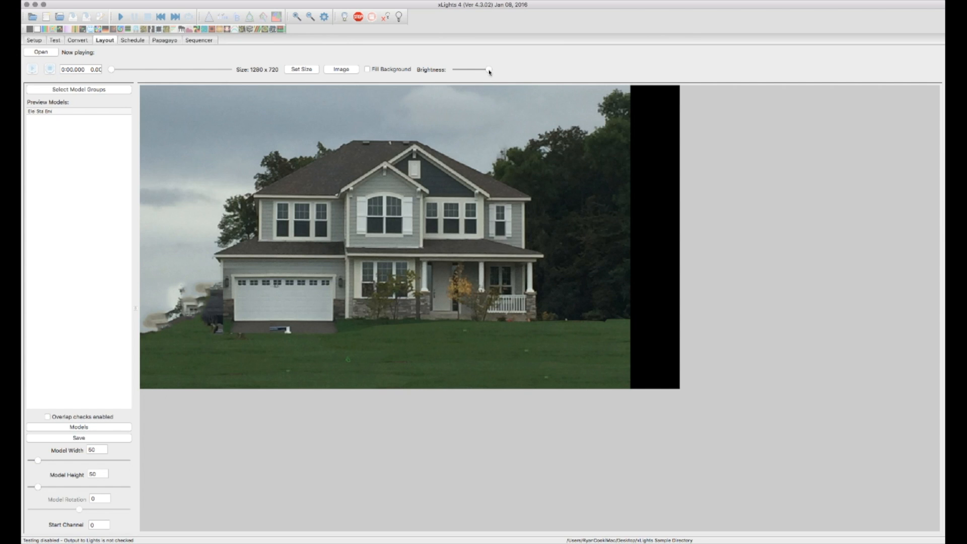
left_click_drag(487, 70, 470, 71)
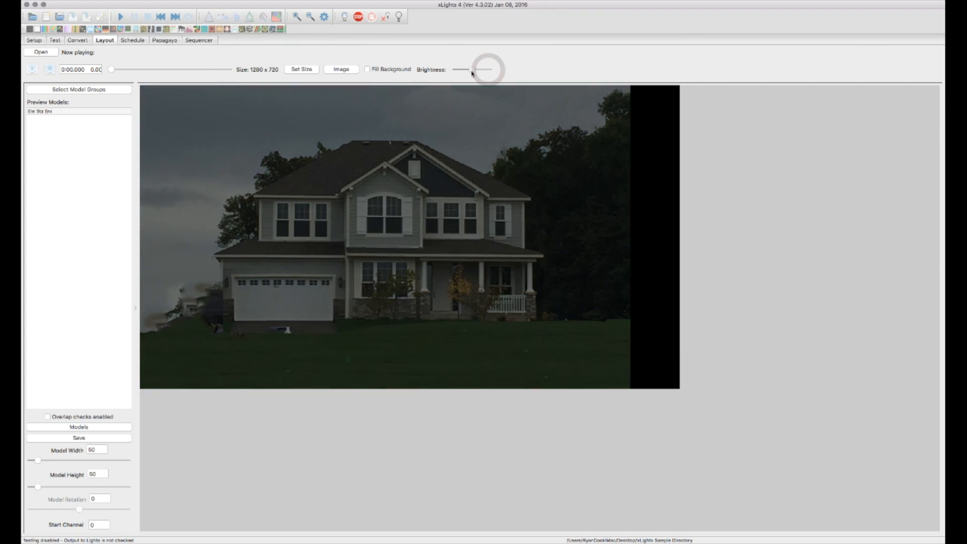
left_click_drag(478, 69, 470, 69)
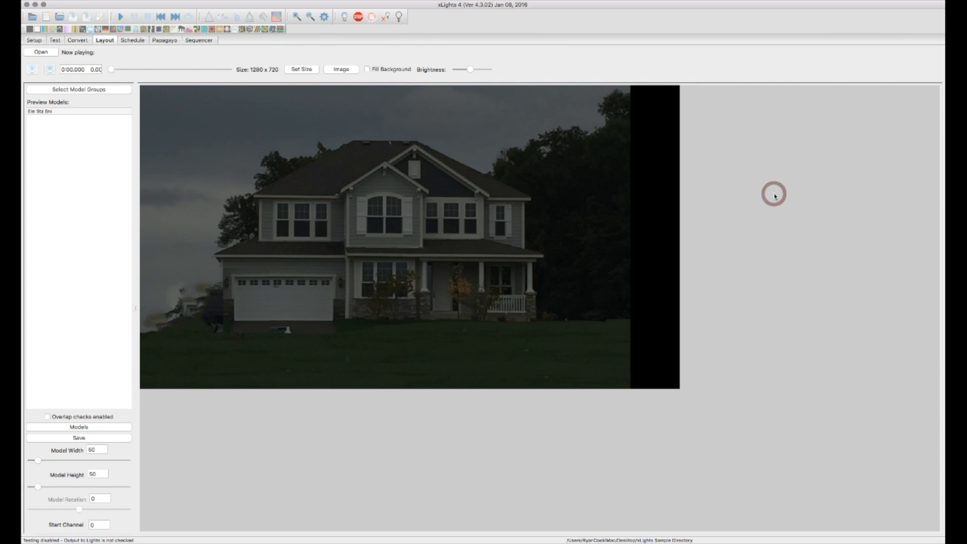
mouse_move(774, 196)
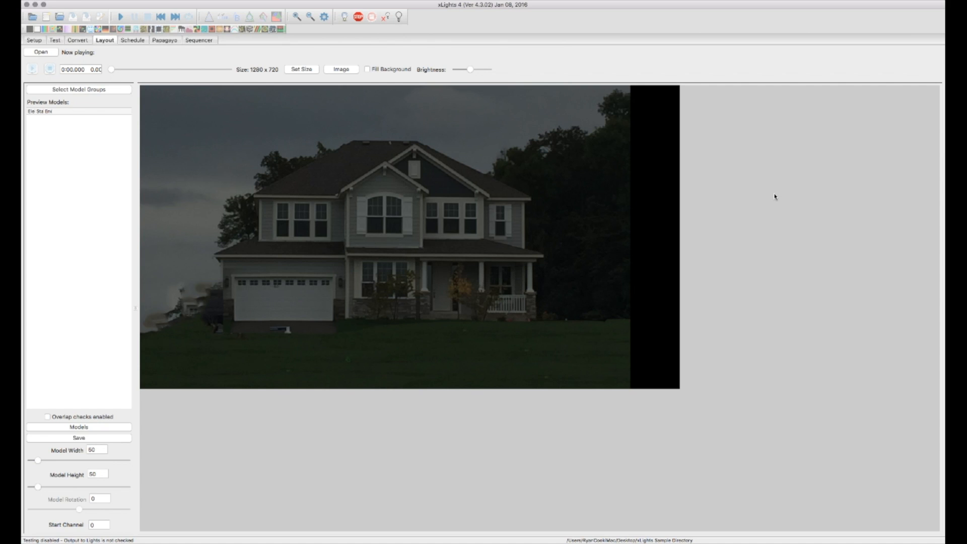
mouse_move(772, 200)
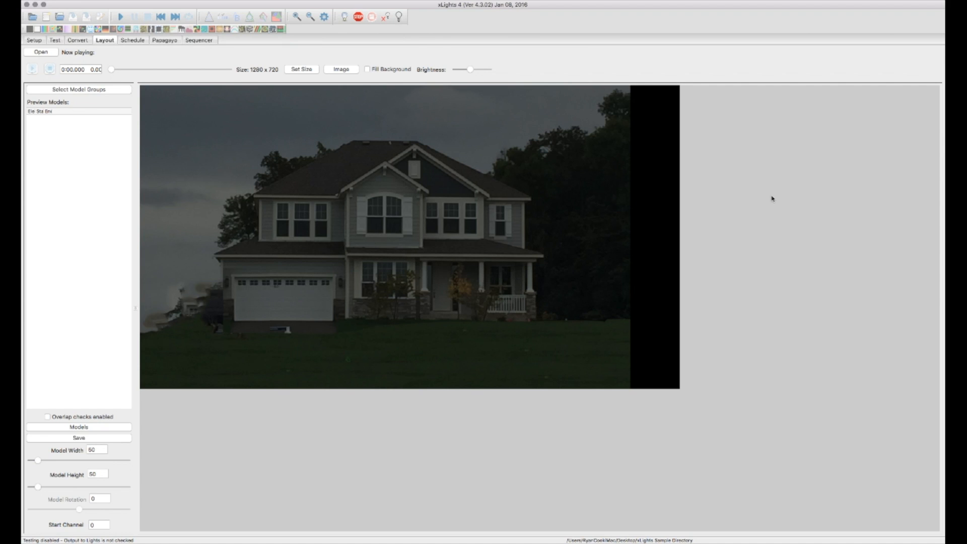
mouse_move(390, 279)
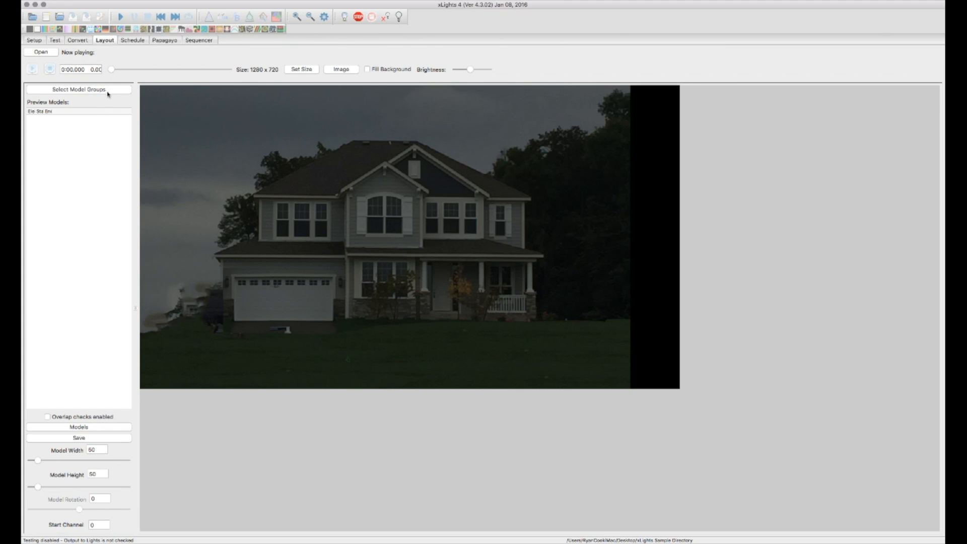
mouse_move(93, 94)
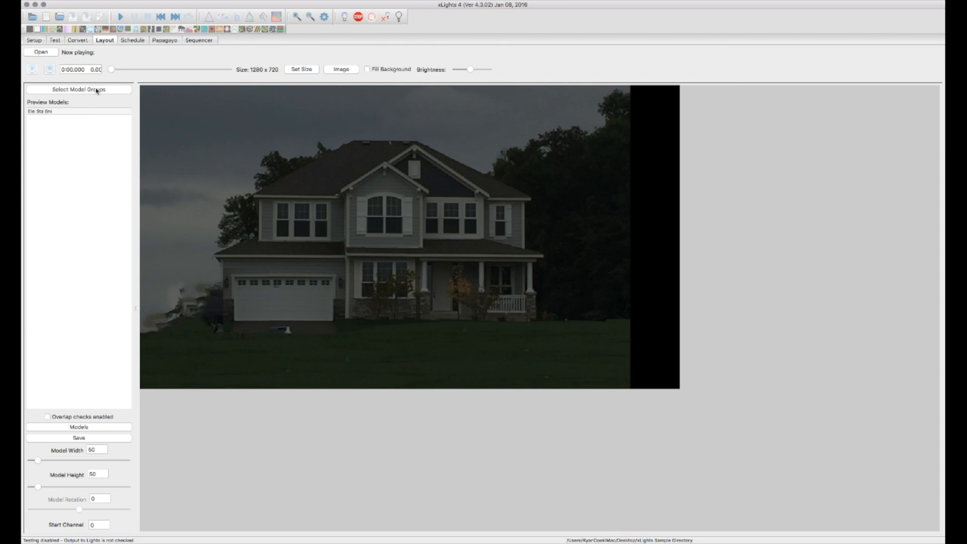
mouse_move(122, 118)
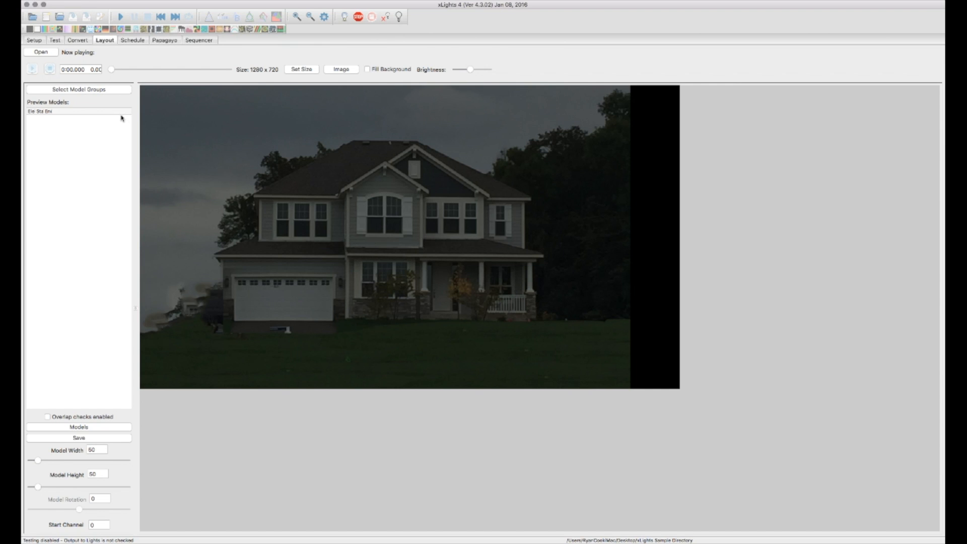
mouse_move(92, 371)
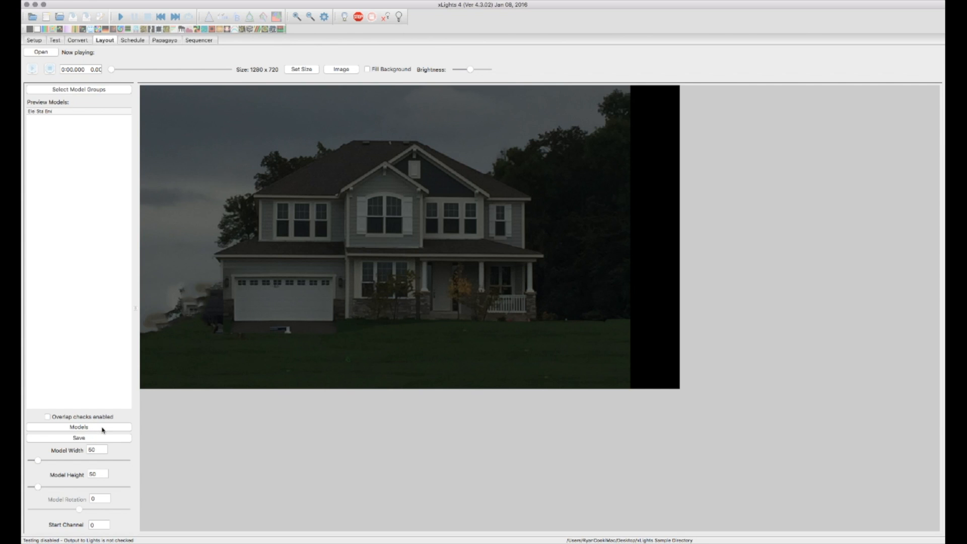
left_click(101, 429)
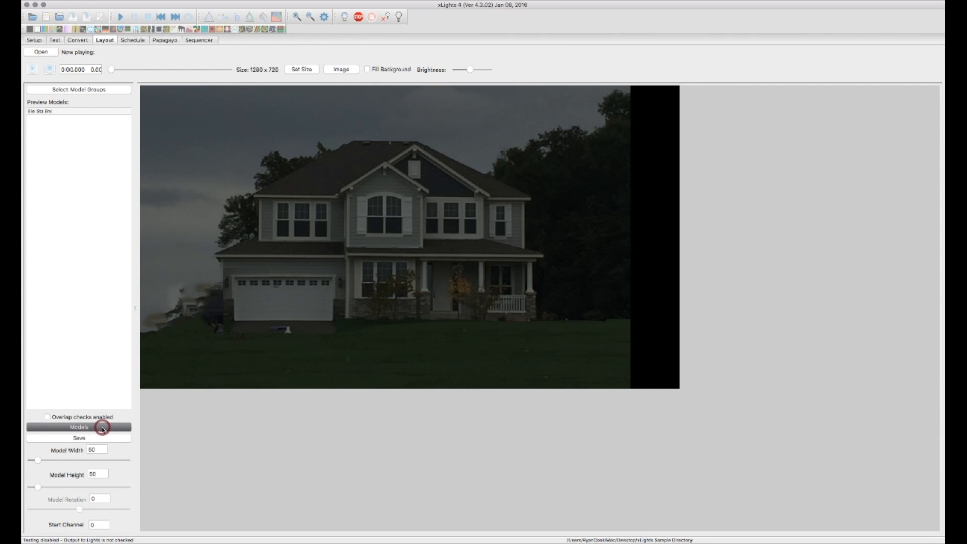
left_click(79, 427)
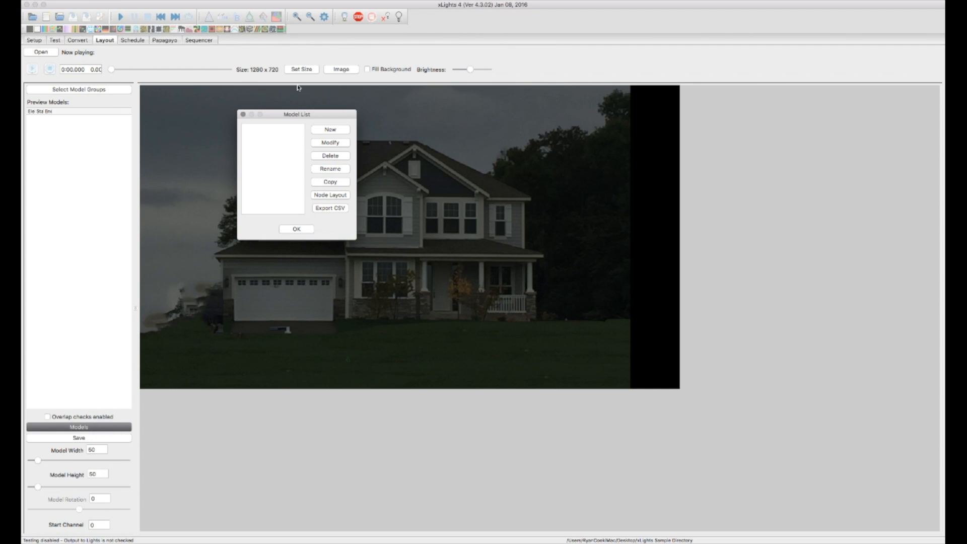
left_click_drag(297, 115, 688, 192)
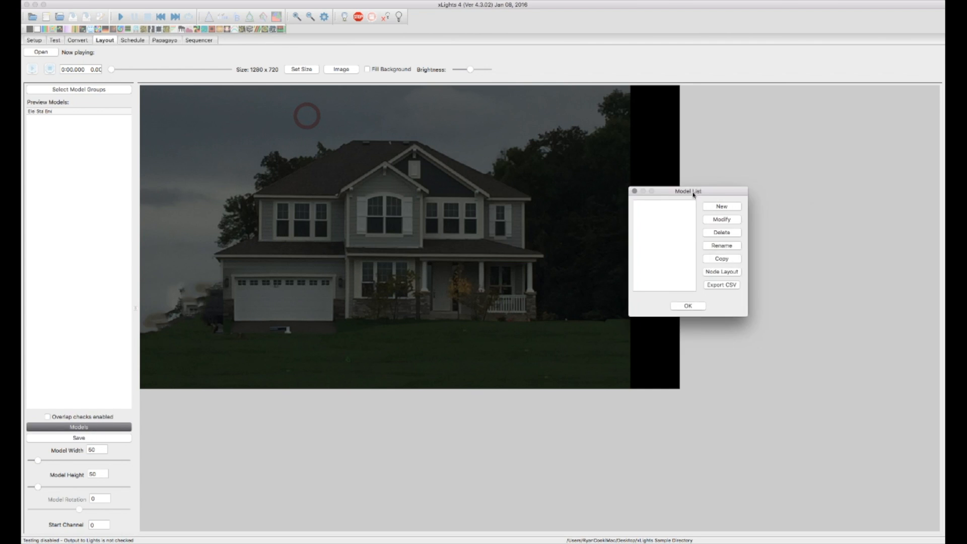
left_click_drag(692, 192, 649, 185)
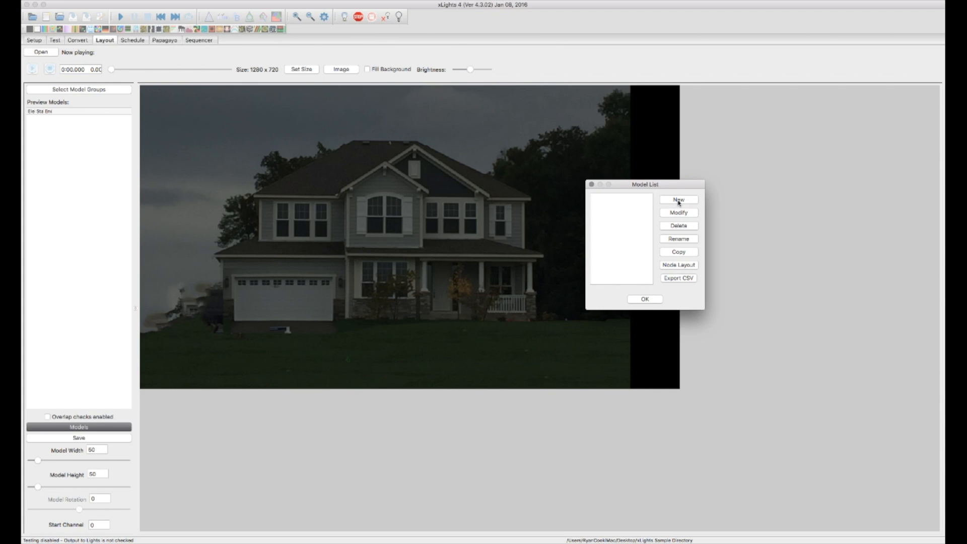
Step: Create a new model named 'Mega Tree'
left_click(678, 200)
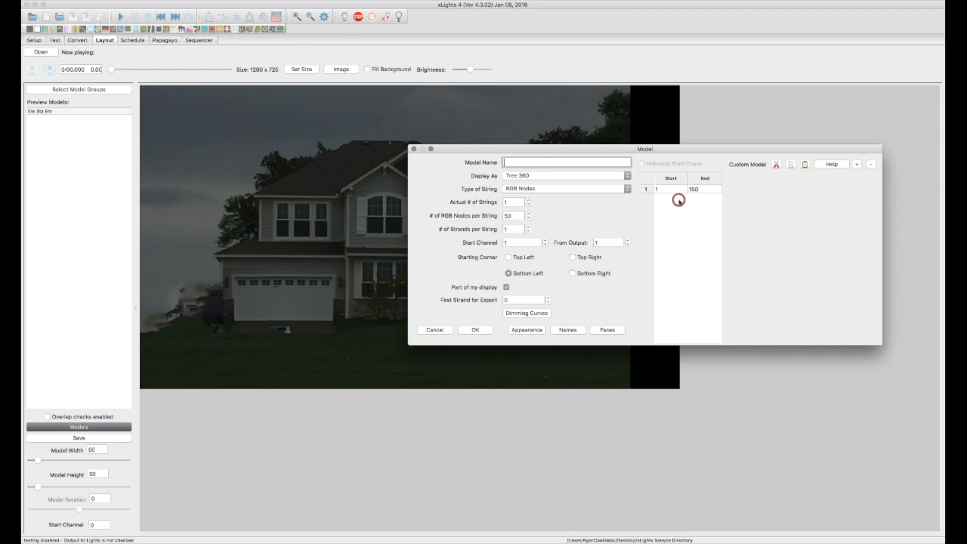
left_click(566, 176)
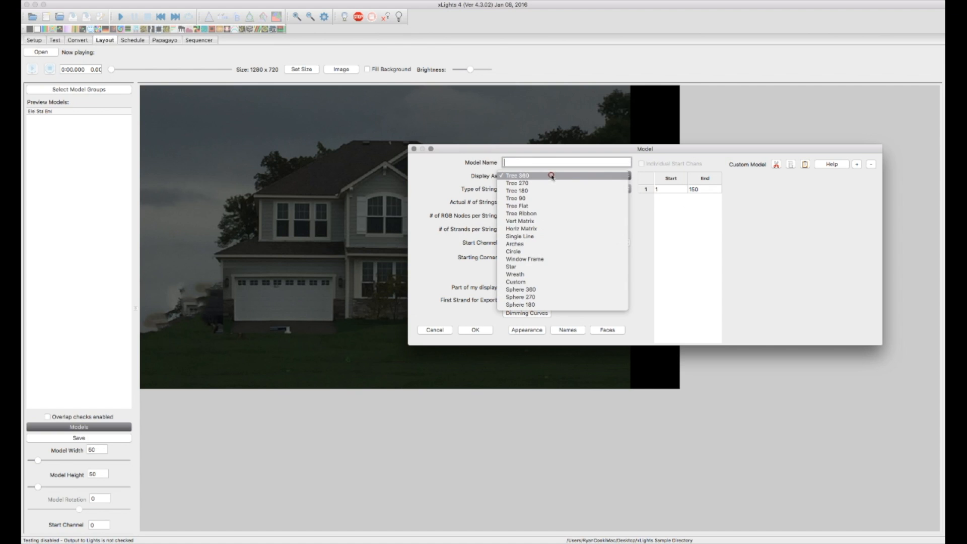
left_click(516, 175)
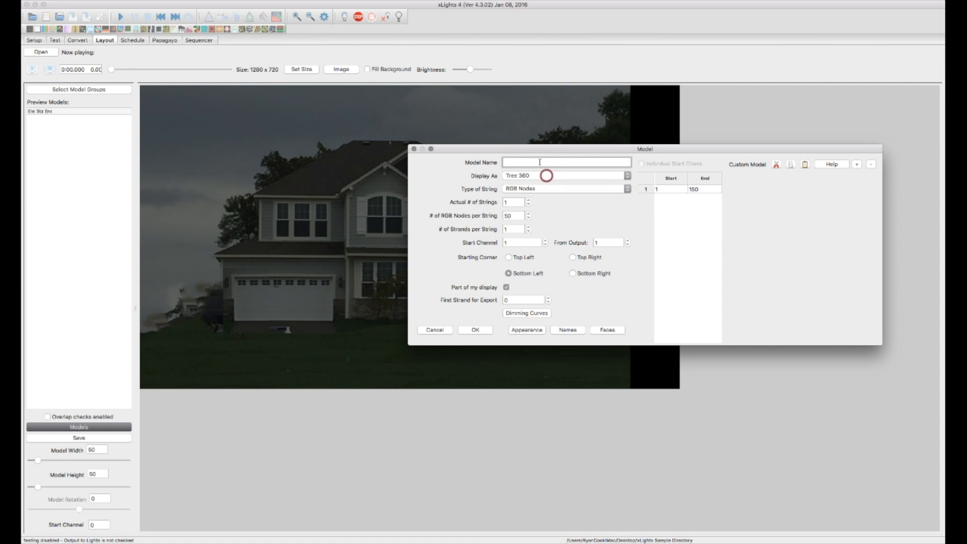
type("M")
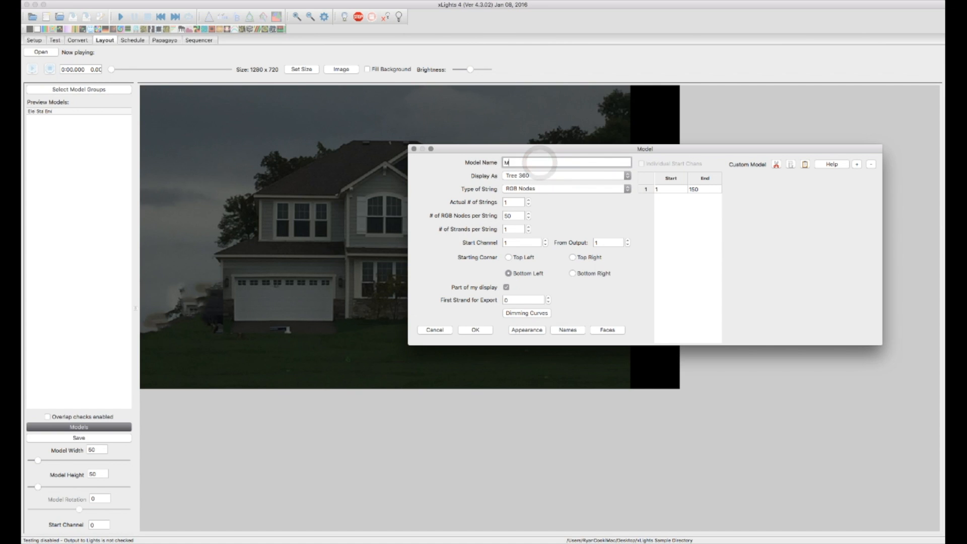
type("ega Tree")
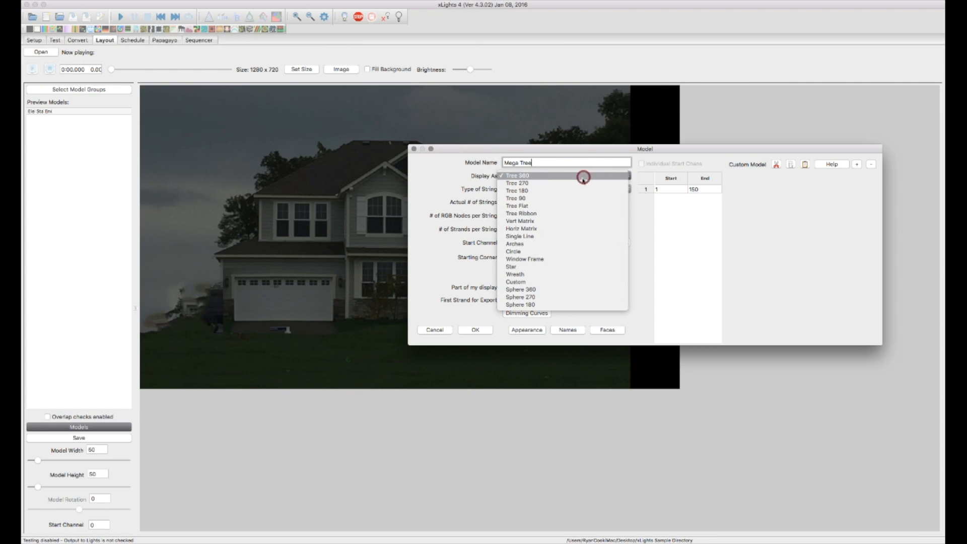
Step: Keep Display As set to Tree 360 and string type RGB Nodes
left_click(517, 175)
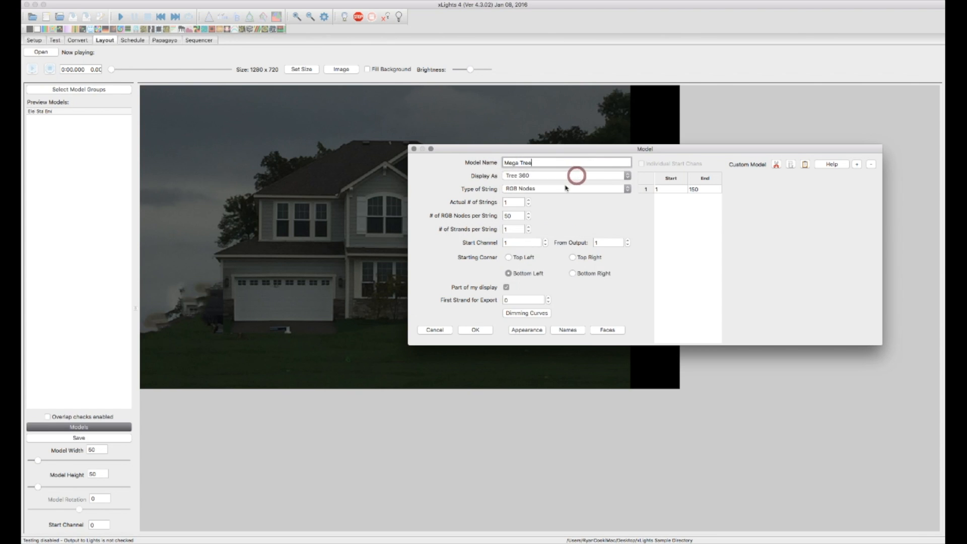
left_click(625, 188)
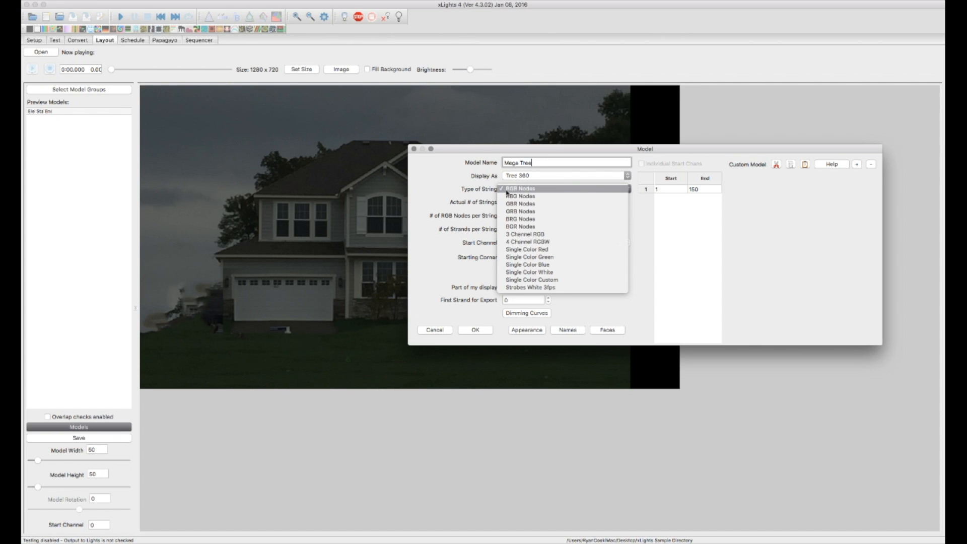
left_click(520, 188)
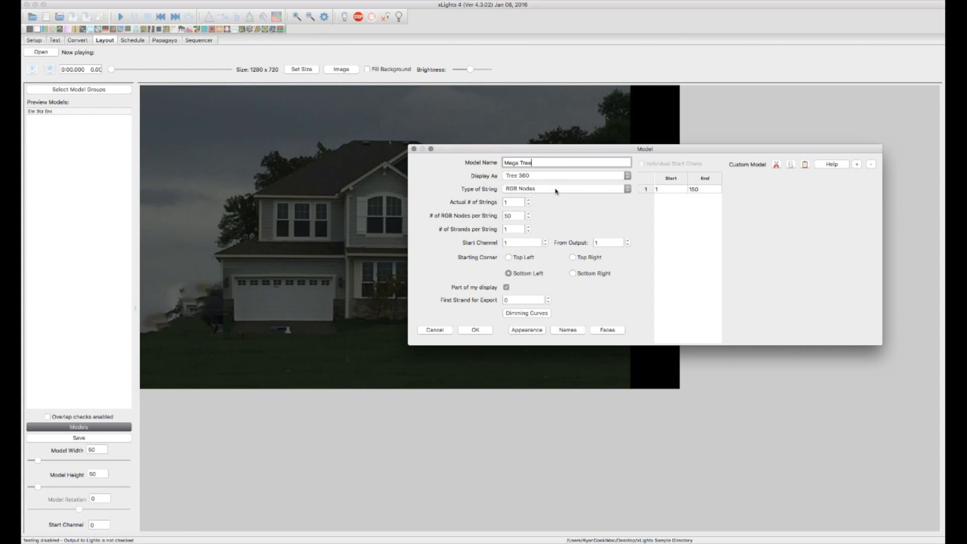
mouse_move(585, 200)
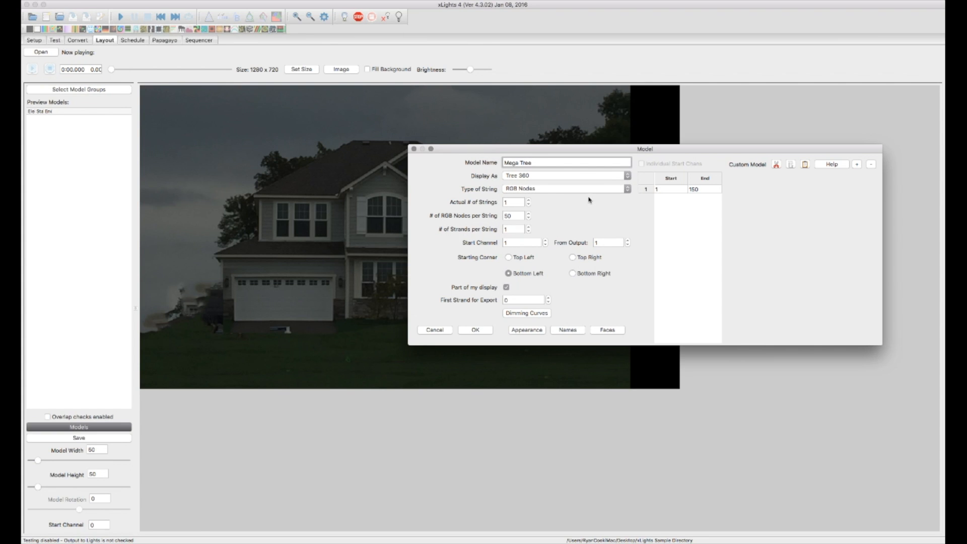
mouse_move(580, 195)
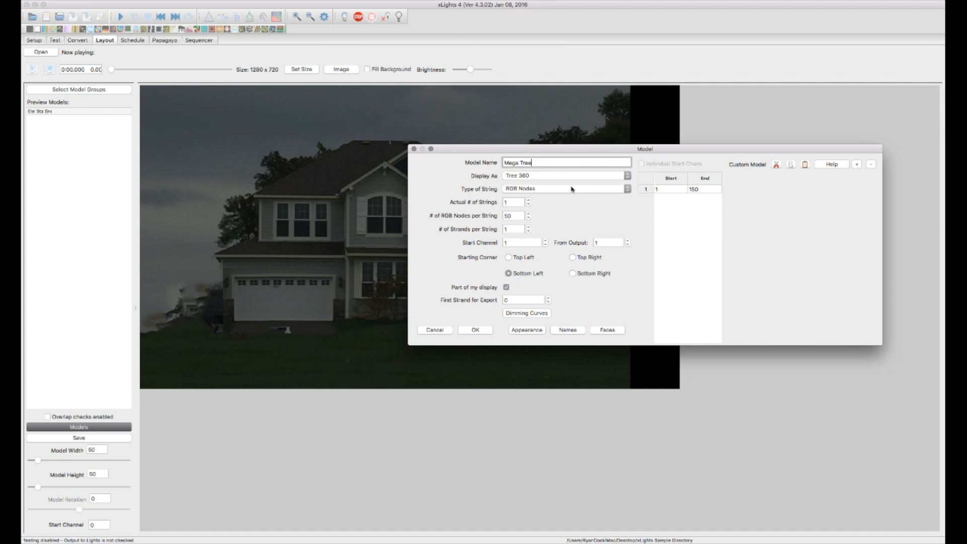
mouse_move(584, 209)
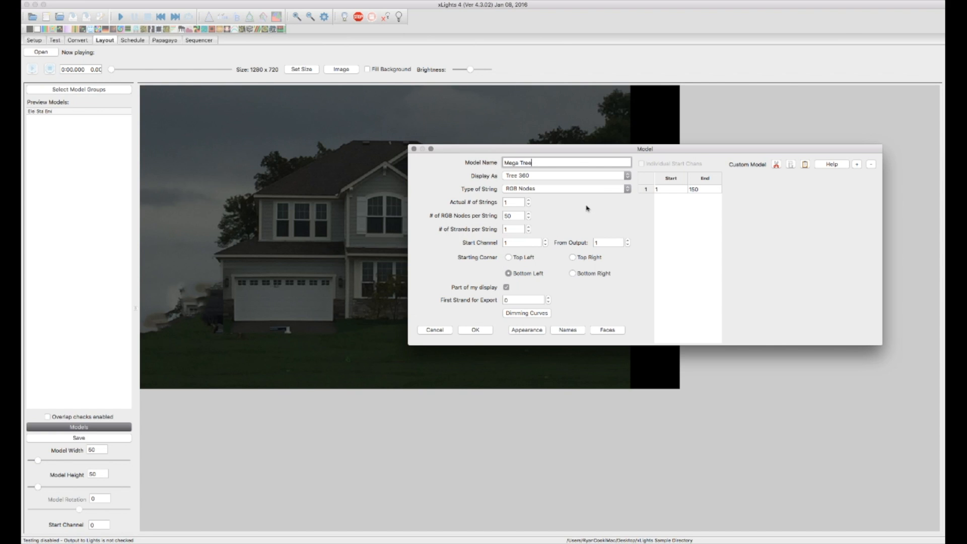
mouse_move(562, 192)
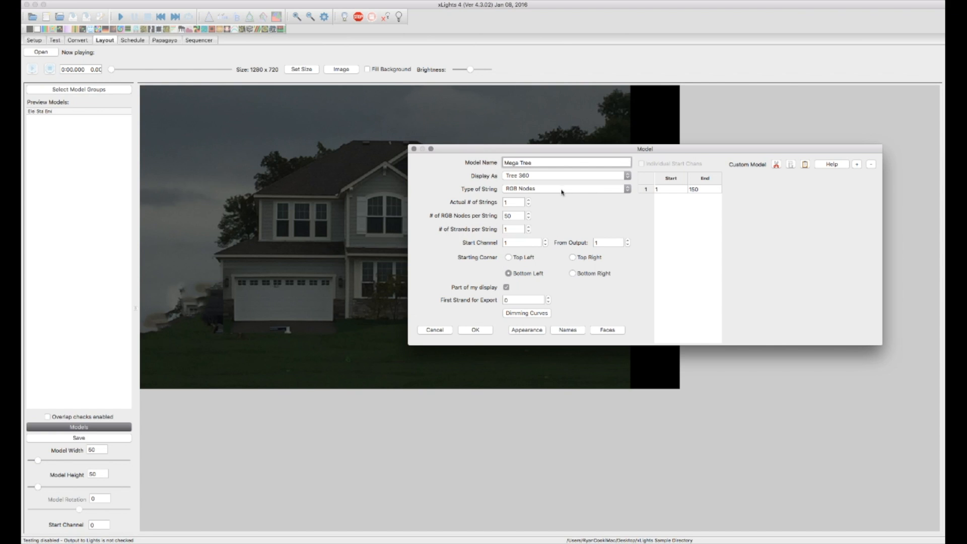
mouse_move(566, 193)
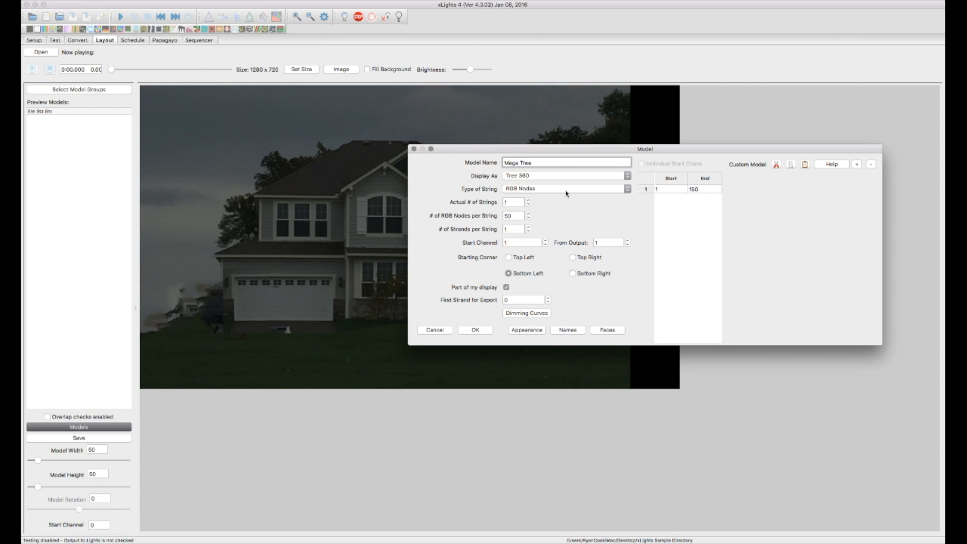
left_click(567, 161)
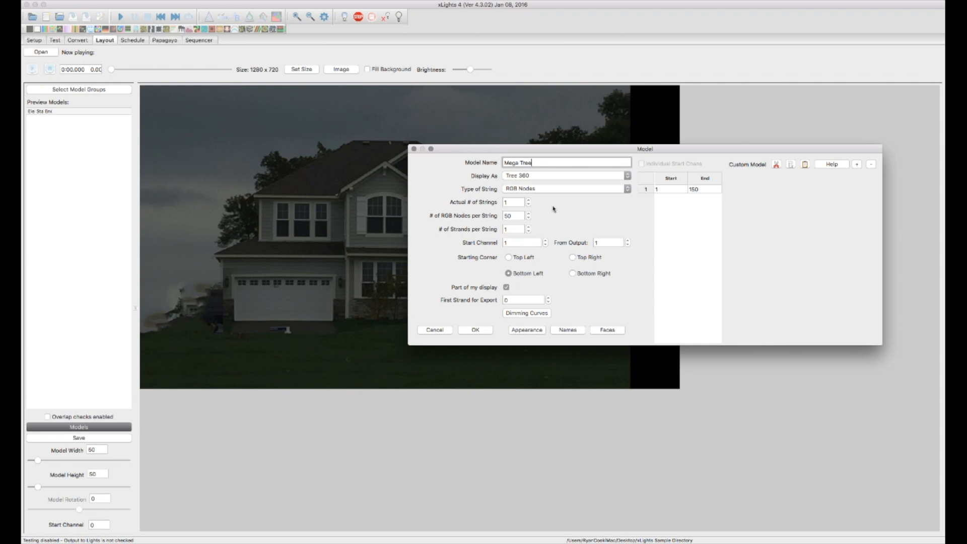
mouse_move(554, 189)
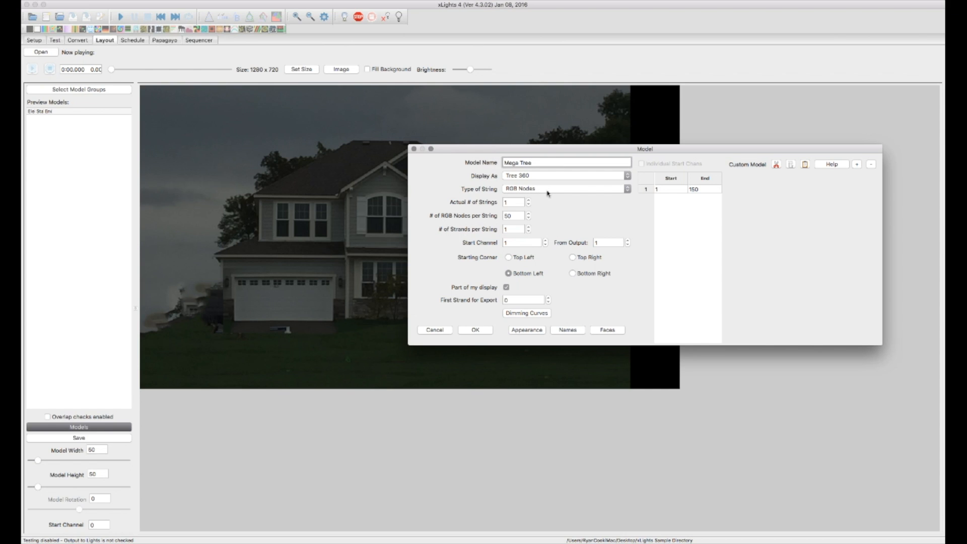
mouse_move(567, 194)
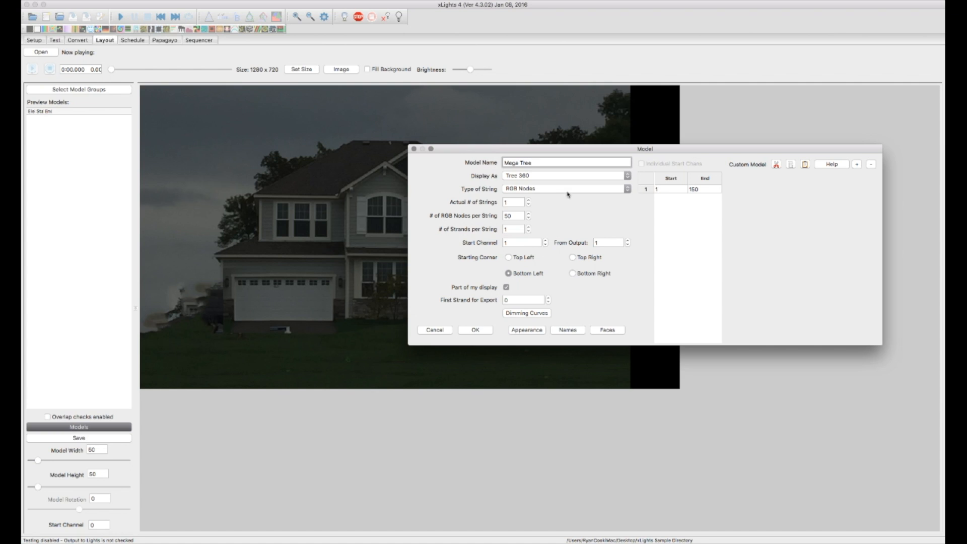
left_click(566, 162)
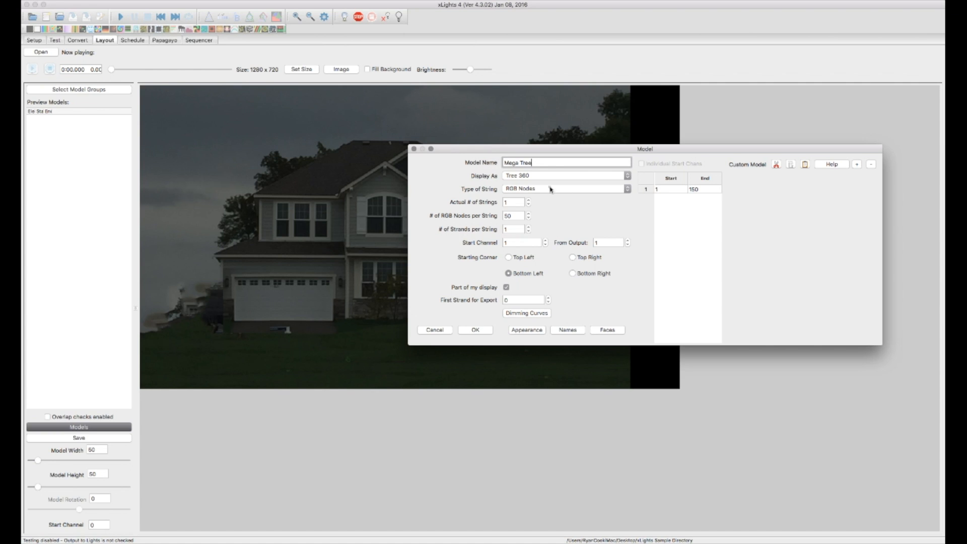
left_click(566, 188)
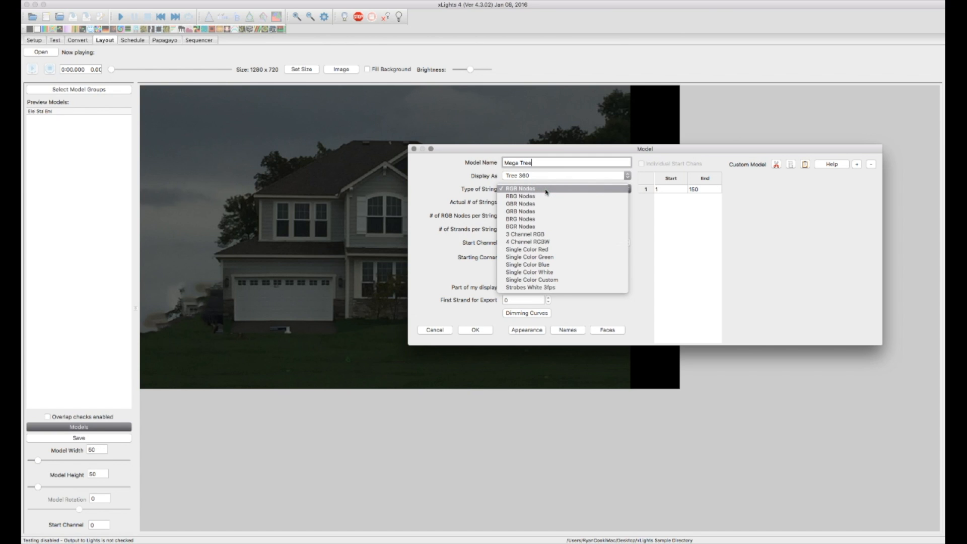
left_click(519, 188)
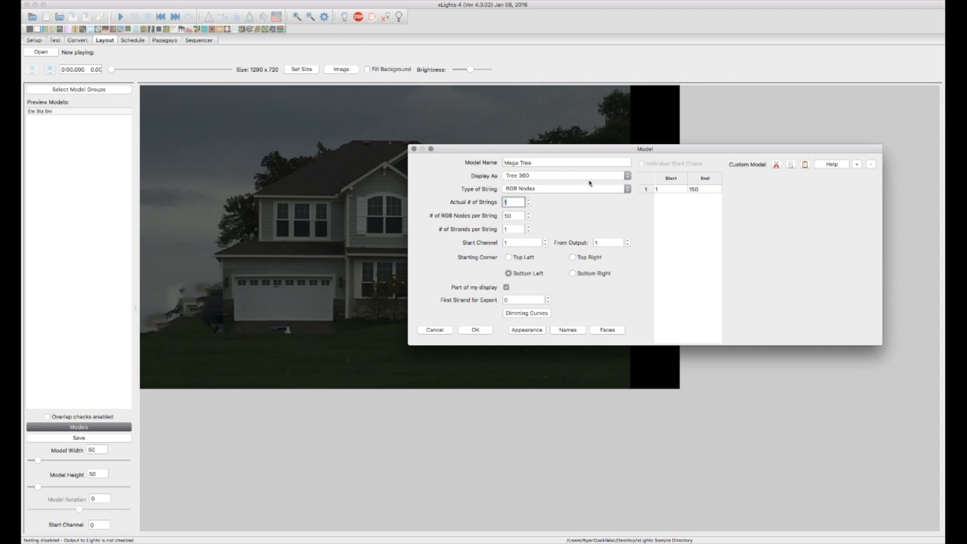
Step: Set 32 strings, keeping start channel 1, output 1 and bottom-left starting corner
type("32")
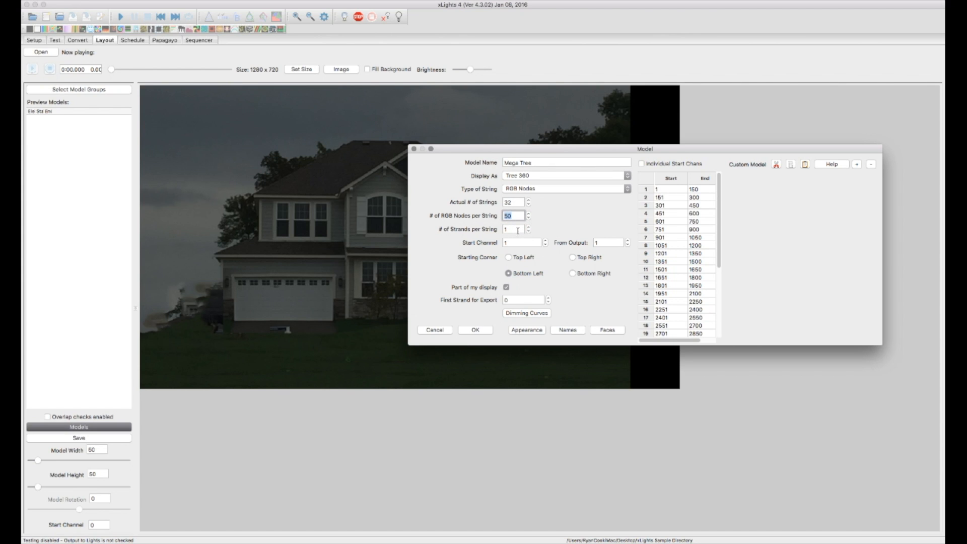
left_click(512, 229)
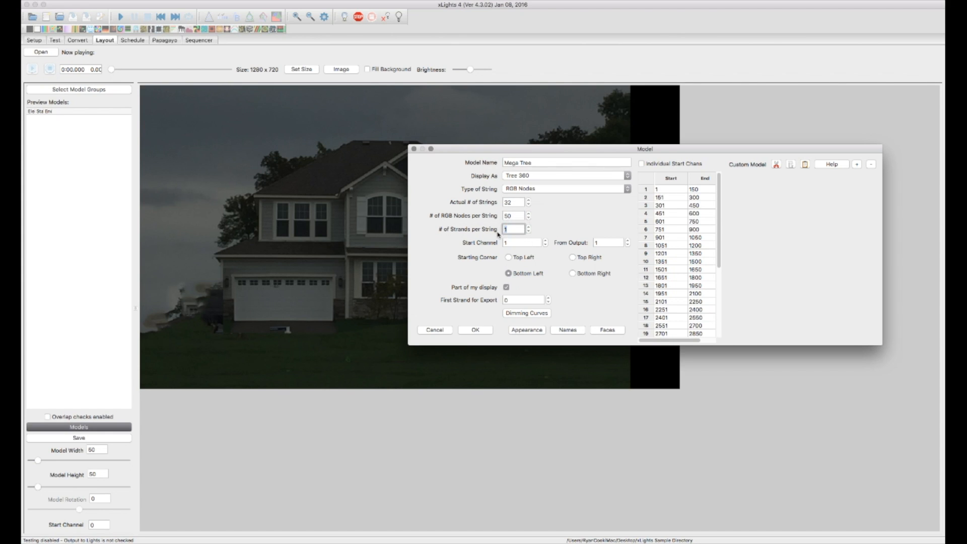
left_click(519, 242)
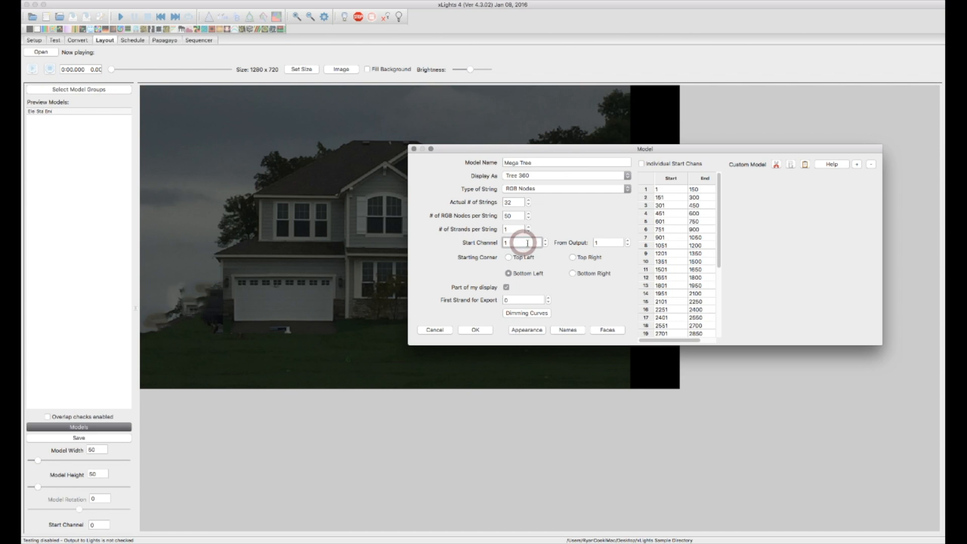
left_click(521, 242)
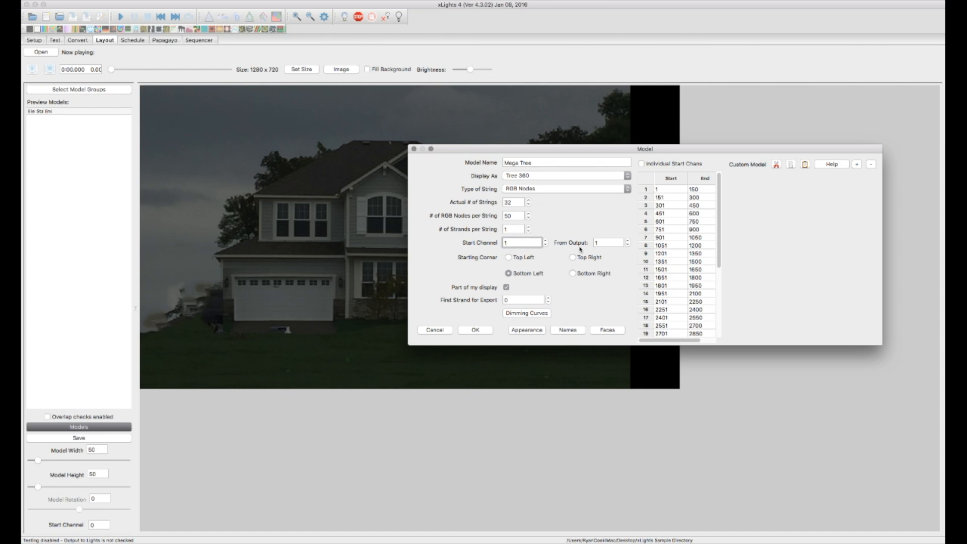
left_click(607, 242)
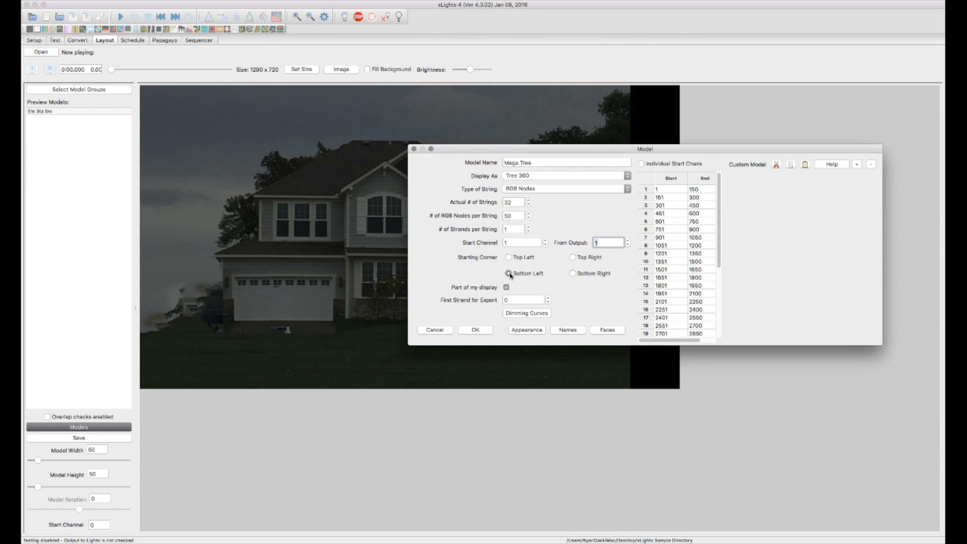
left_click(506, 273)
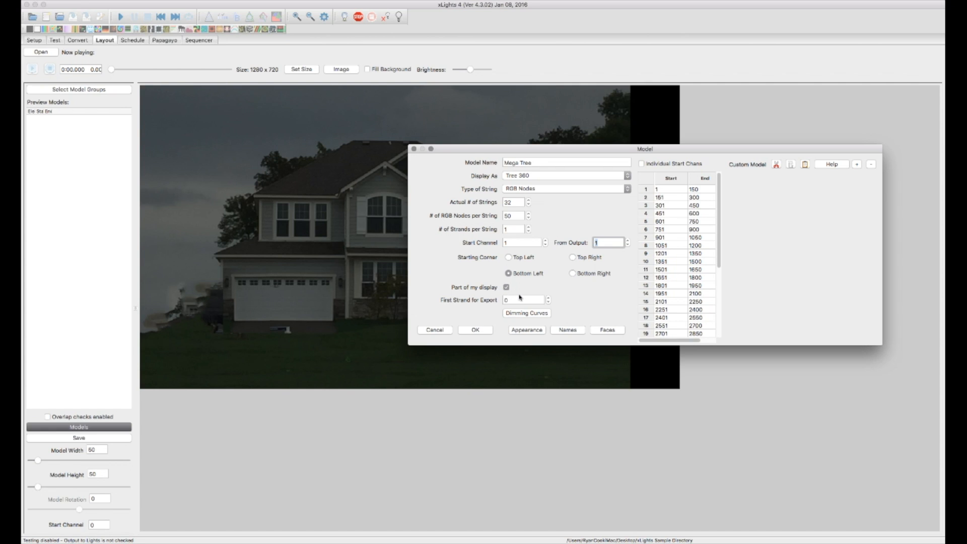
mouse_move(609, 313)
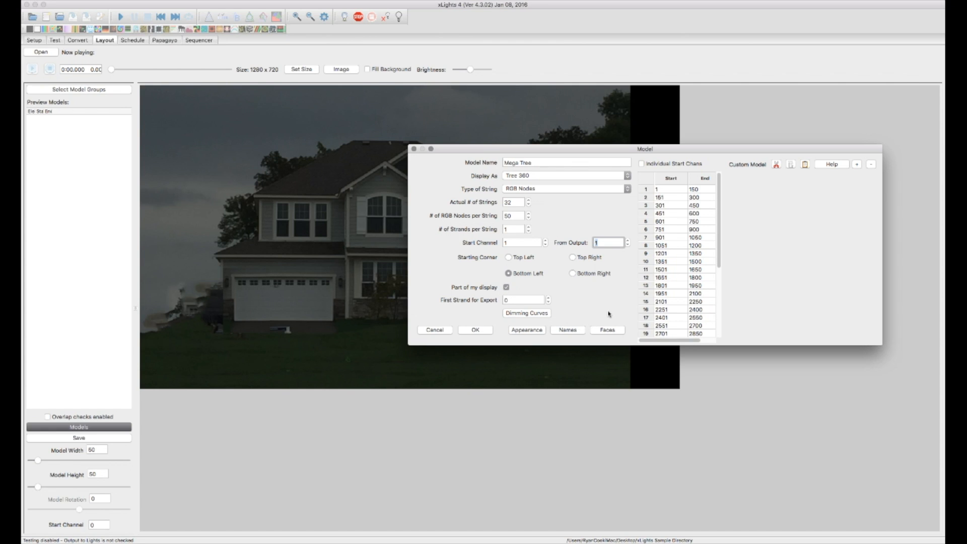
mouse_move(589, 314)
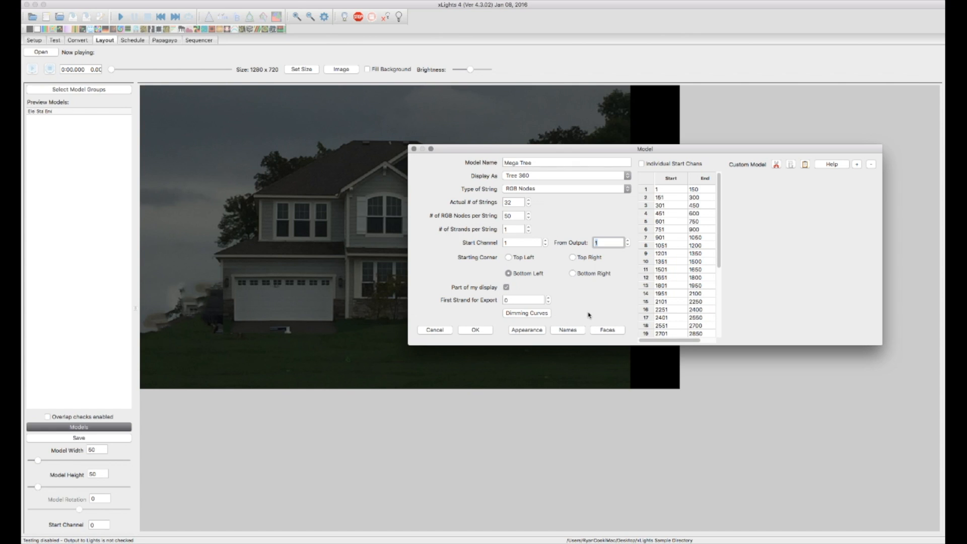
mouse_move(603, 299)
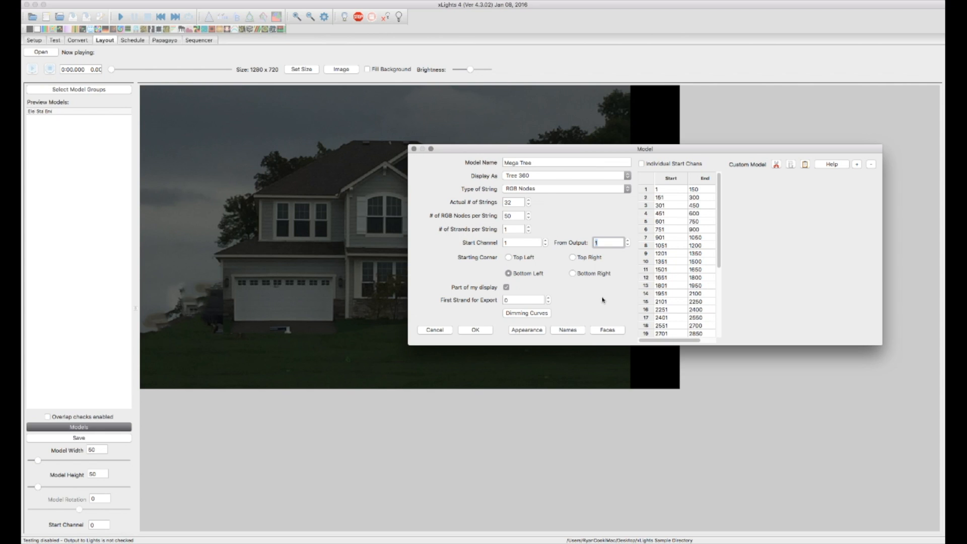
mouse_move(589, 301)
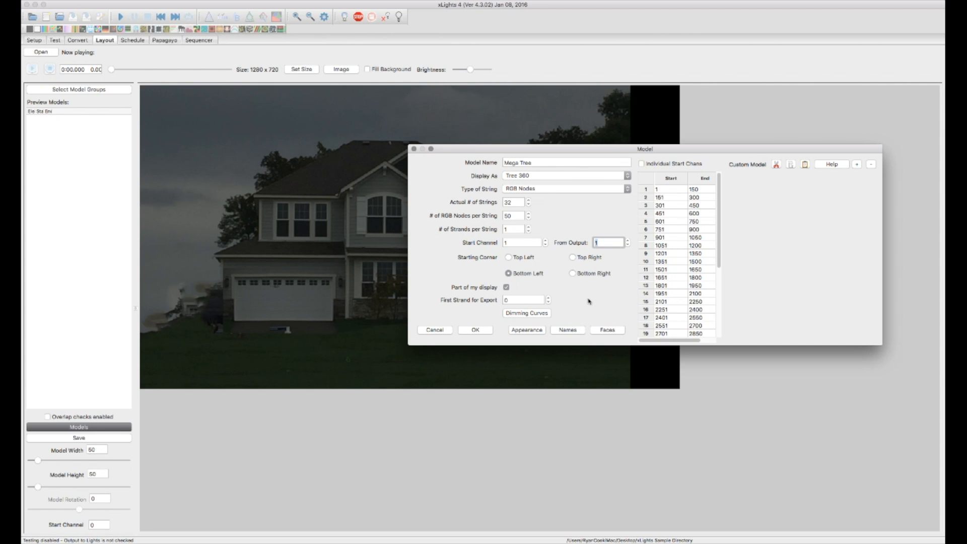
scroll("down", 3)
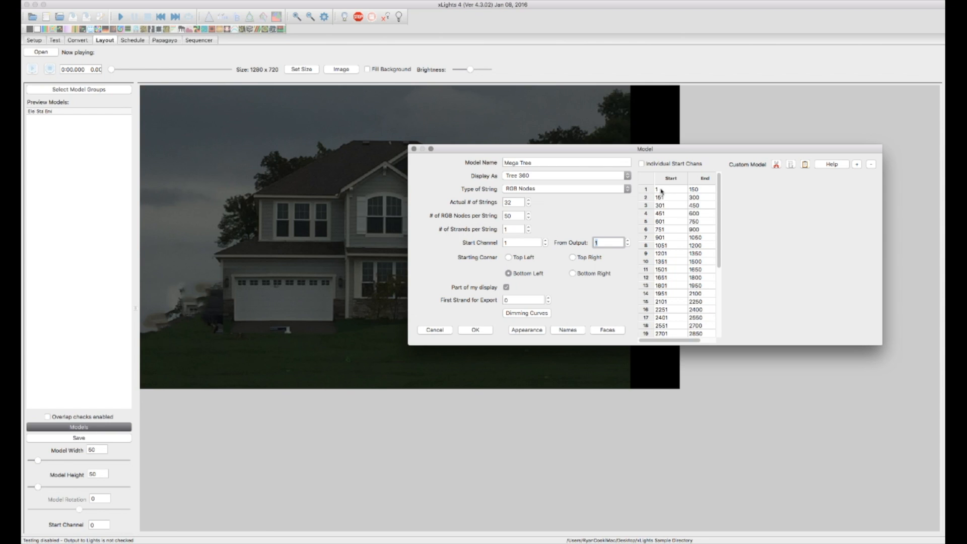
mouse_move(645, 202)
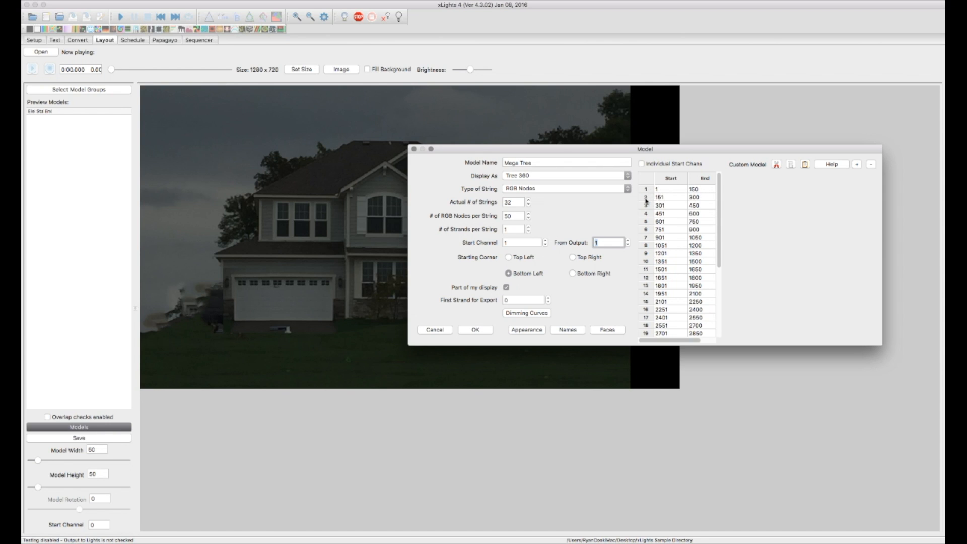
mouse_move(702, 198)
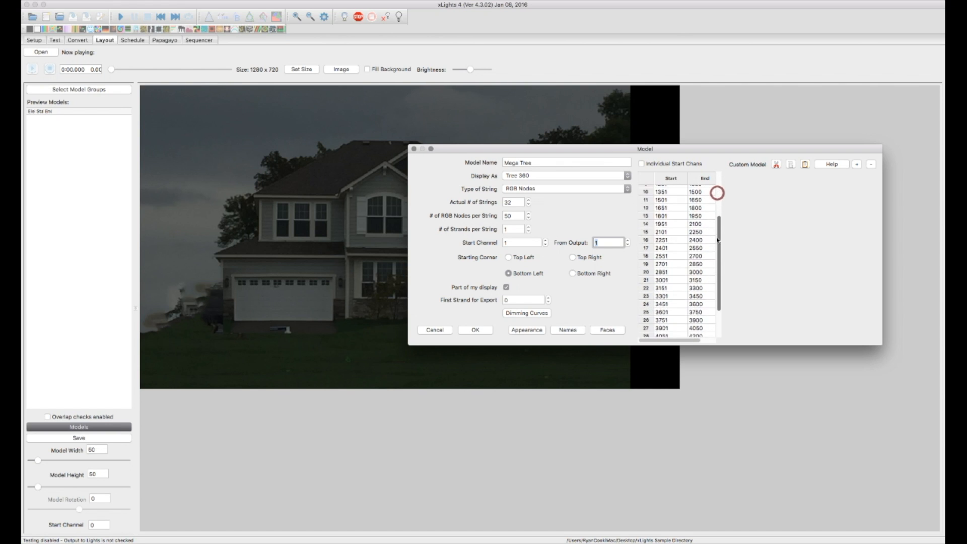
scroll("down", 3)
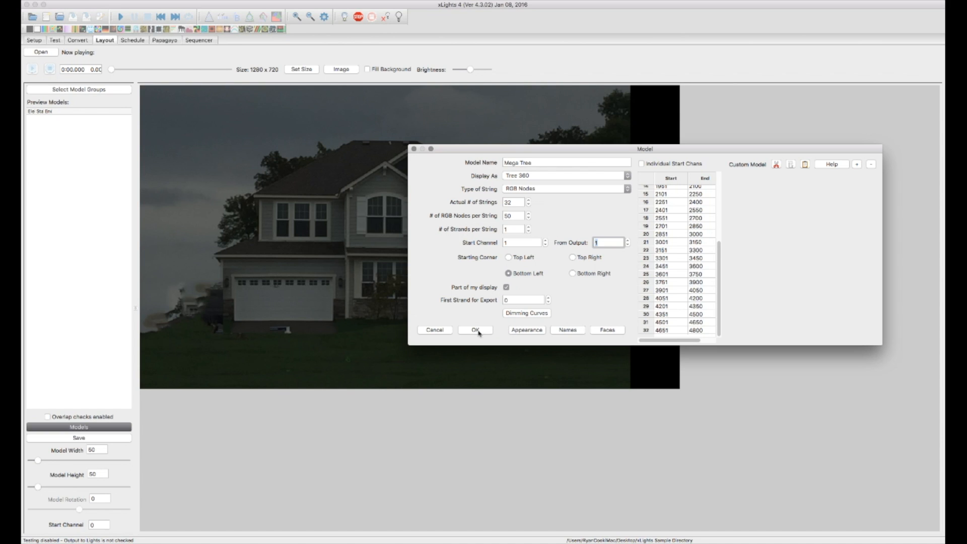
Step: Confirm the Model dialog and Model List so the Mega Tree spans channels 1-4800
left_click(476, 330)
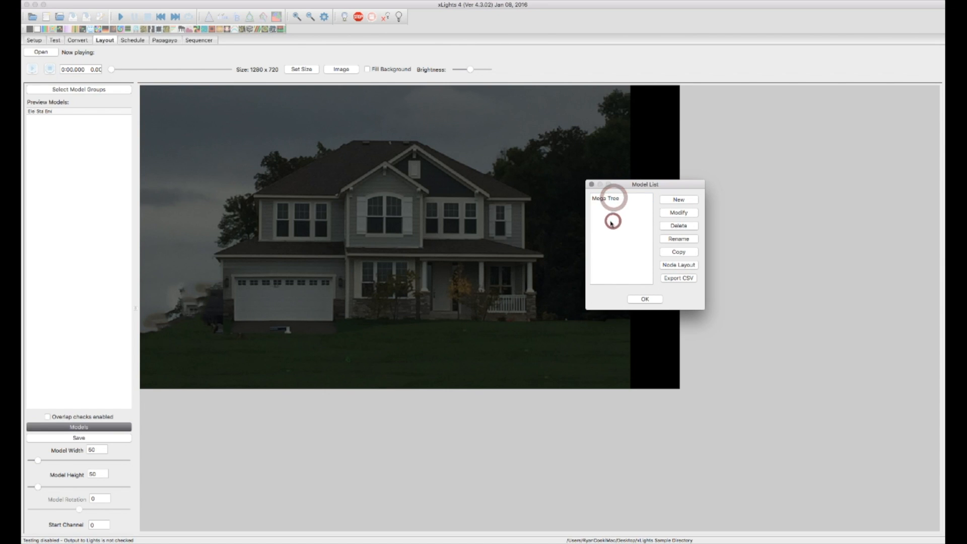
mouse_move(350, 250)
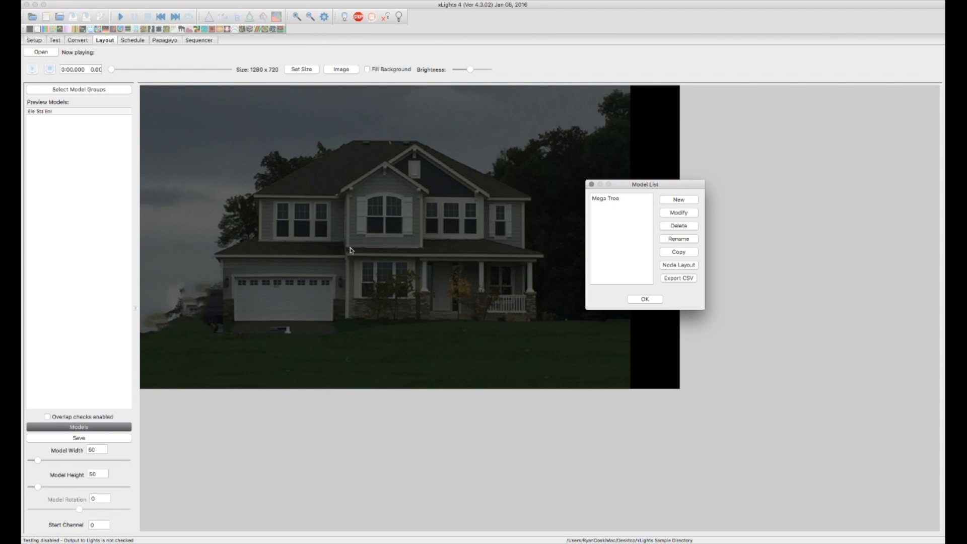
mouse_move(497, 257)
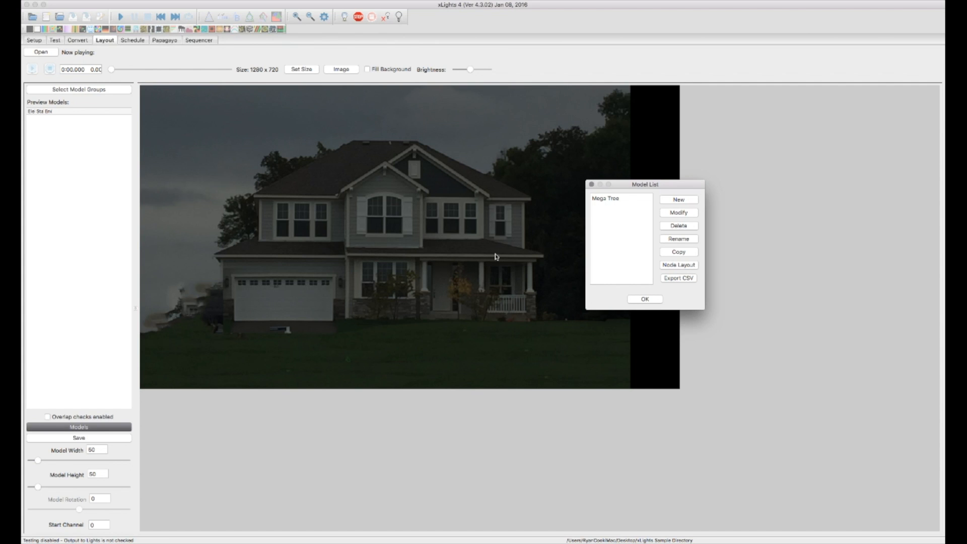
mouse_move(651, 306)
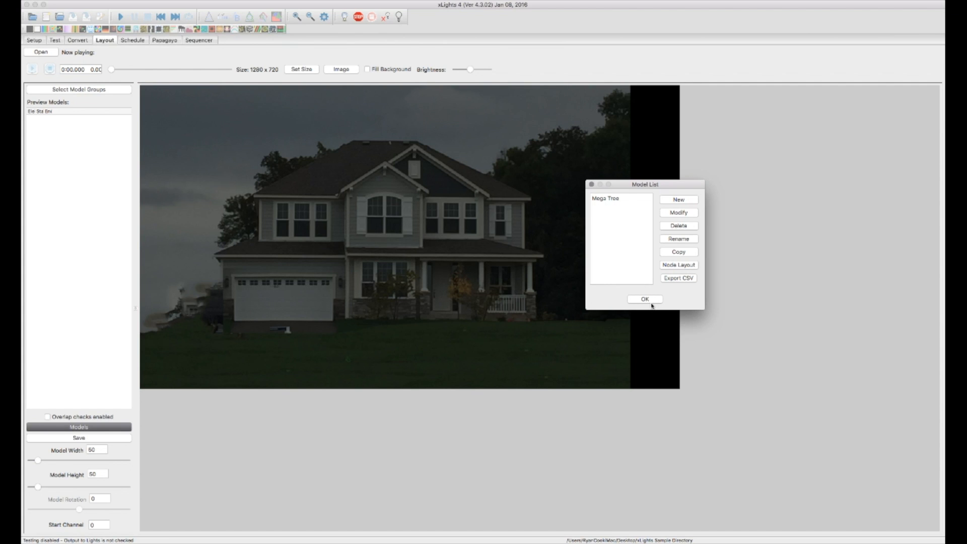
mouse_move(653, 300)
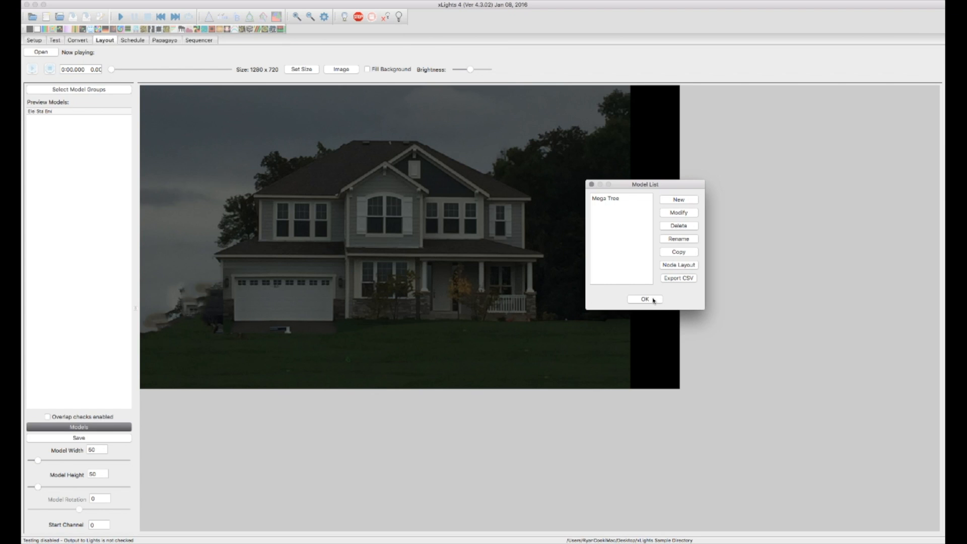
left_click(644, 298)
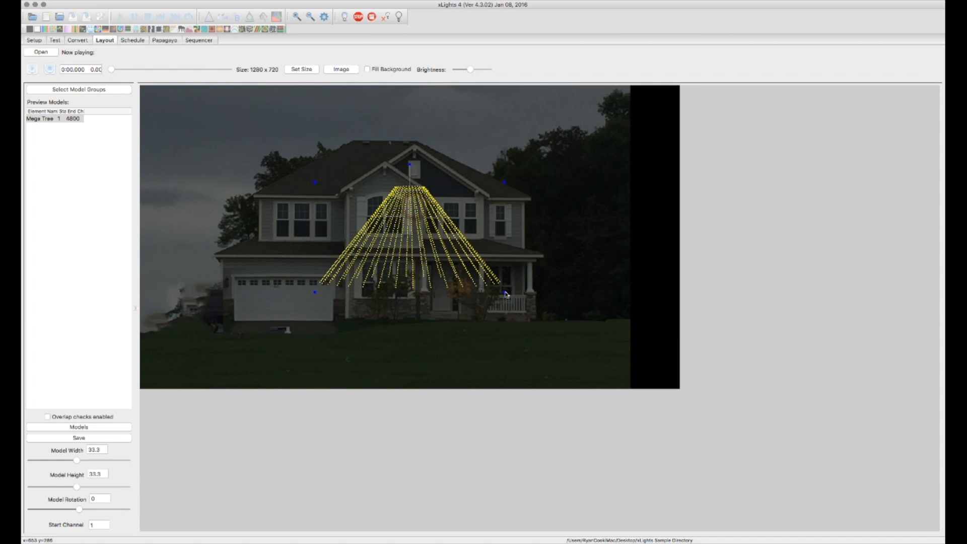
Step: Resize the Mega Tree smaller and drag it down onto the front lawn
left_click_drag(503, 294, 472, 299)
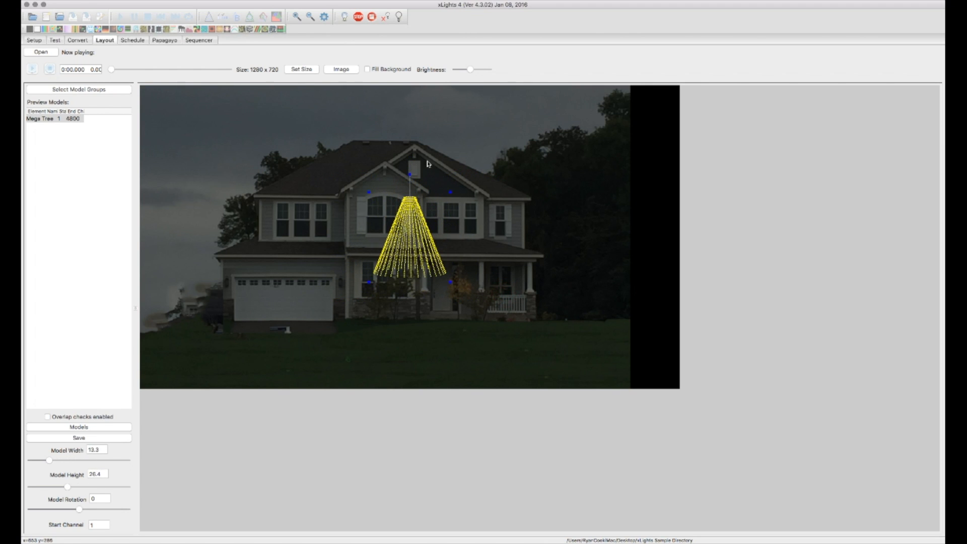
left_click_drag(426, 163, 424, 171)
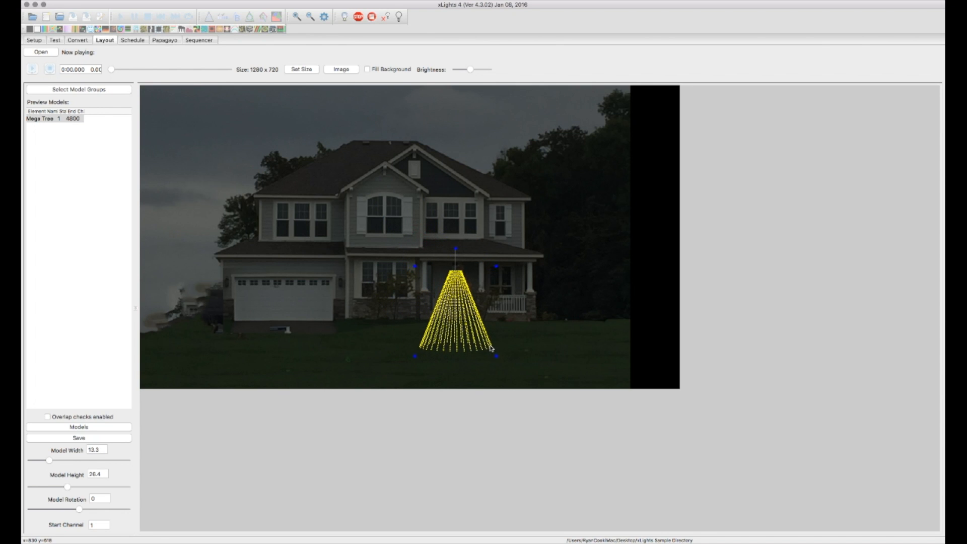
mouse_move(614, 345)
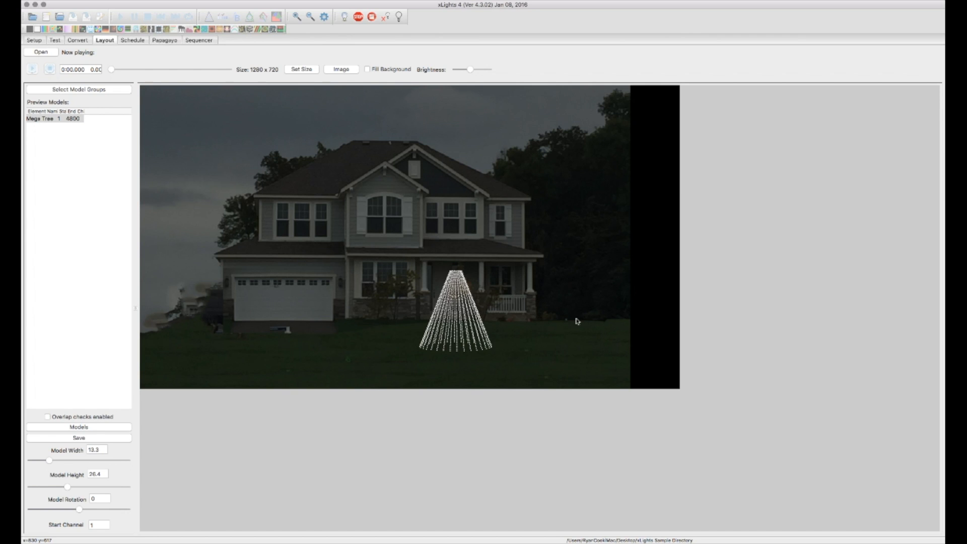
mouse_move(582, 317)
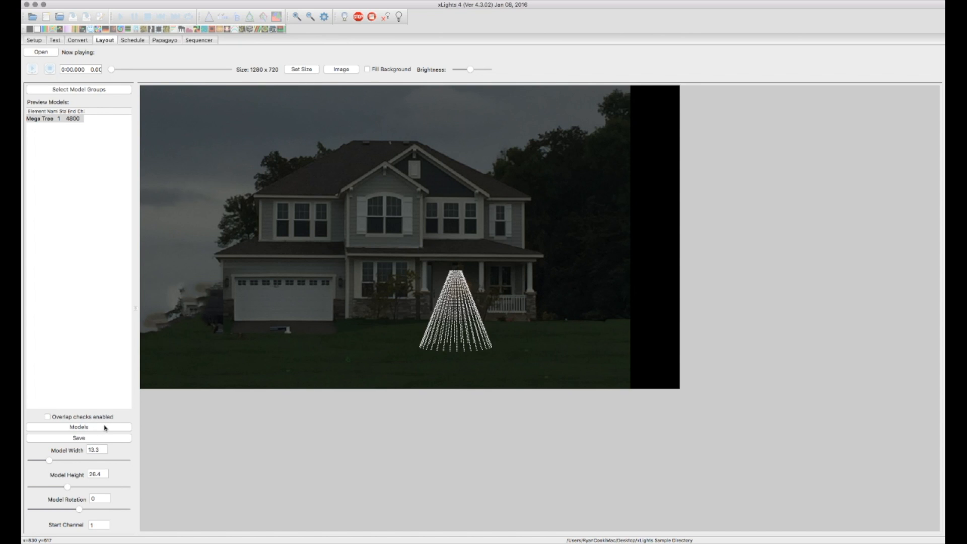
mouse_move(347, 238)
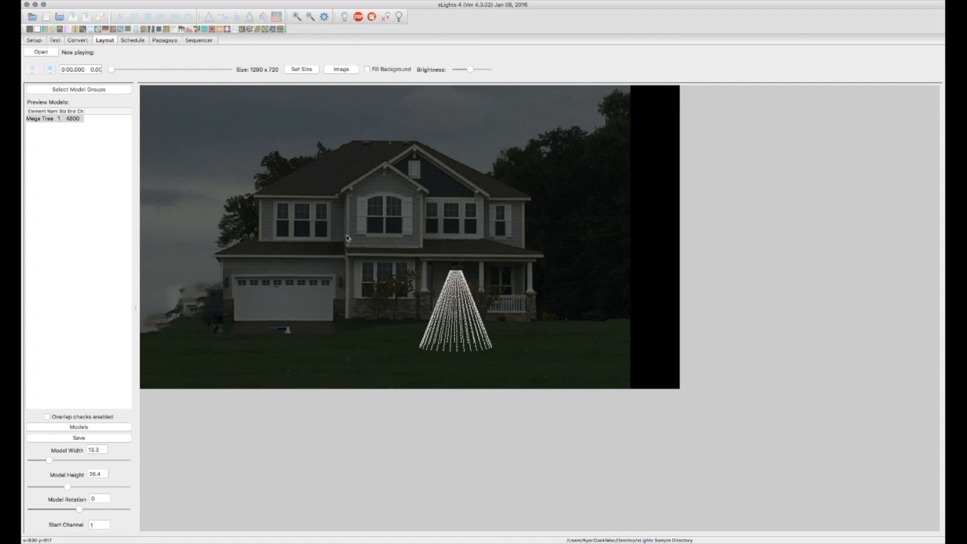
mouse_move(295, 226)
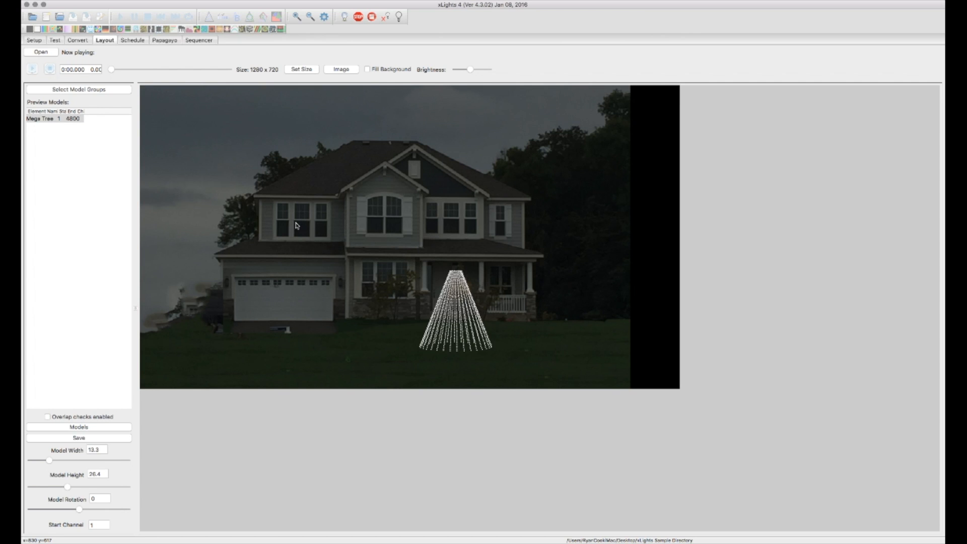
mouse_move(101, 427)
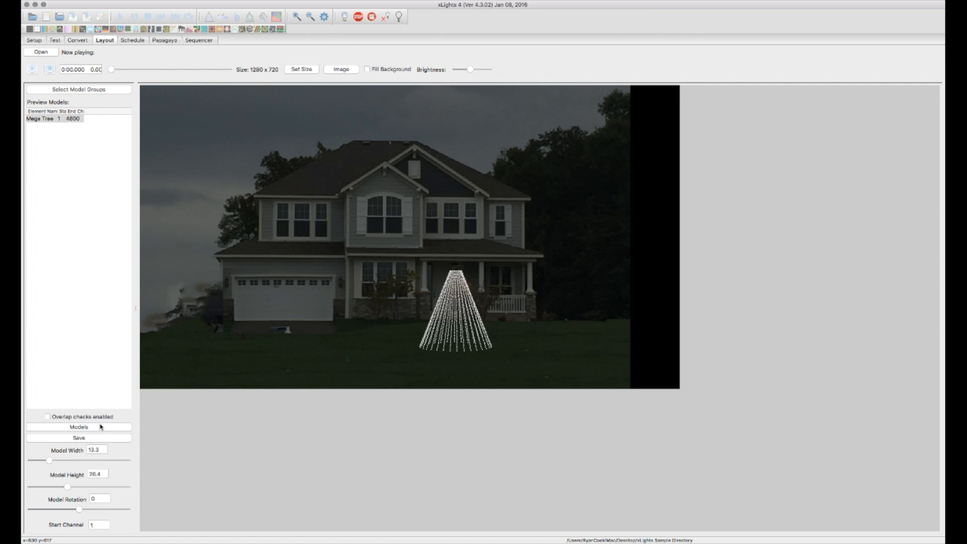
Step: From the Models list, add a new model named 'Window Matrix 1'
left_click(78, 427)
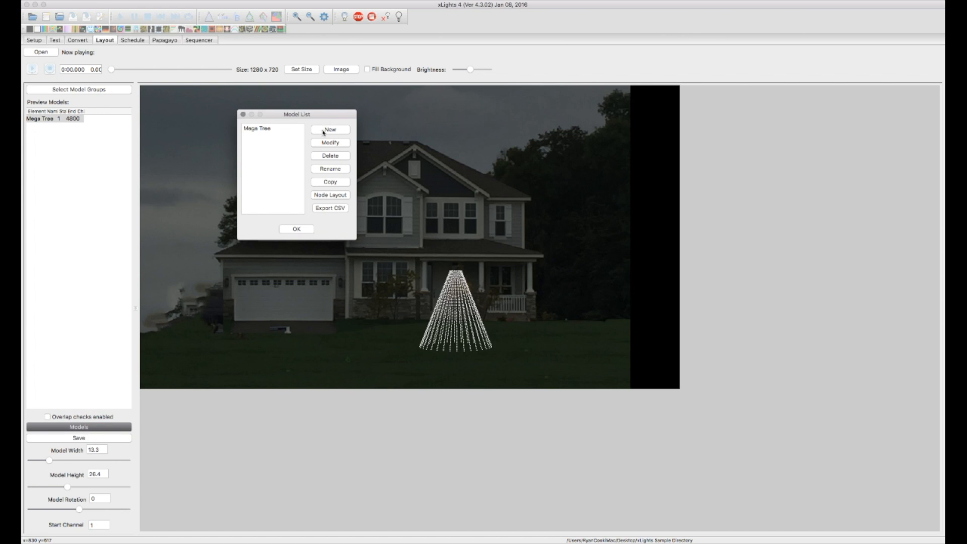
left_click(330, 129)
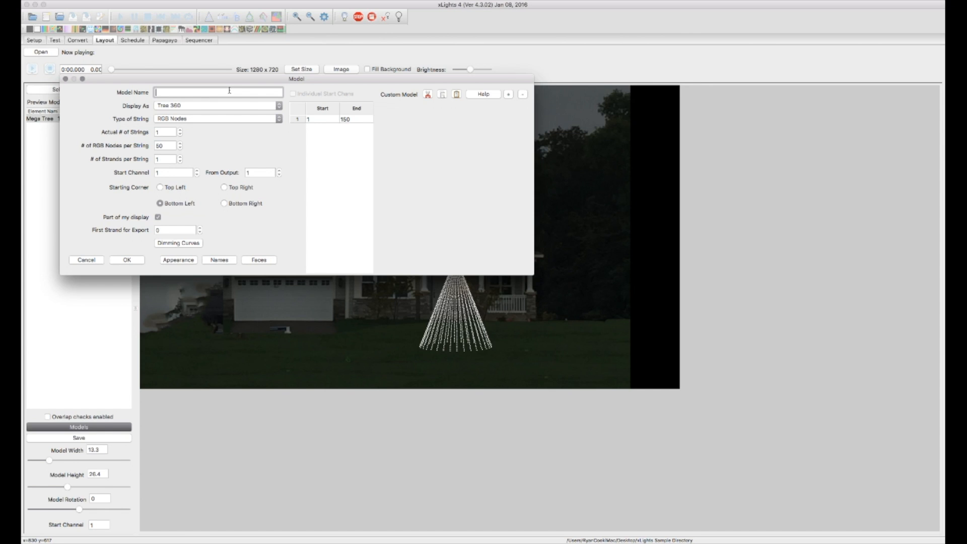
type("Window Matrix 1")
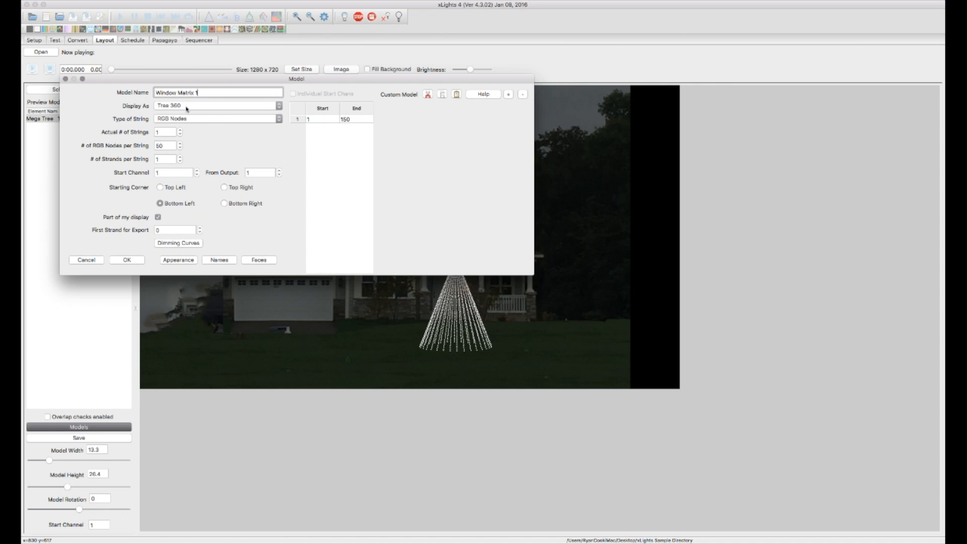
left_click(217, 105)
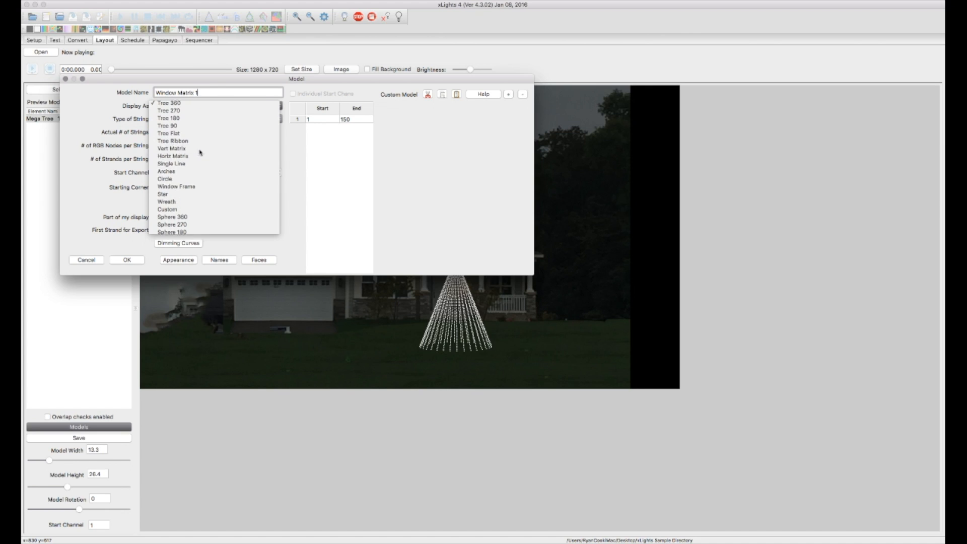
Step: Set Window Matrix 1's Display As to Vert Matrix
left_click(169, 148)
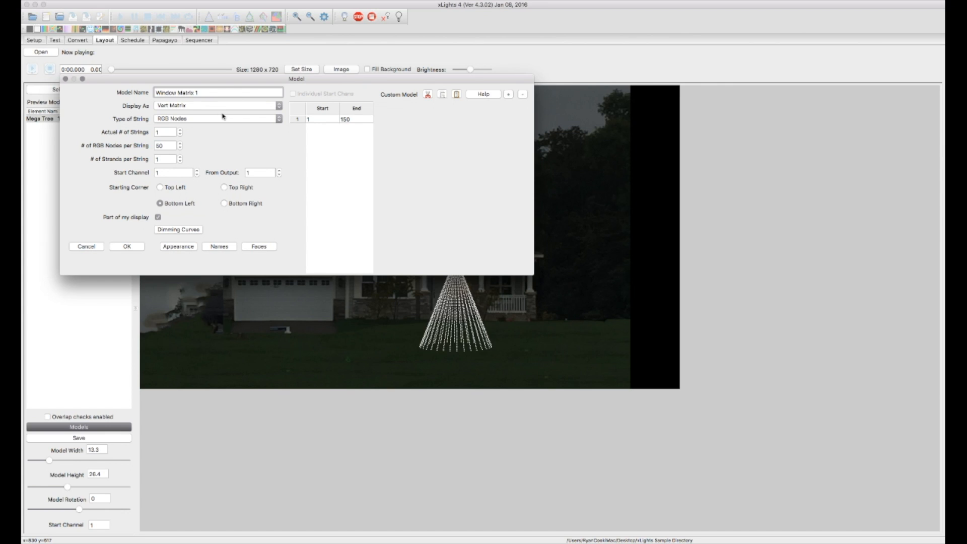
mouse_move(232, 106)
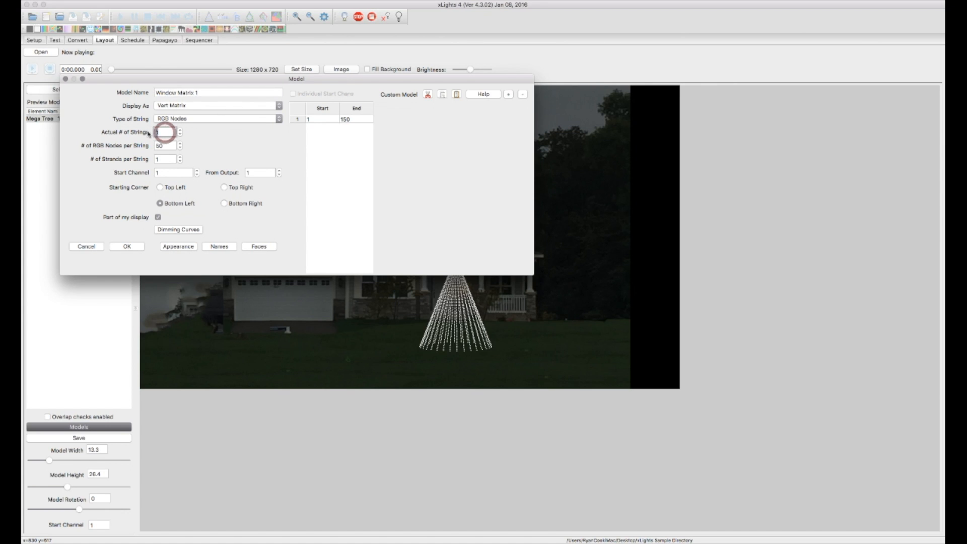
Step: Give Window Matrix 1 eight strings starting on output 2, and tick Individual Start Chans
left_click(166, 132)
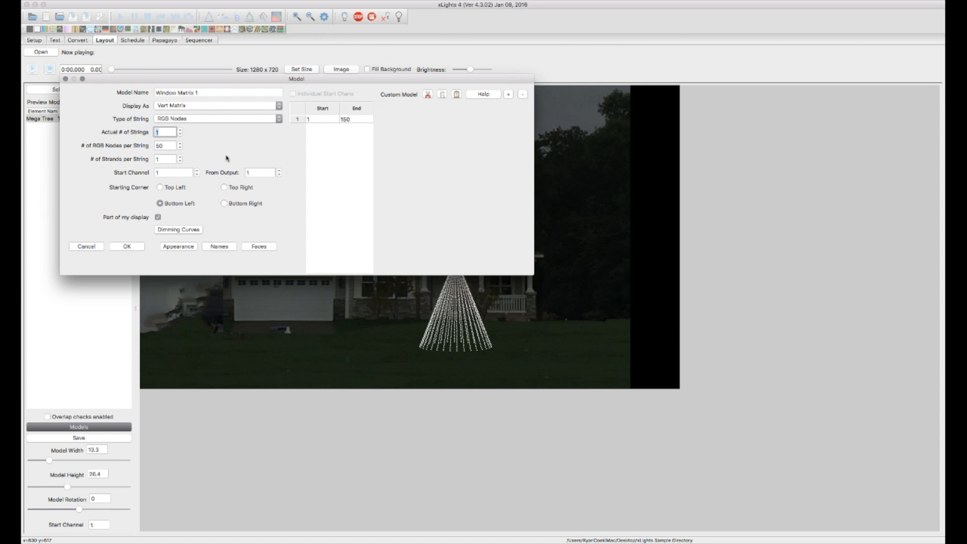
type("8")
left_click(167, 158)
type("4")
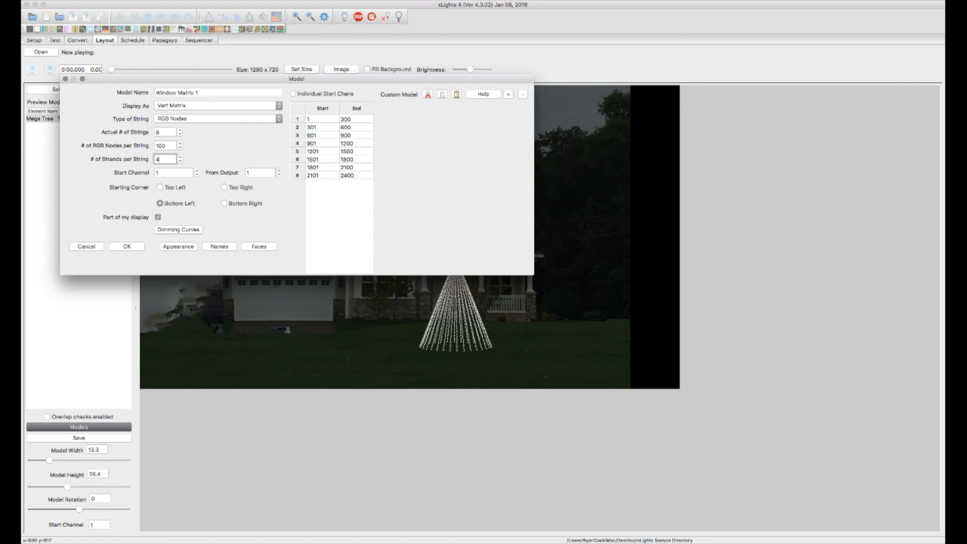
left_click(169, 172)
type("2")
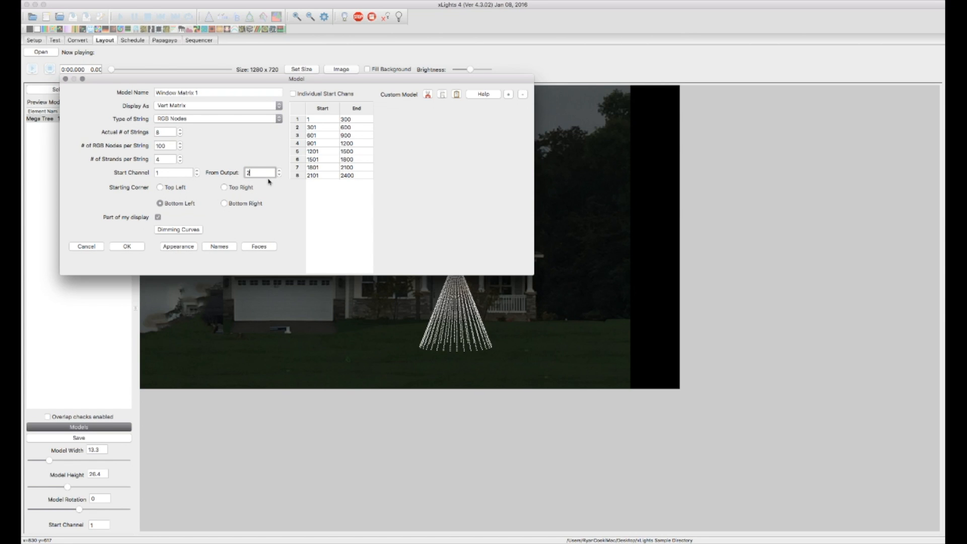
mouse_move(259, 172)
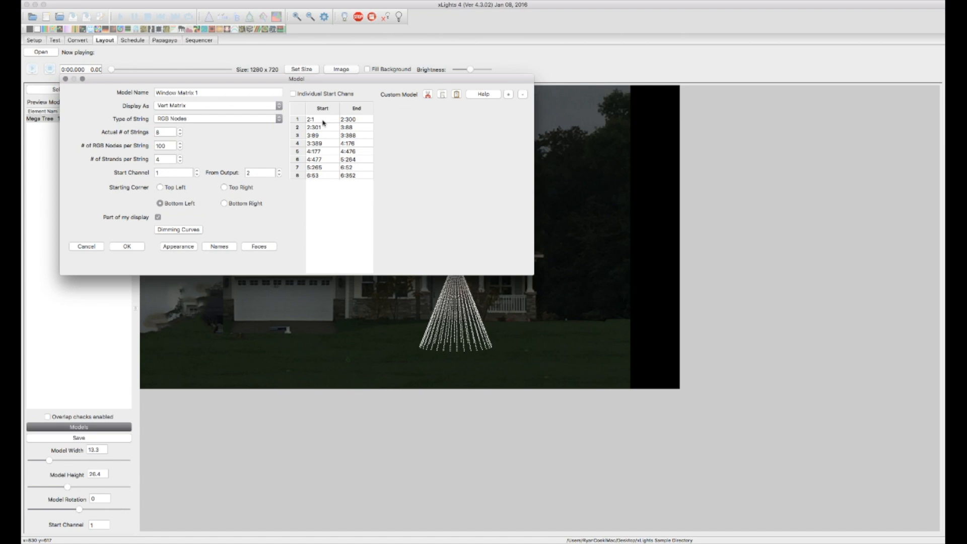
mouse_move(328, 124)
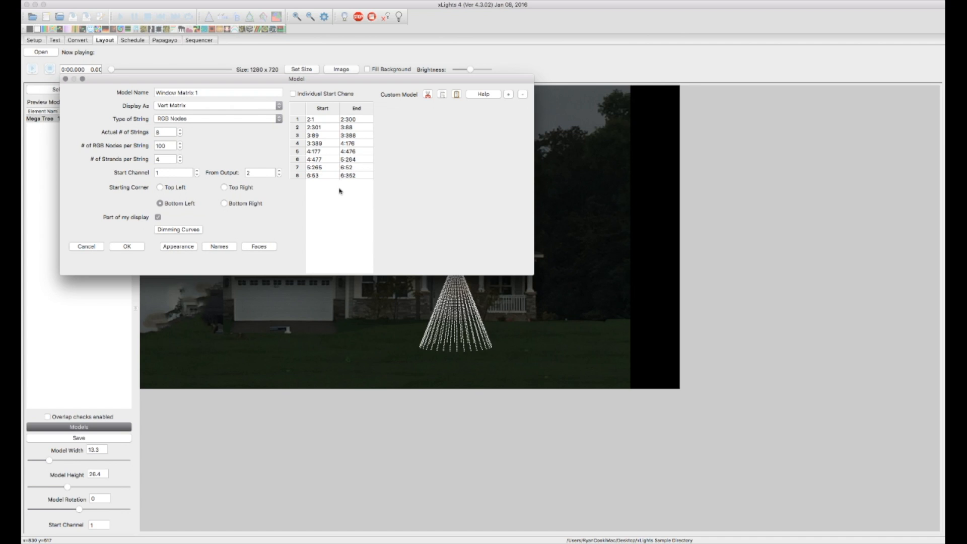
mouse_move(332, 188)
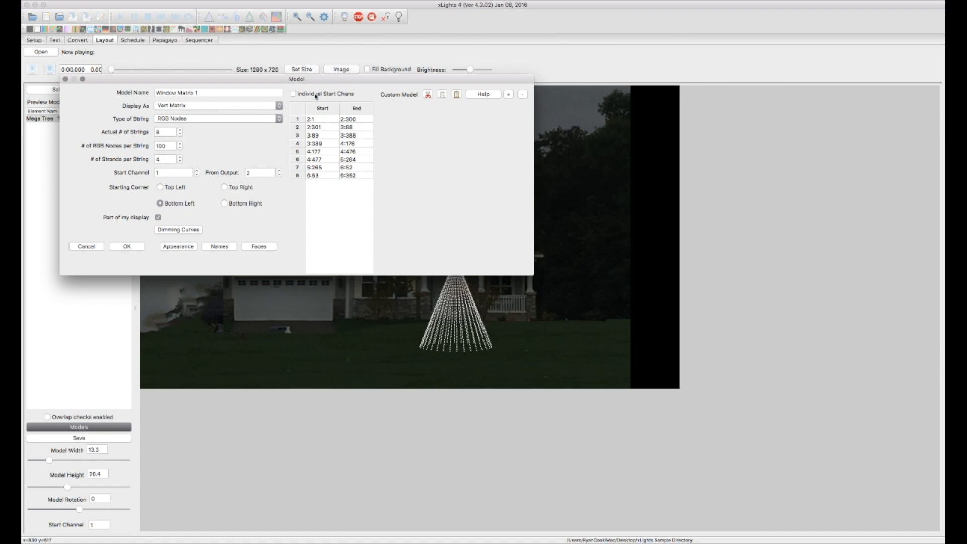
left_click(293, 93)
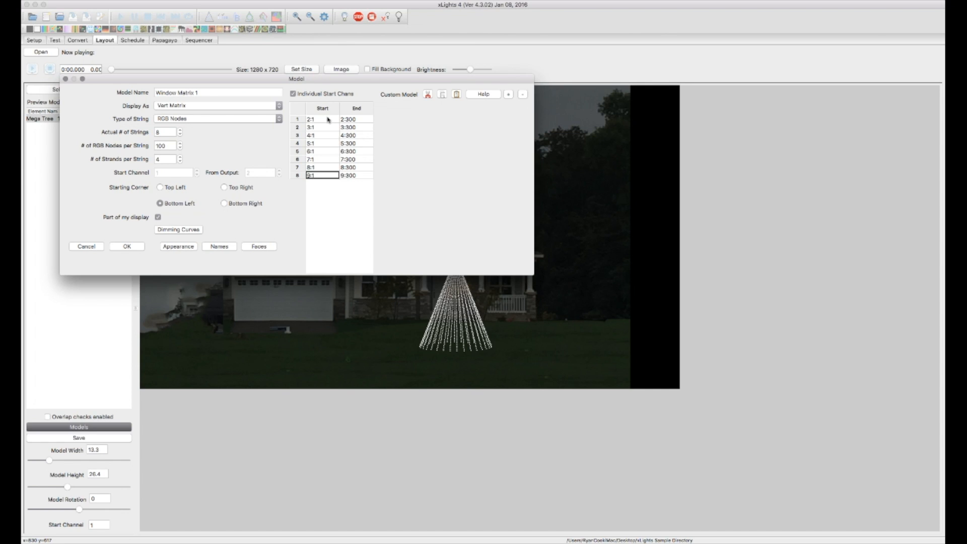
mouse_move(325, 124)
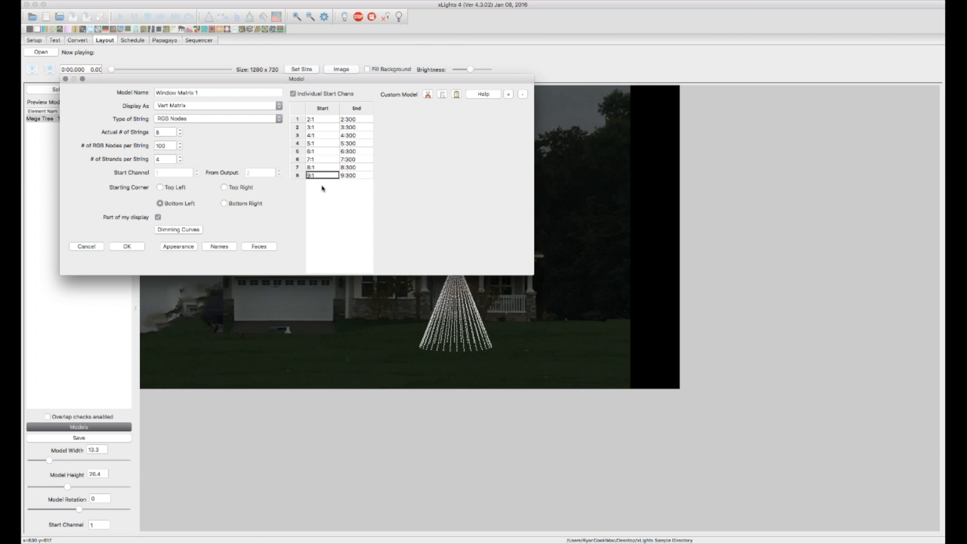
mouse_move(255, 253)
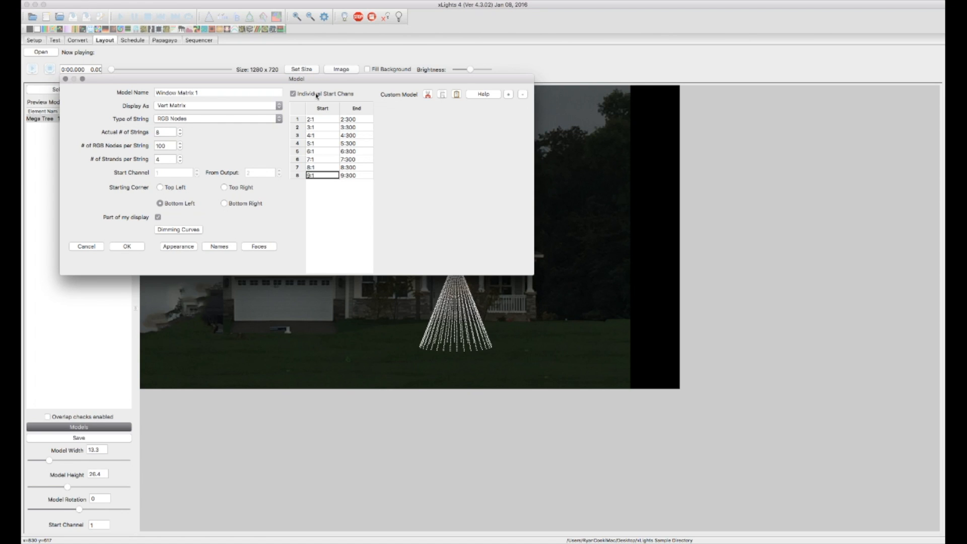
mouse_move(344, 88)
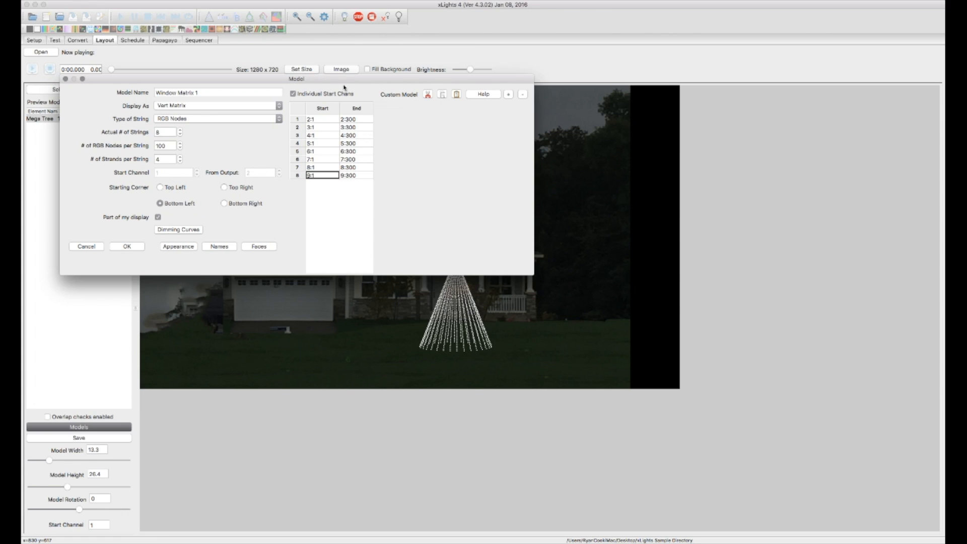
mouse_move(321, 95)
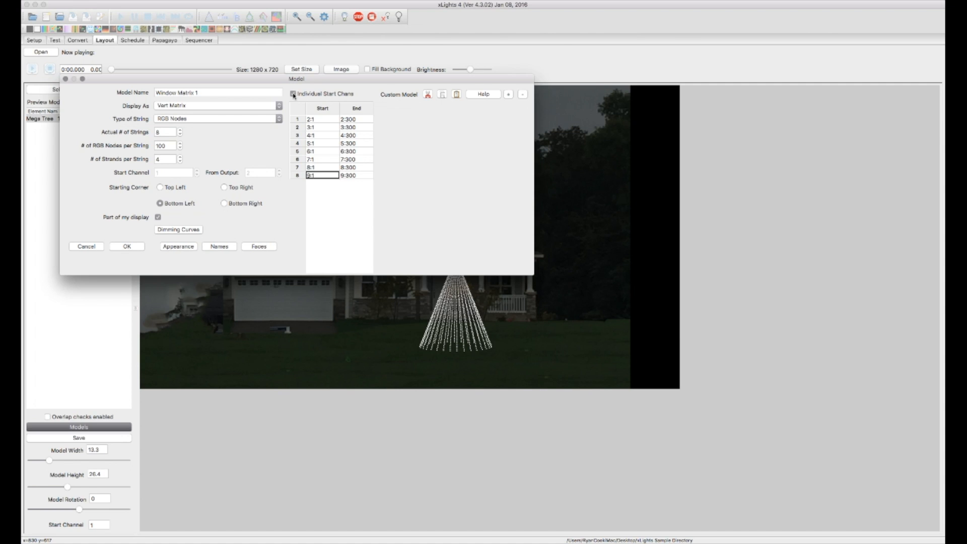
Step: Untick Individual Start Chans so strings chain from 2:1, and confirm Window Matrix 1
left_click(293, 94)
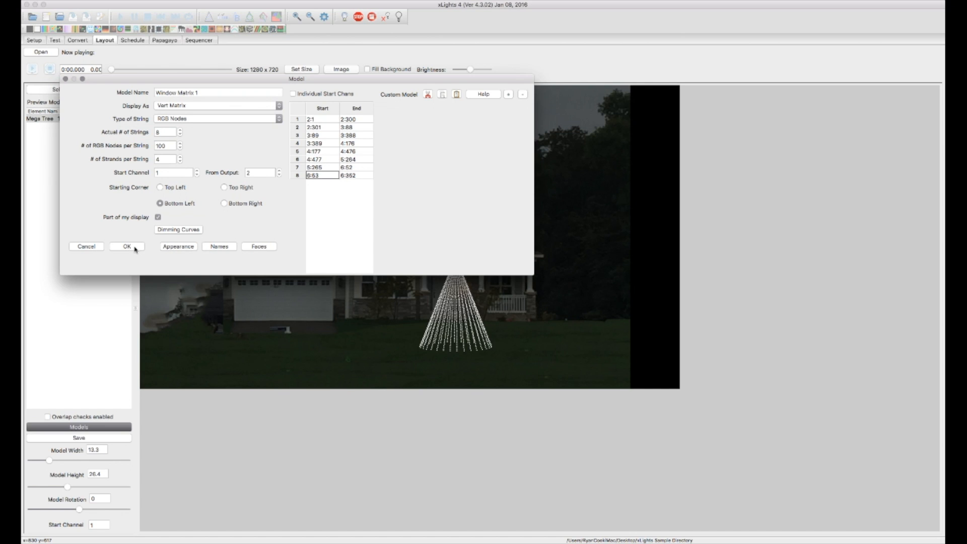
left_click(127, 246)
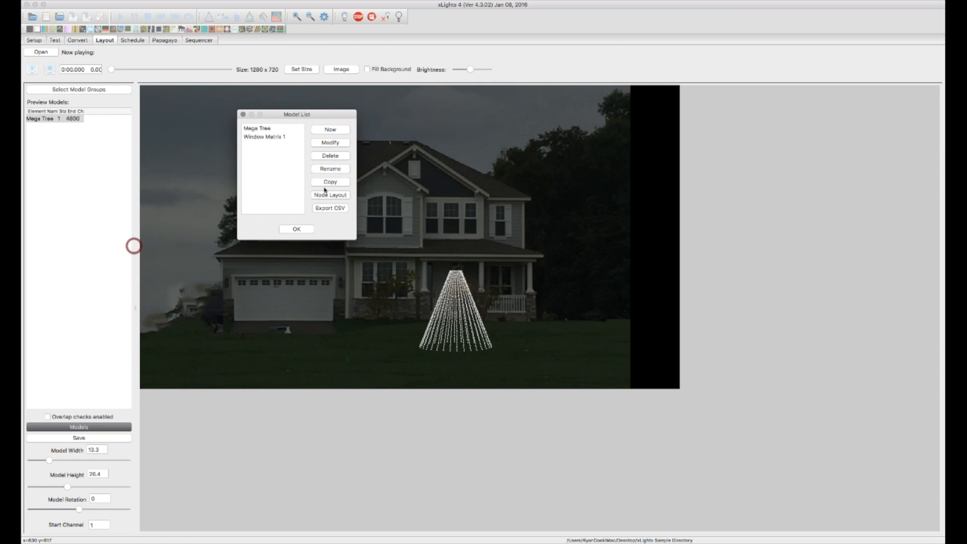
mouse_move(292, 194)
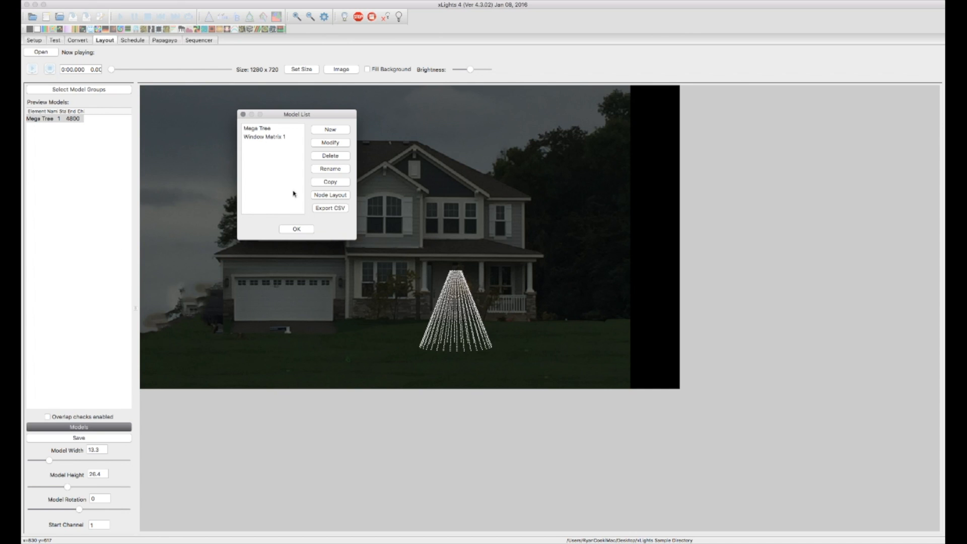
Step: Close the model list and resize Window Matrix 1 over the upper-left upstairs window
left_click(296, 229)
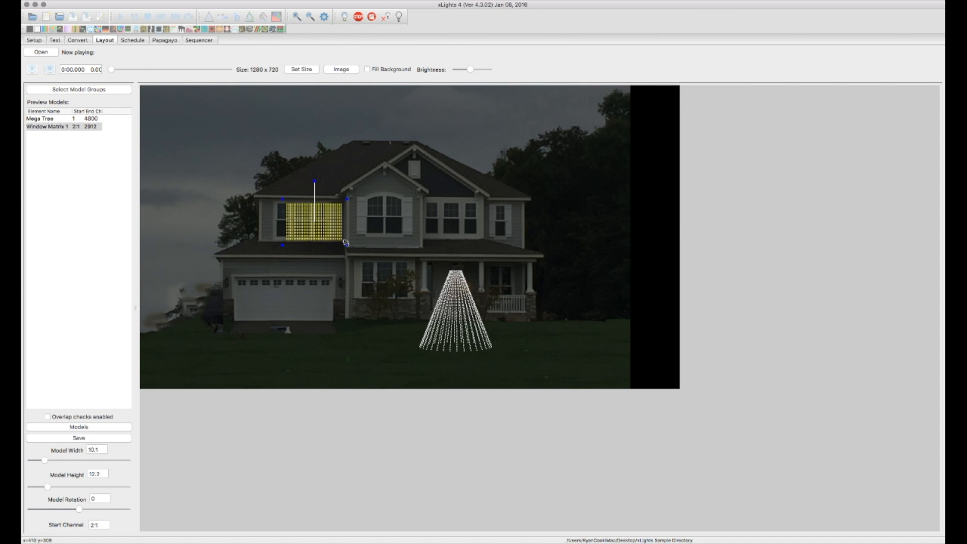
left_click_drag(314, 242, 317, 225)
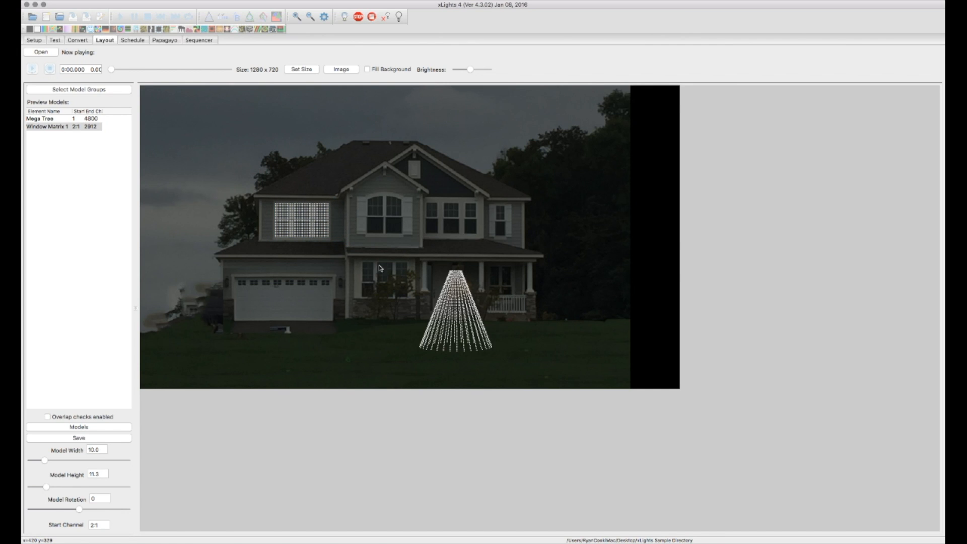
mouse_move(232, 424)
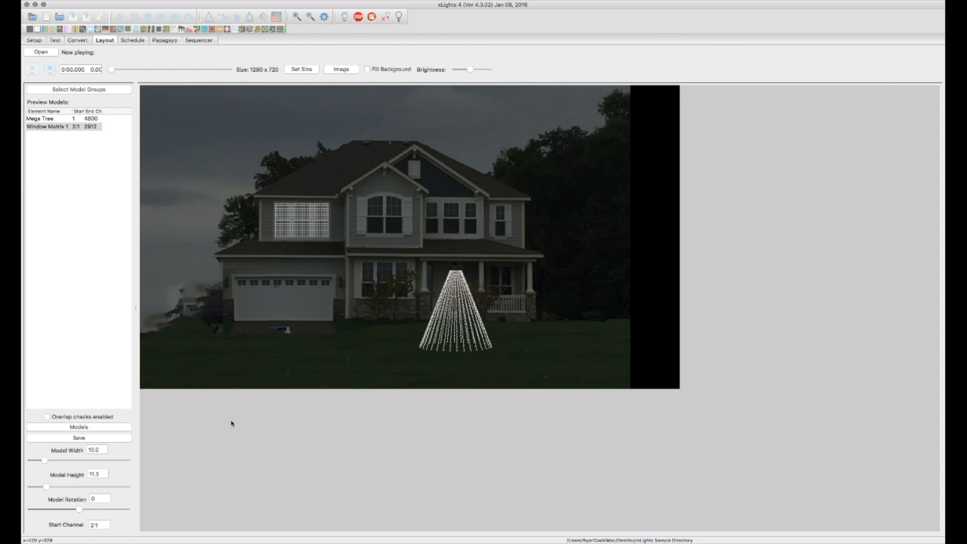
Step: Duplicate Window Matrix 1 as Window Matrix 2, starting on output 7
left_click(80, 427)
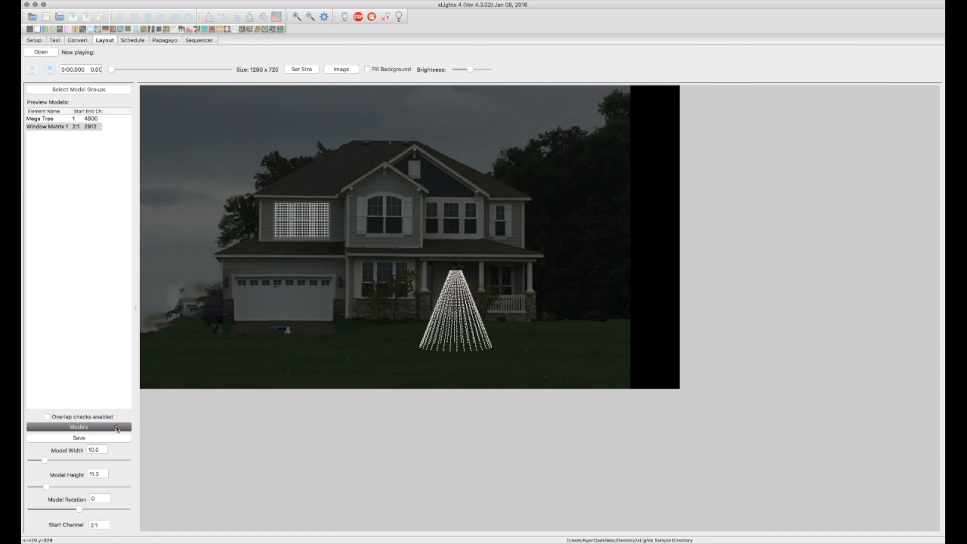
left_click(78, 427)
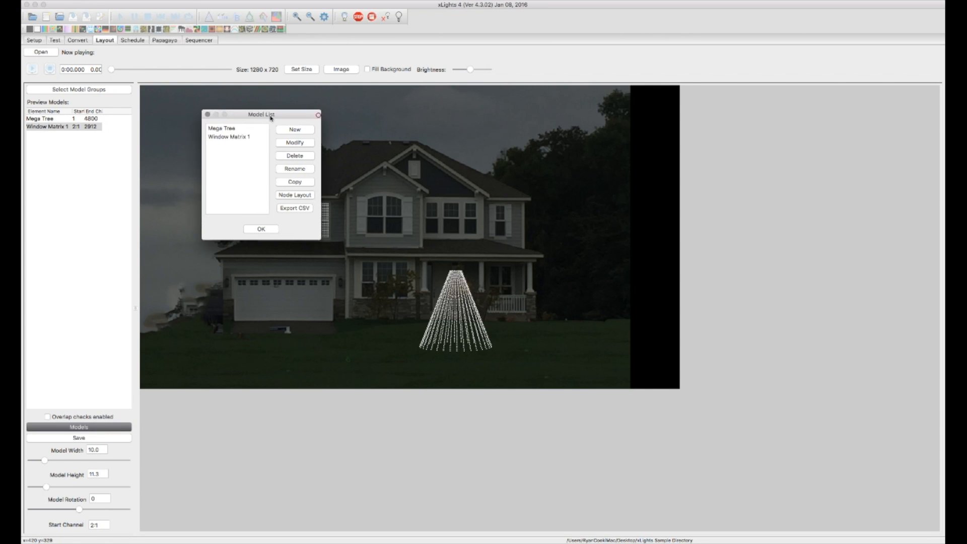
left_click_drag(261, 115, 201, 121)
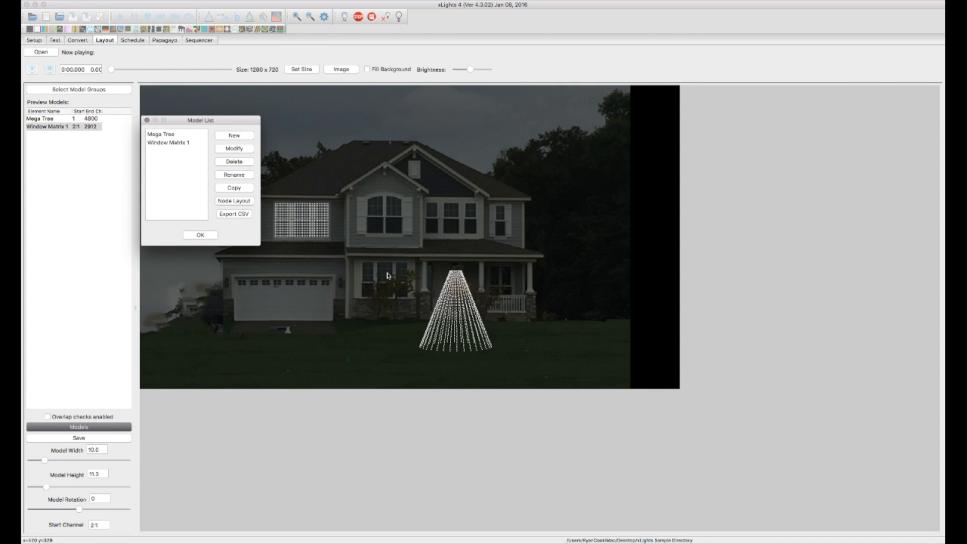
left_click_drag(184, 120, 204, 99)
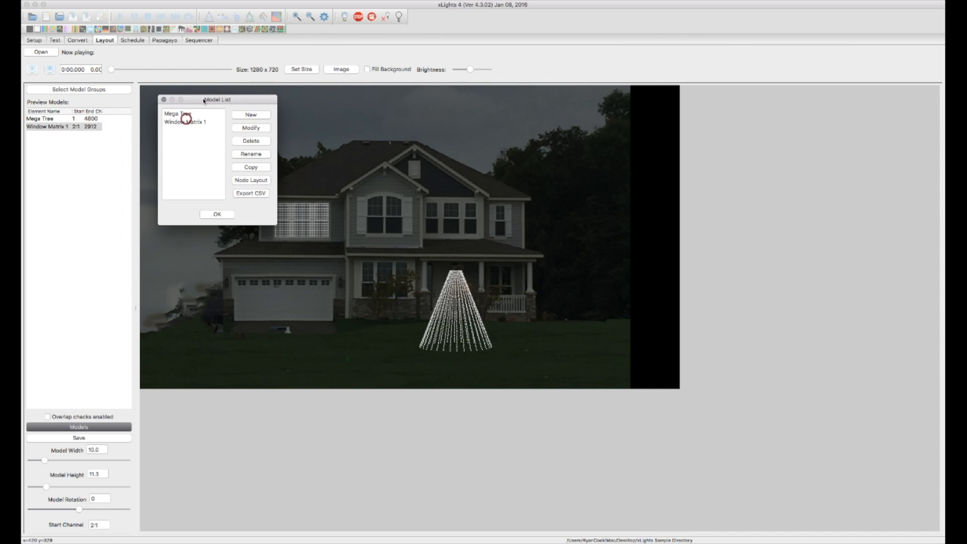
left_click(192, 122)
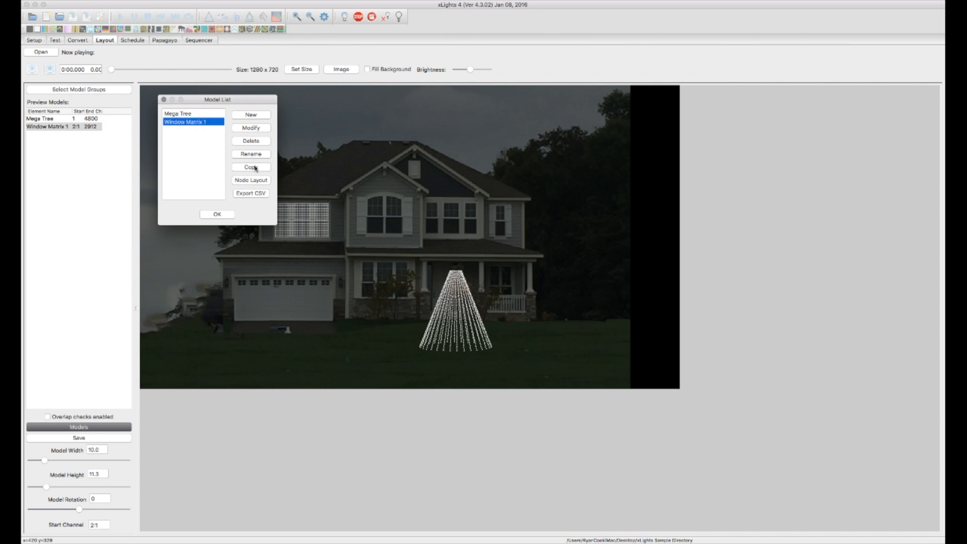
left_click(250, 167)
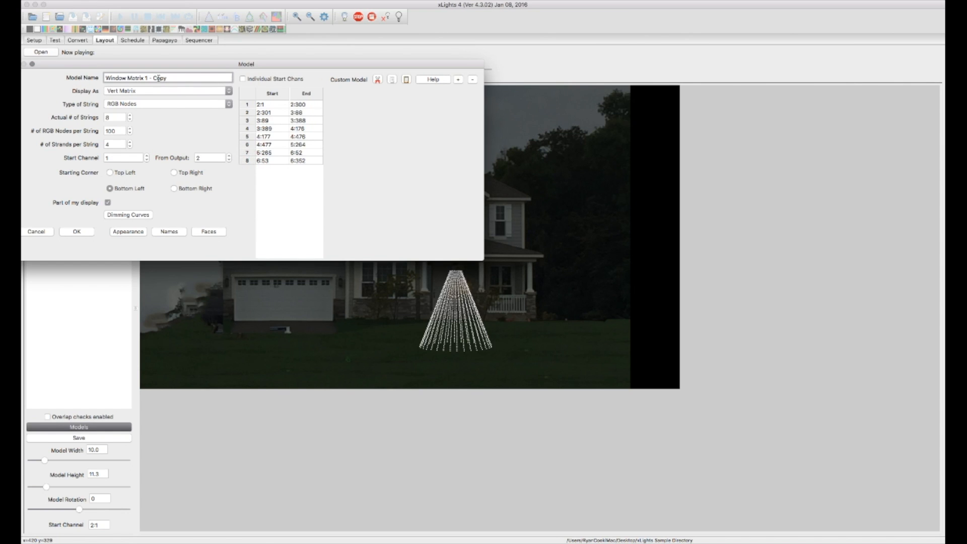
double_click(140, 78)
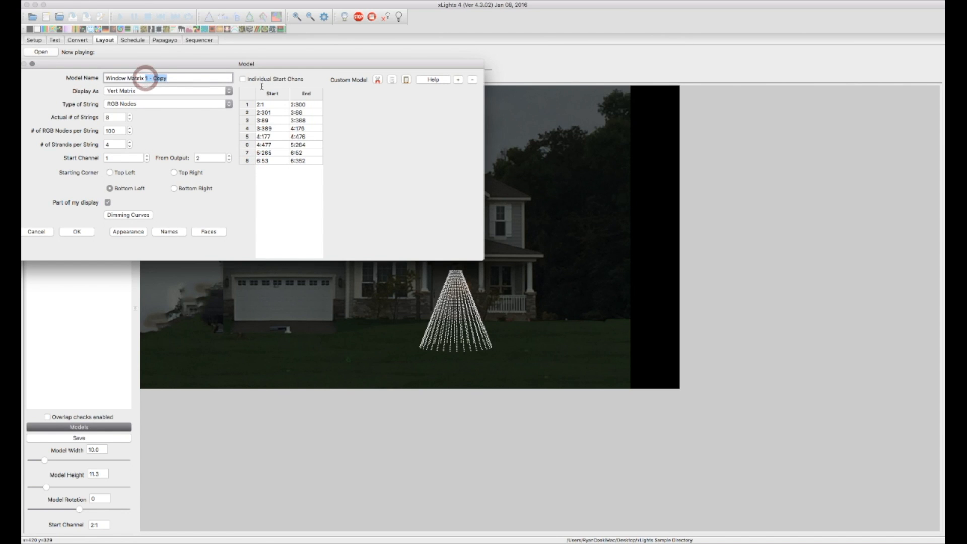
type("Window Matrix 2")
left_click(210, 157)
type("7")
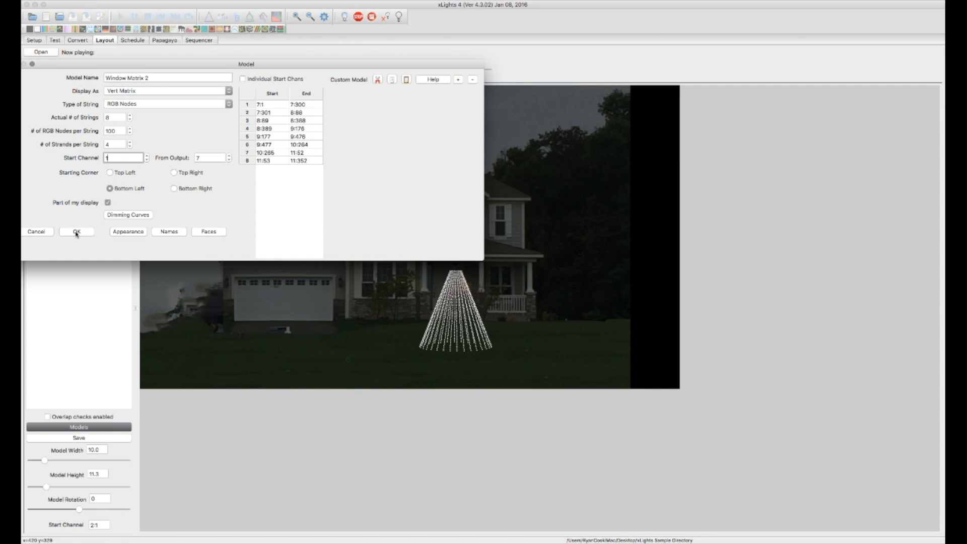
left_click(77, 232)
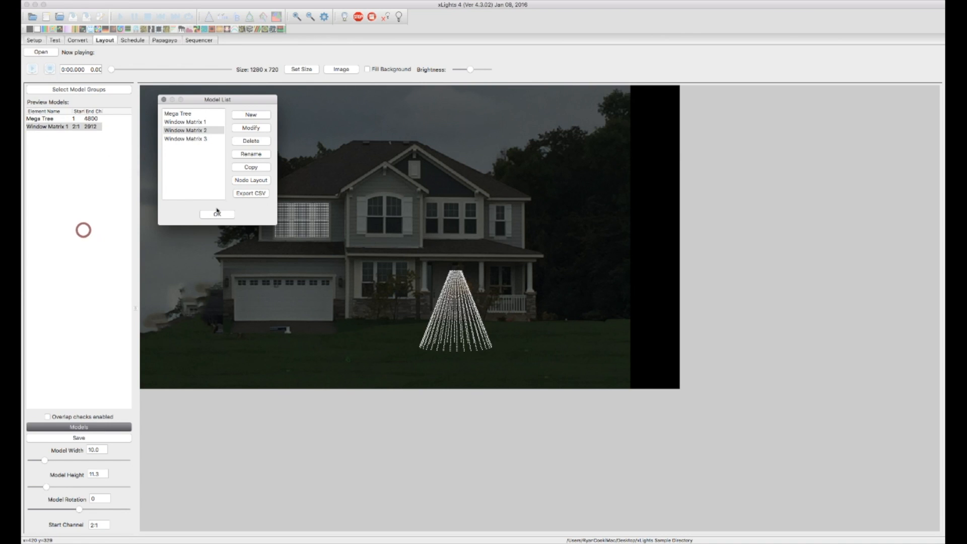
Step: Set Window Matrix 2's width to 10 and move Matrix 3 onto the ground-floor window
left_click(217, 215)
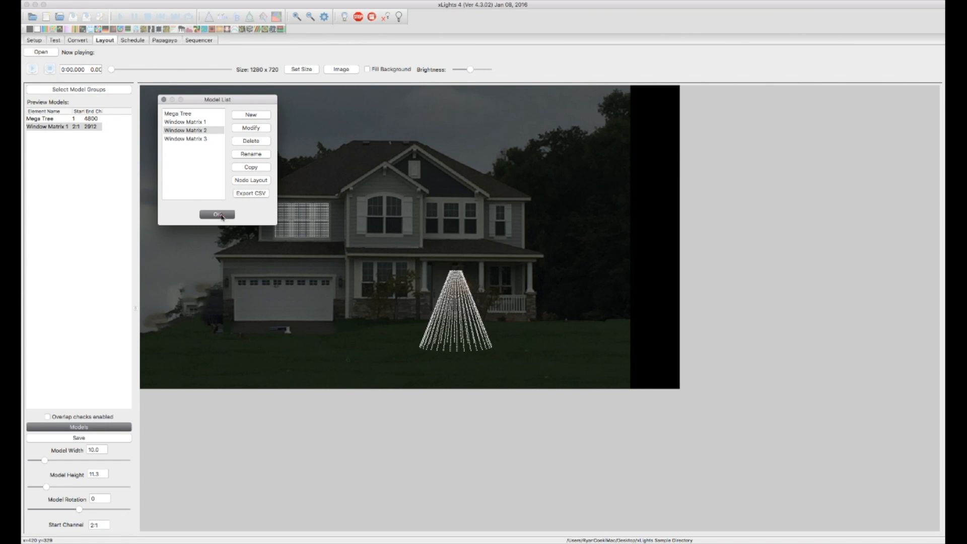
left_click(216, 213)
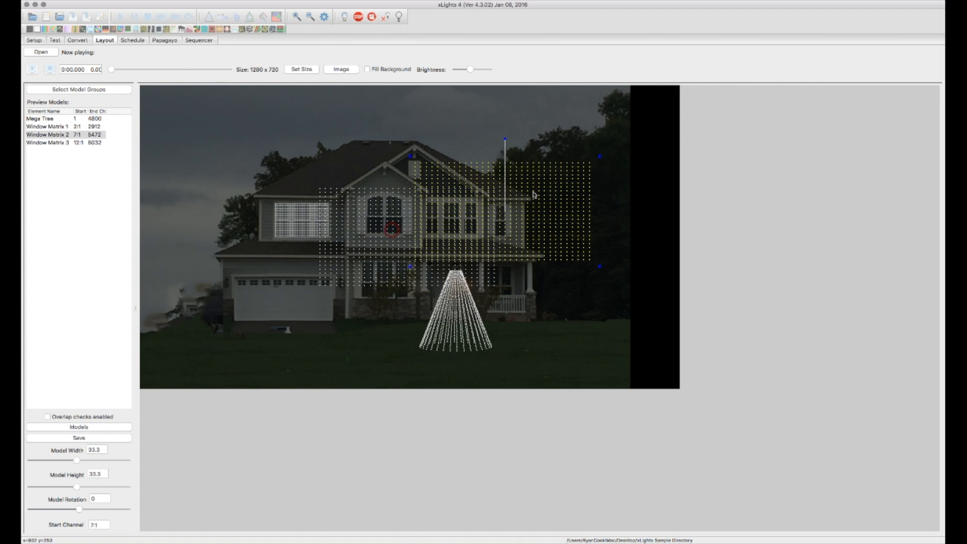
left_click(50, 142)
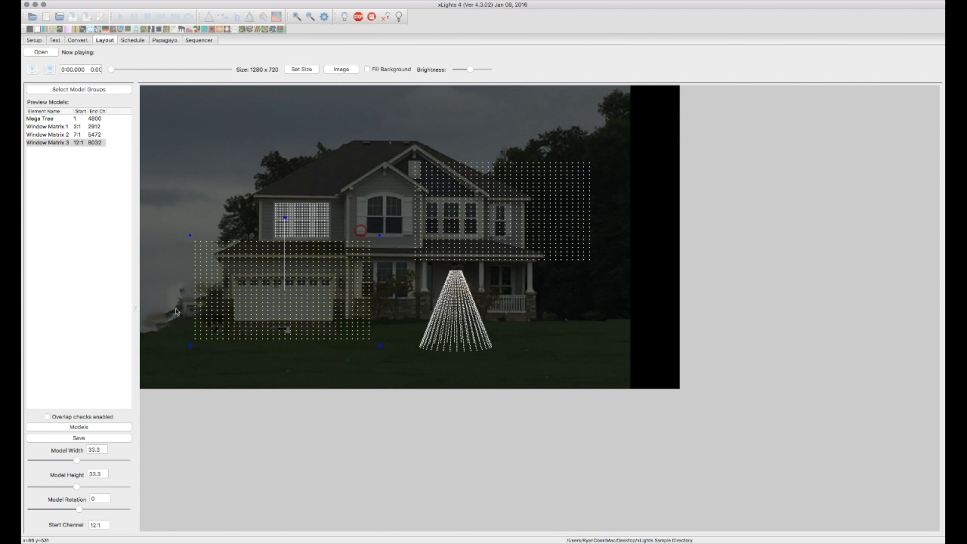
left_click(46, 124)
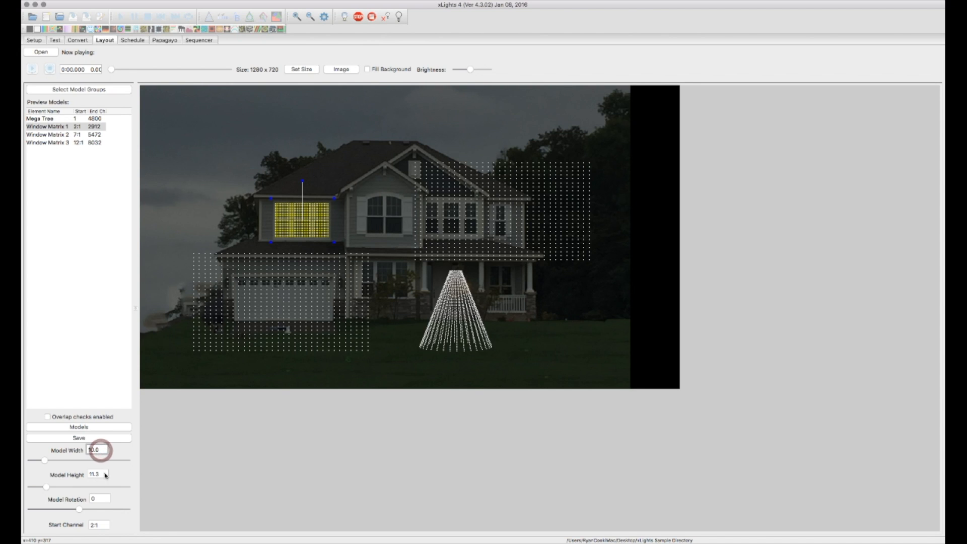
left_click(50, 135)
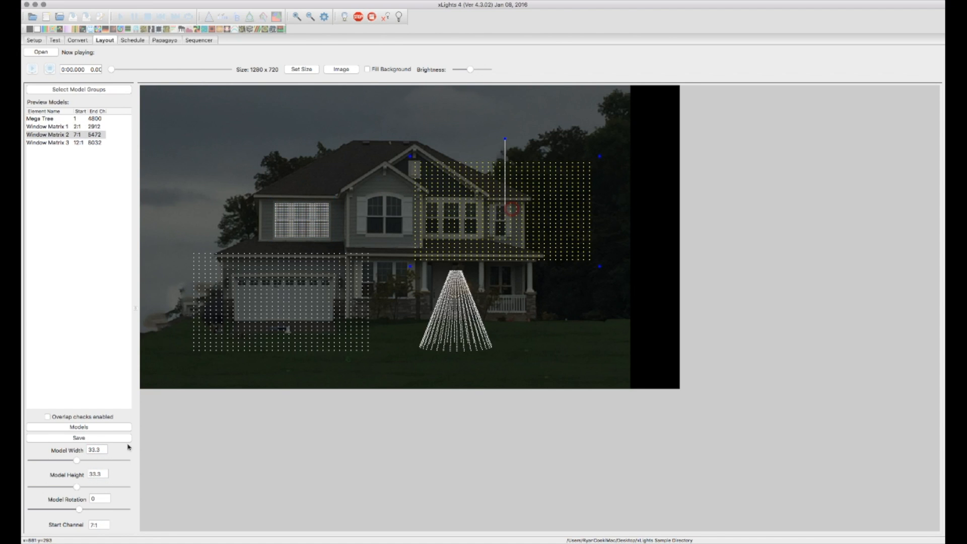
type("10")
left_click(97, 474)
type("1")
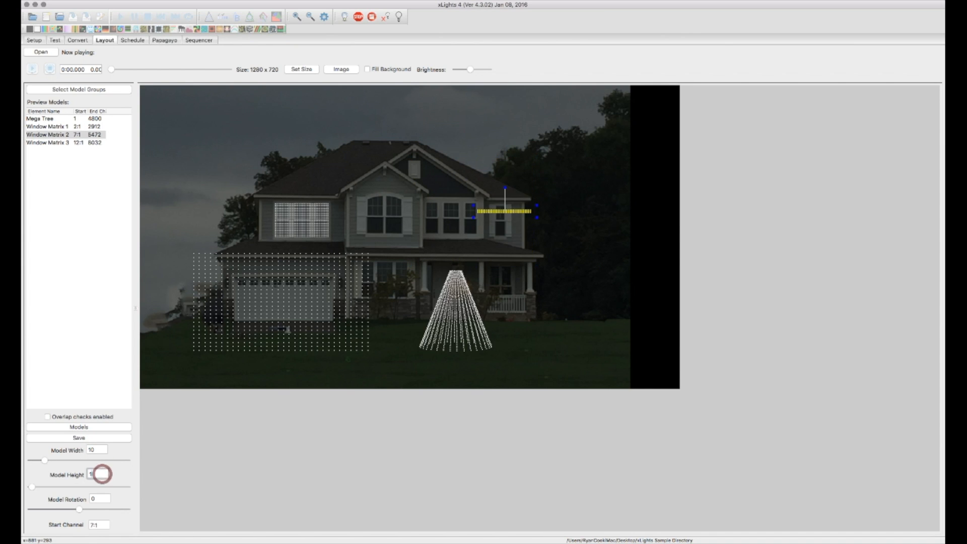
left_click(50, 142)
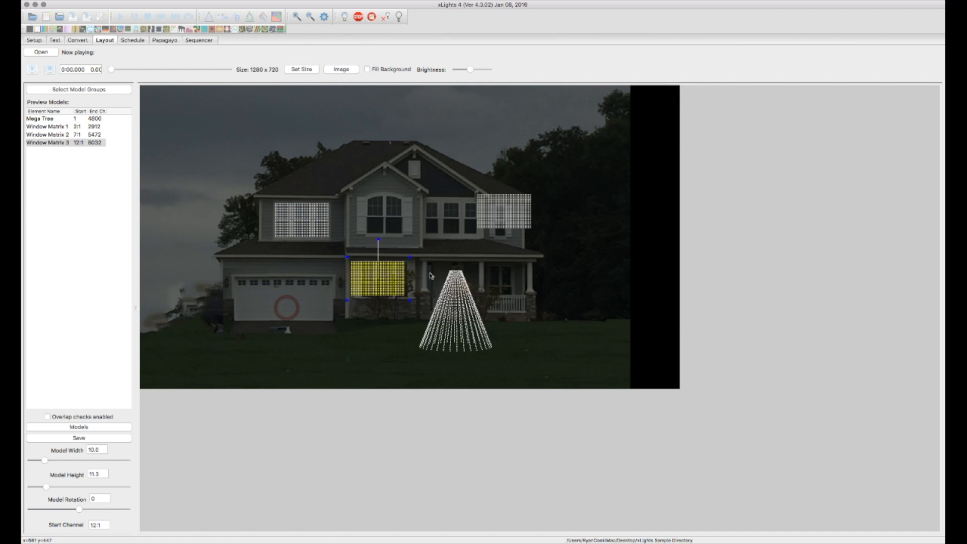
left_click_drag(377, 277, 389, 290)
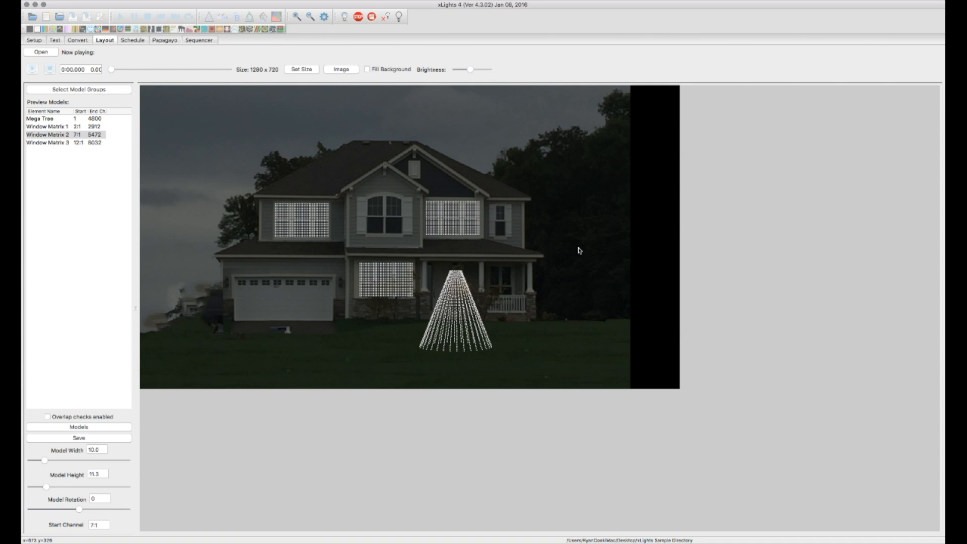
mouse_move(378, 216)
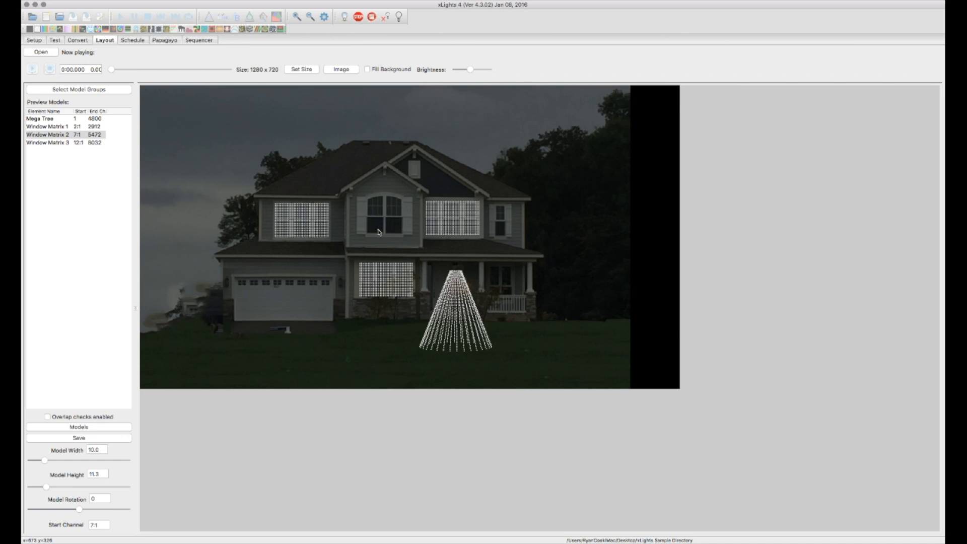
Step: Copy Window Matrix 3 as Window Matrix 4 with 6 strings
left_click(55, 146)
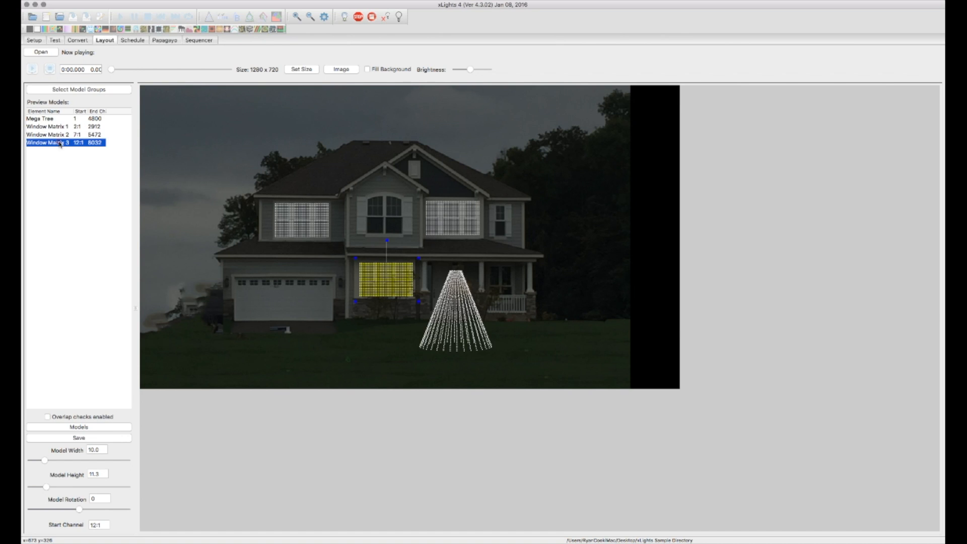
left_click(79, 427)
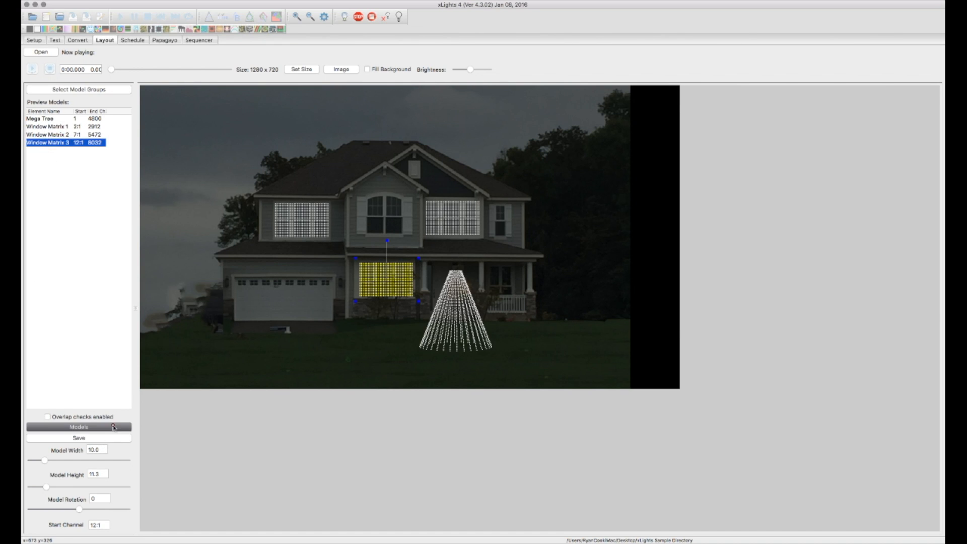
left_click(79, 426)
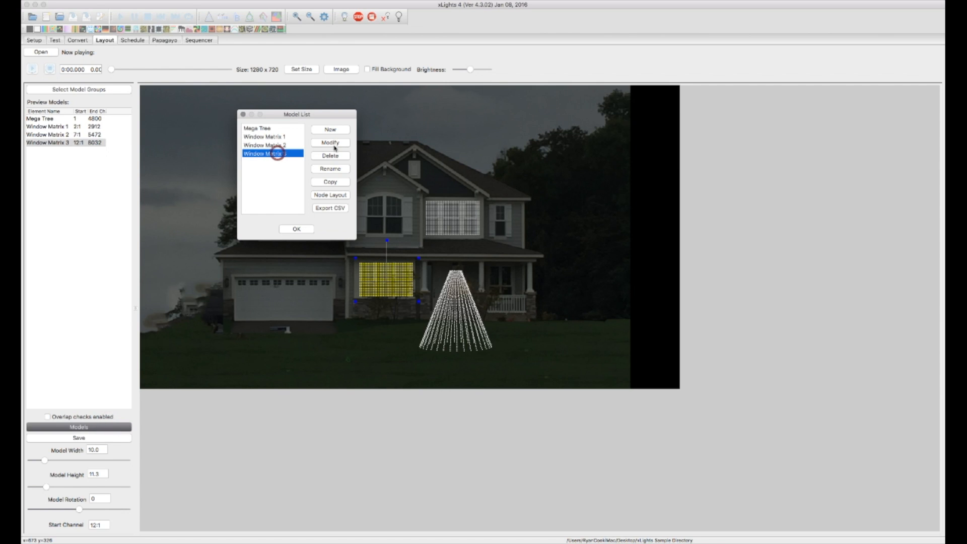
left_click(330, 142)
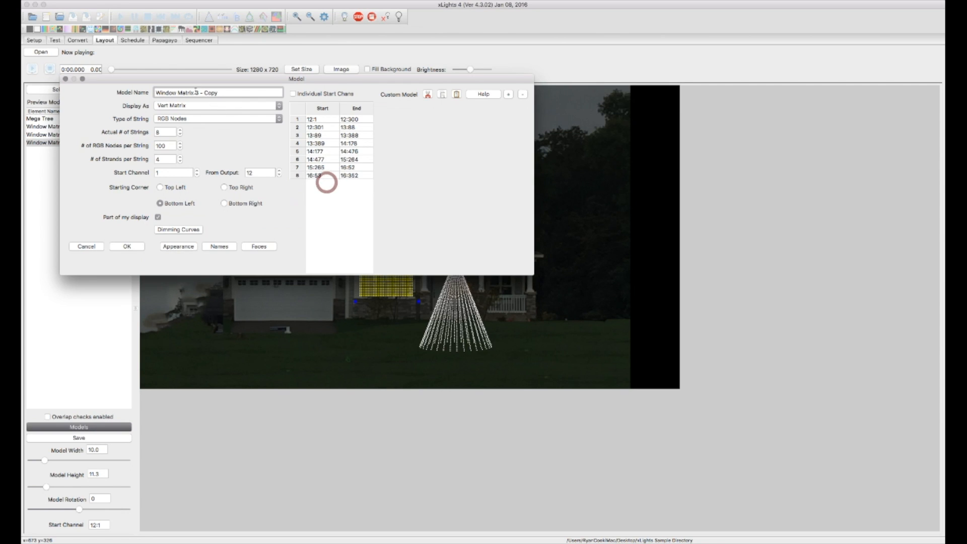
type("Window Matrix 4")
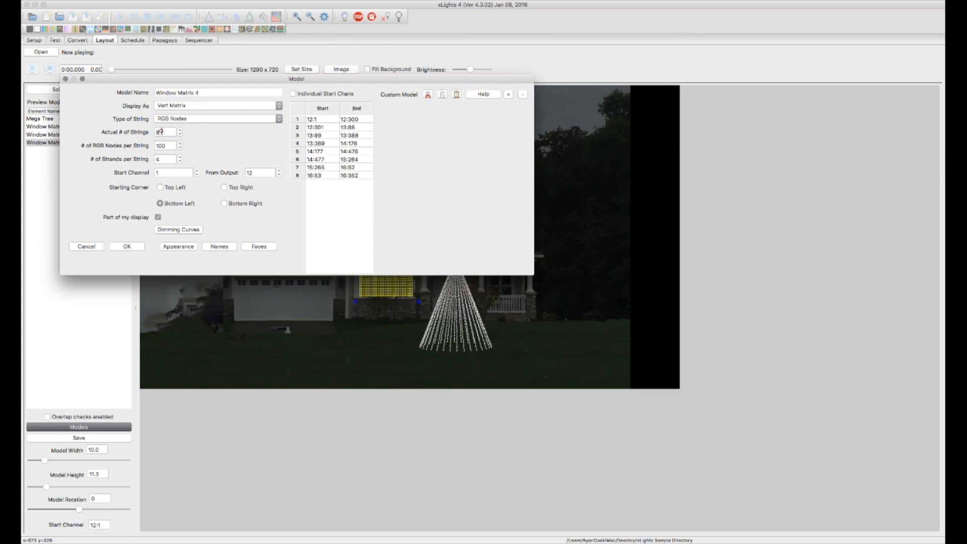
type("6")
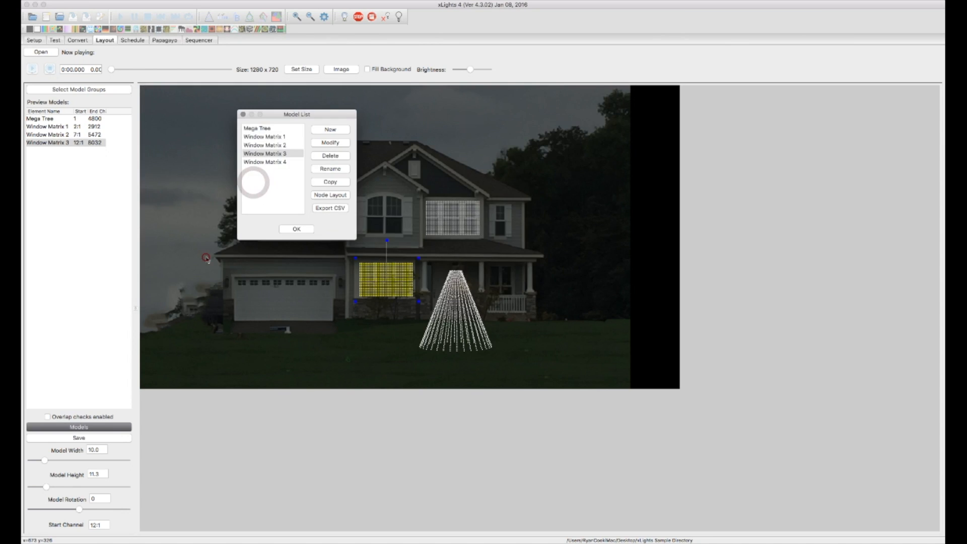
Step: Close the model list and position Window Matrix 4 over the arched upper window
left_click(296, 228)
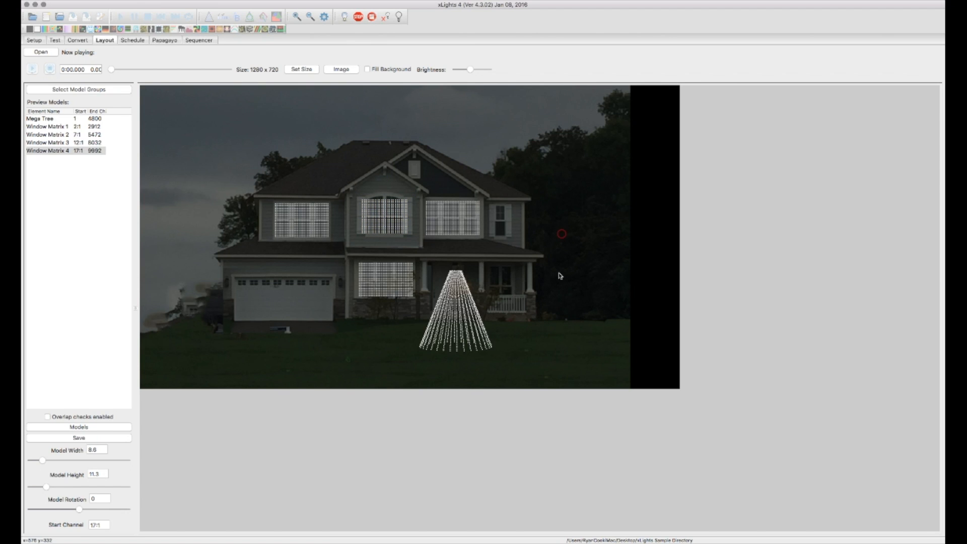
left_click(383, 221)
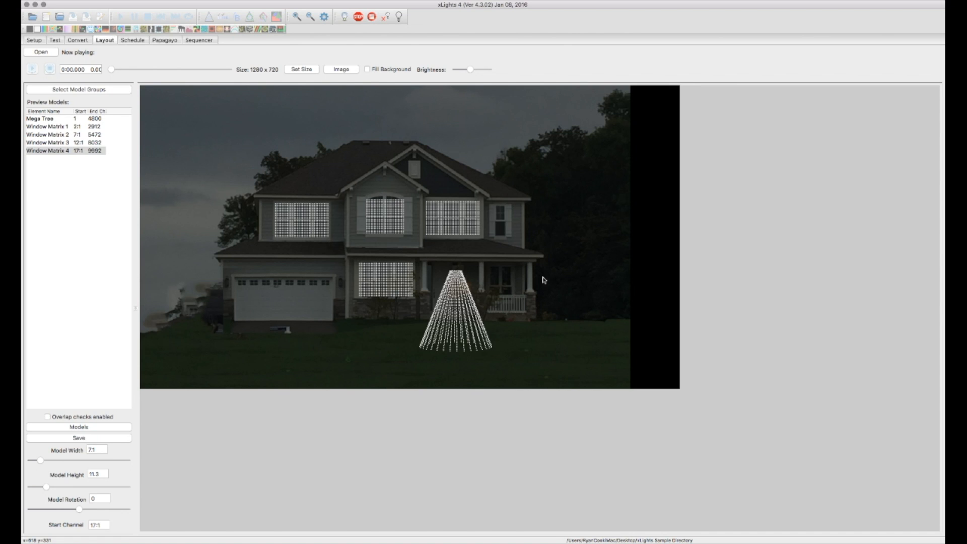
mouse_move(514, 284)
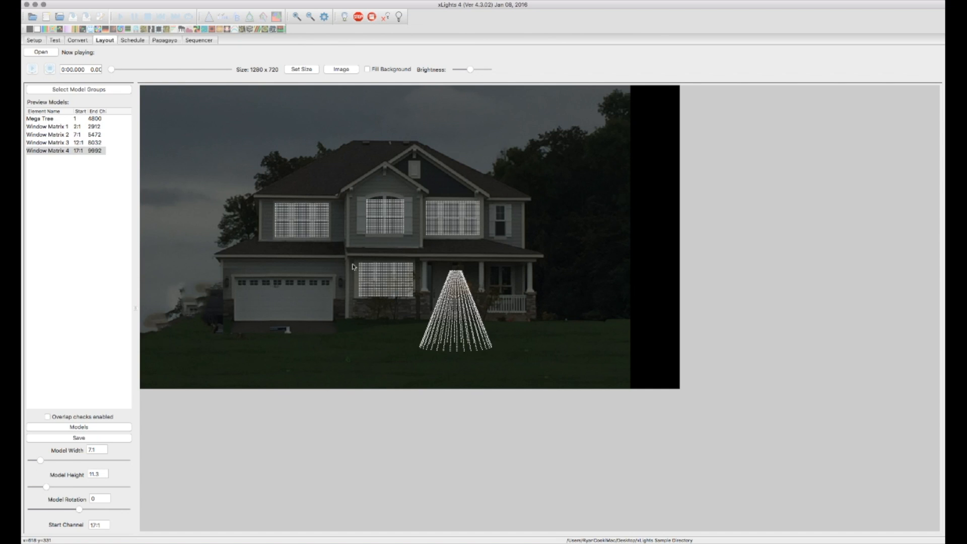
mouse_move(288, 298)
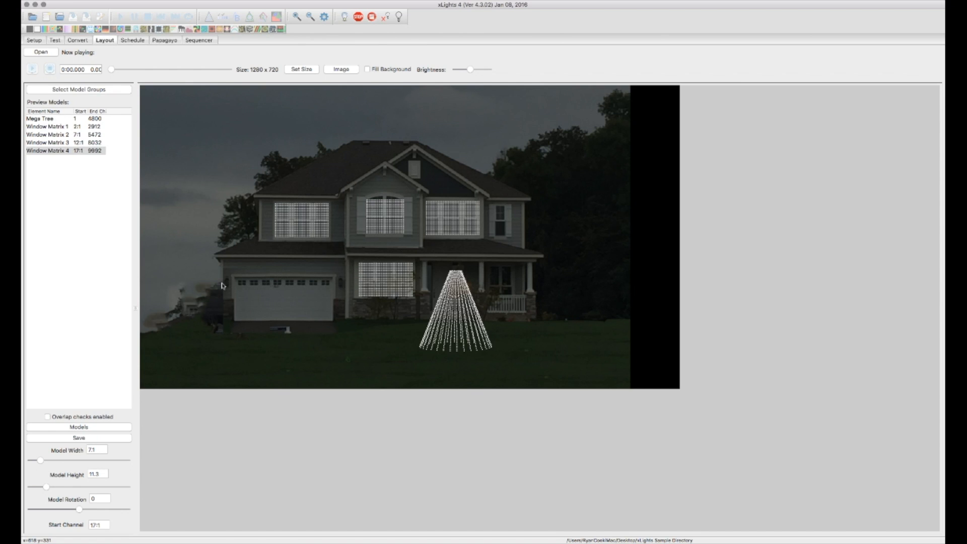
mouse_move(103, 429)
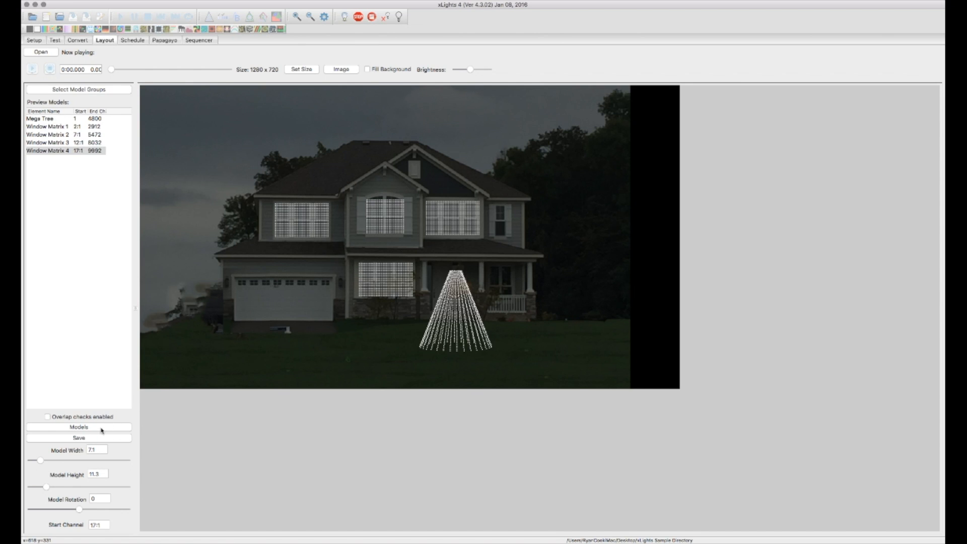
Step: Open the model list and begin a new model
left_click(79, 426)
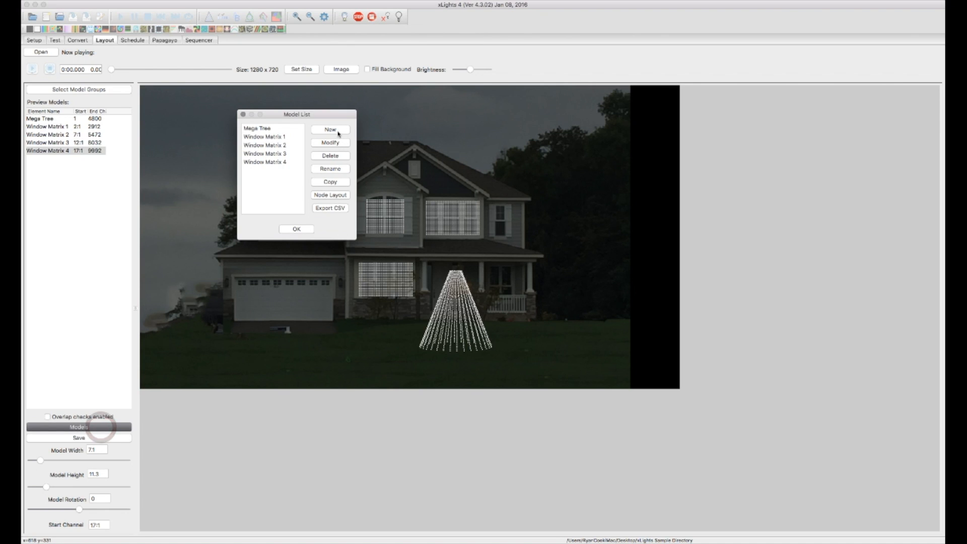
left_click(330, 129)
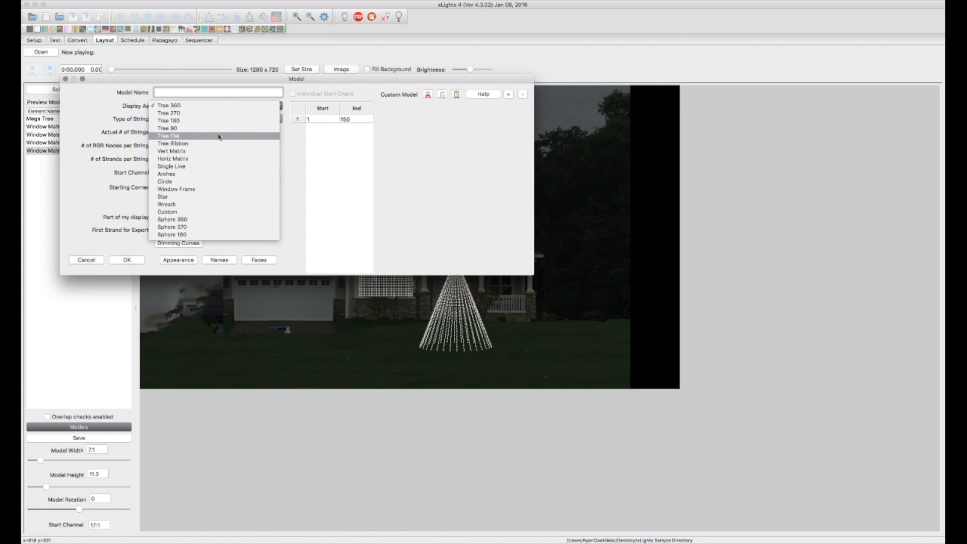
mouse_move(211, 234)
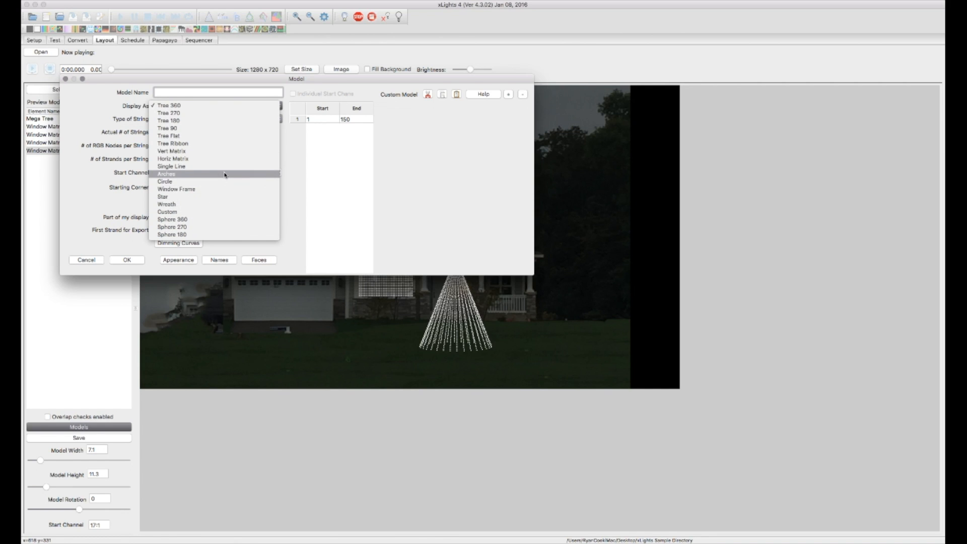
mouse_move(217, 113)
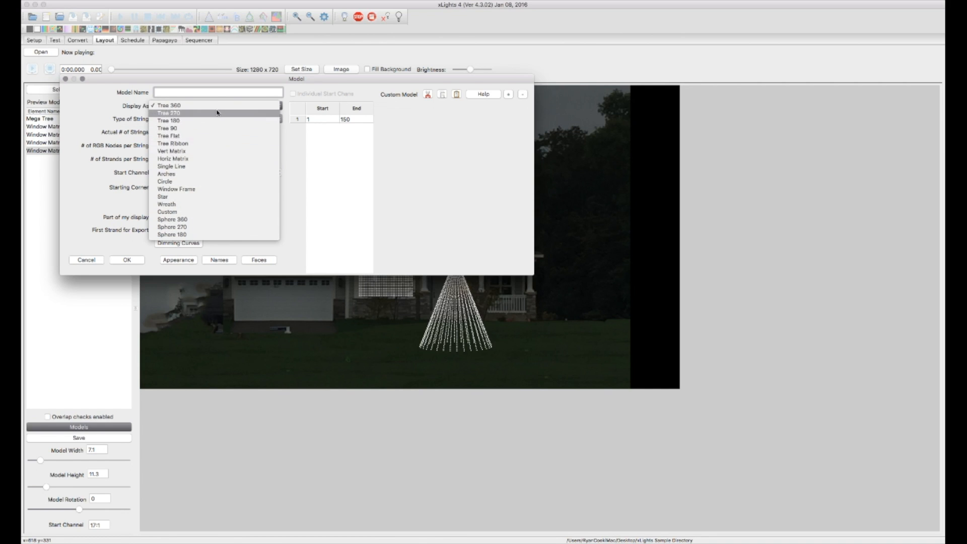
mouse_move(218, 150)
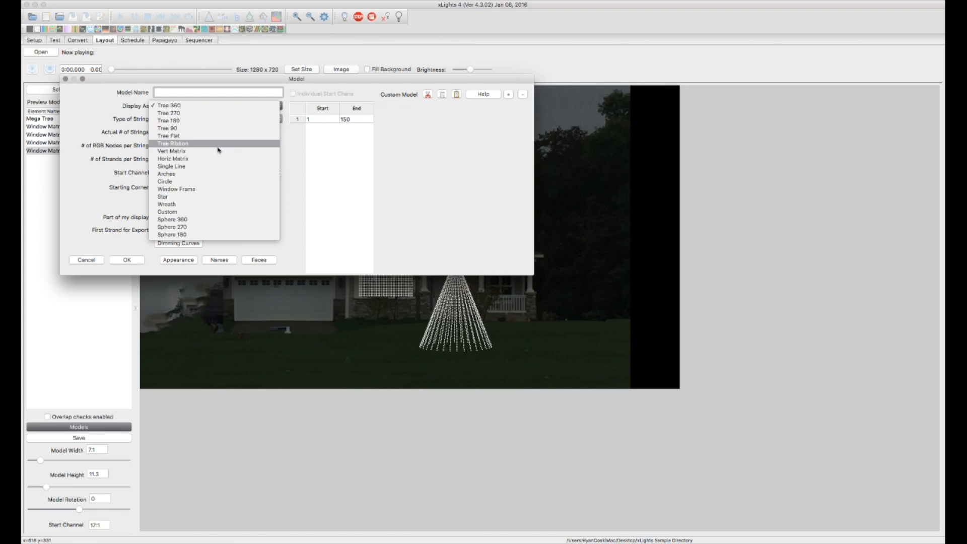
mouse_move(237, 213)
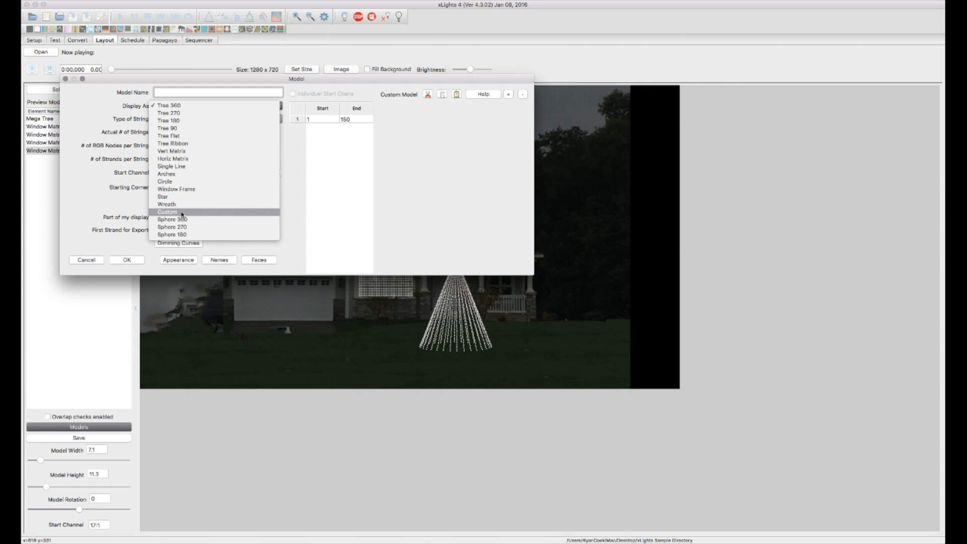
mouse_move(189, 215)
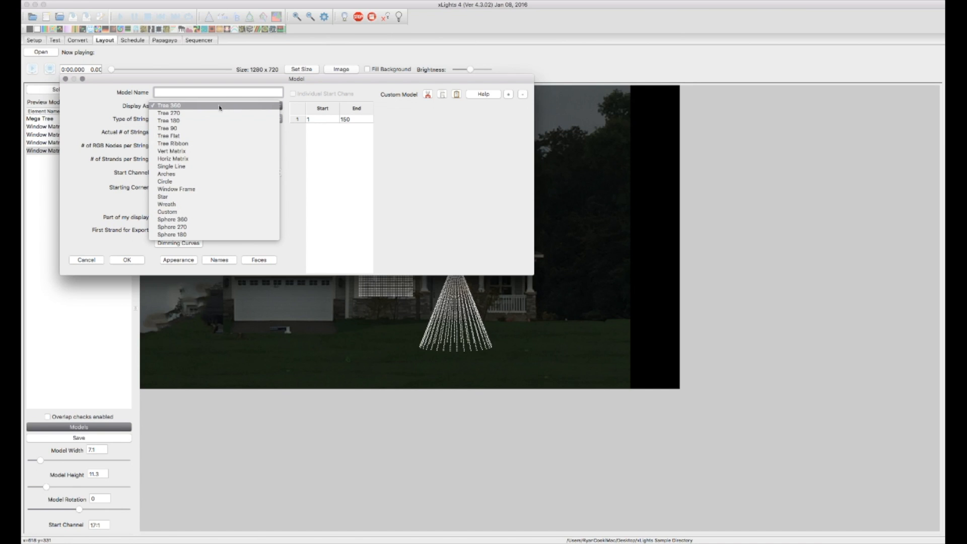
mouse_move(227, 108)
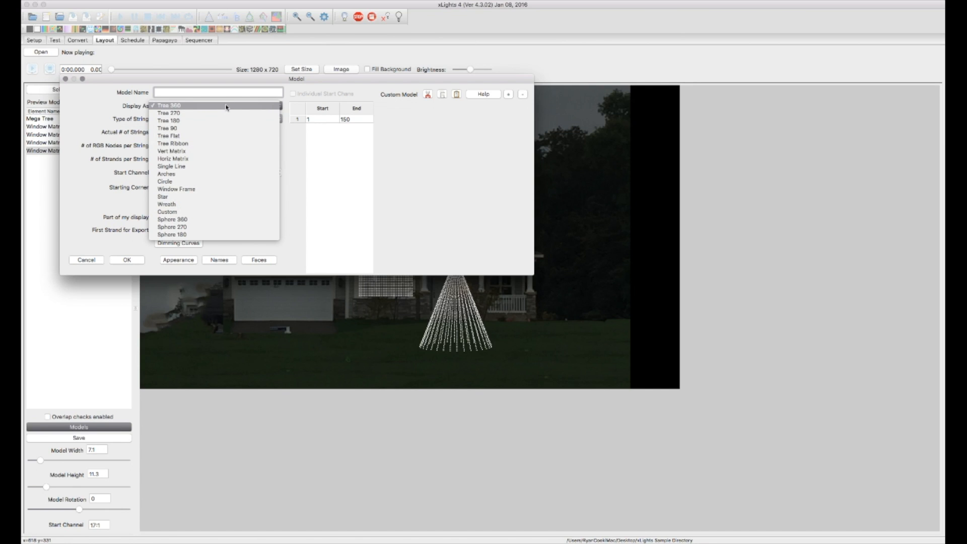
Step: Make Outline A a single line of 13 RGB nodes on output 25, starting top left
left_click(172, 173)
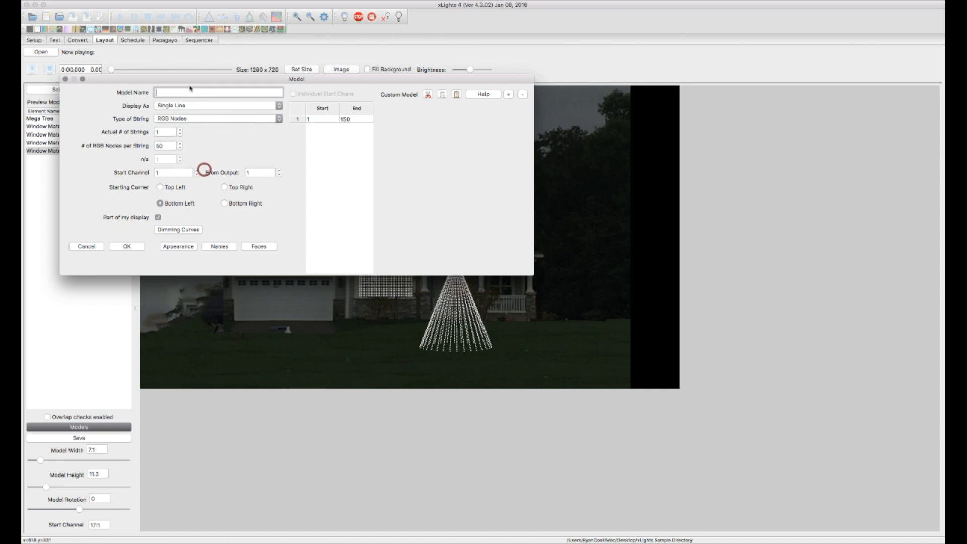
type("Outline A")
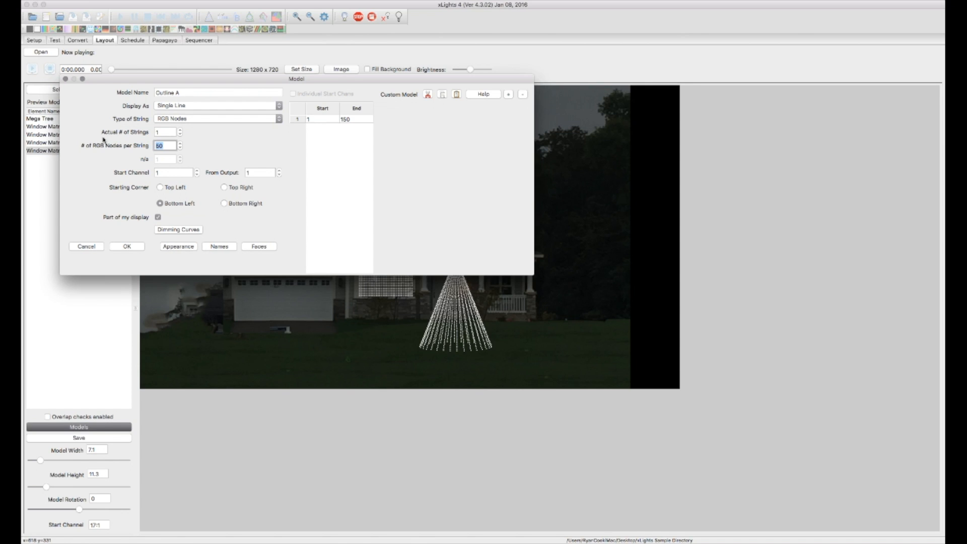
type("134")
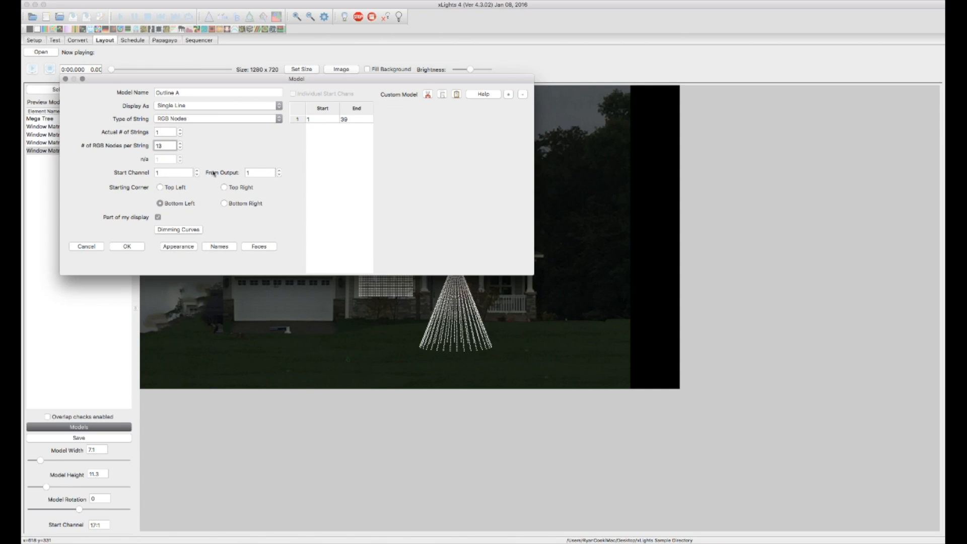
type("25")
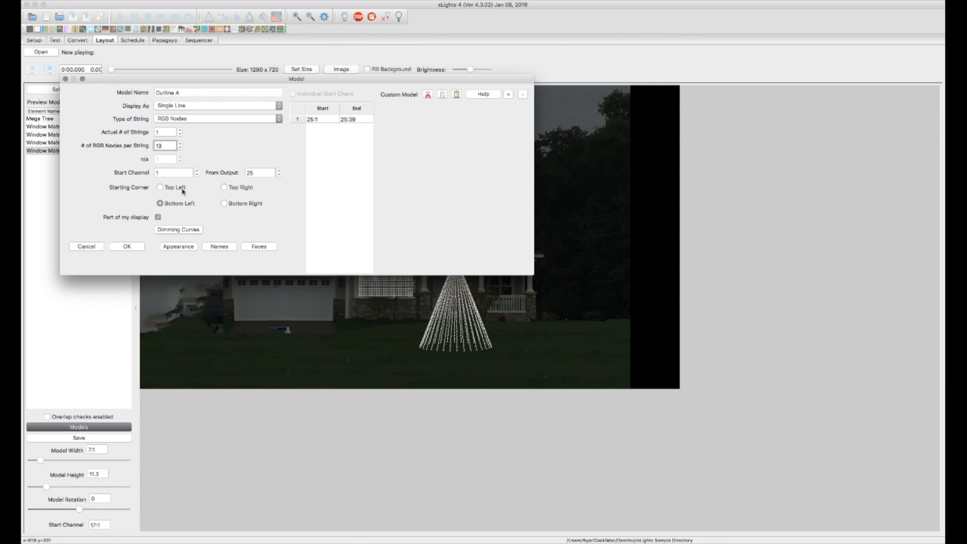
mouse_move(184, 203)
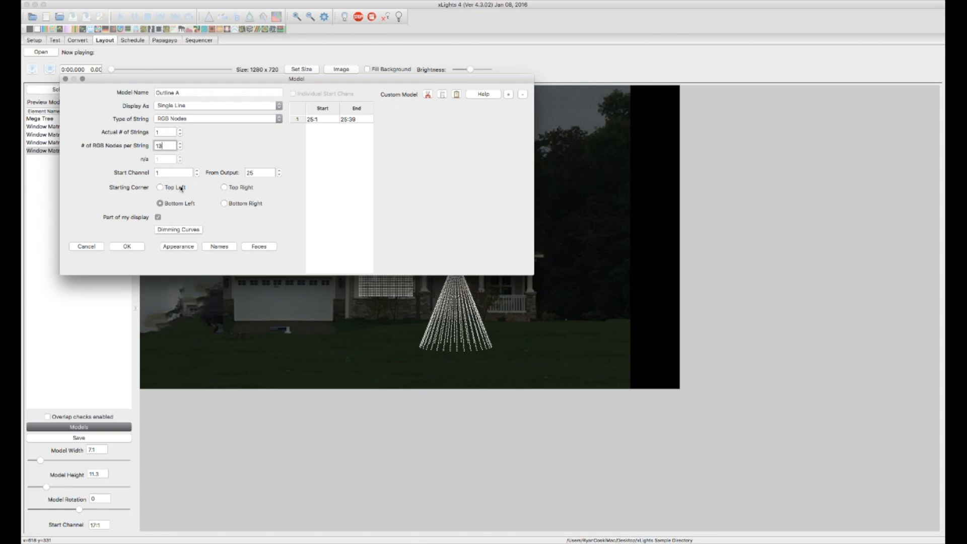
left_click(160, 187)
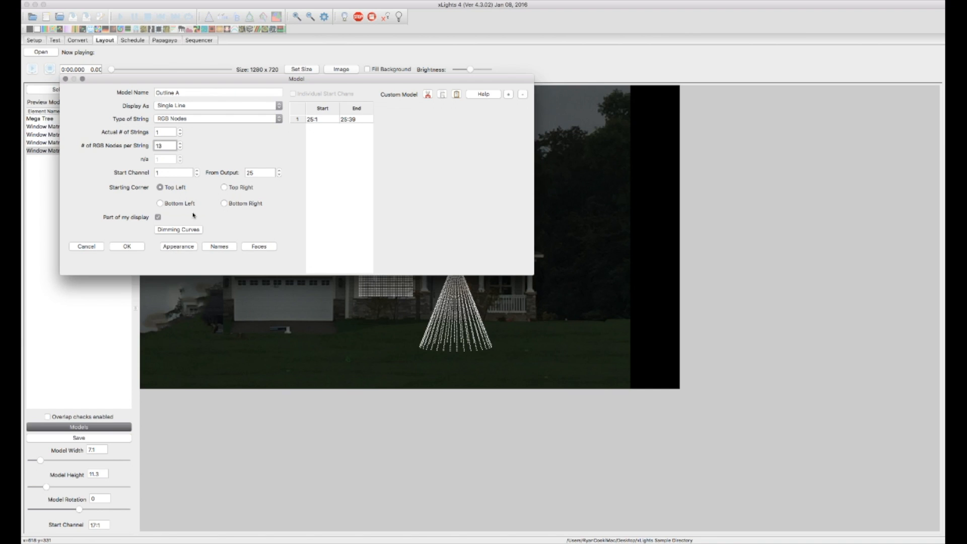
mouse_move(202, 204)
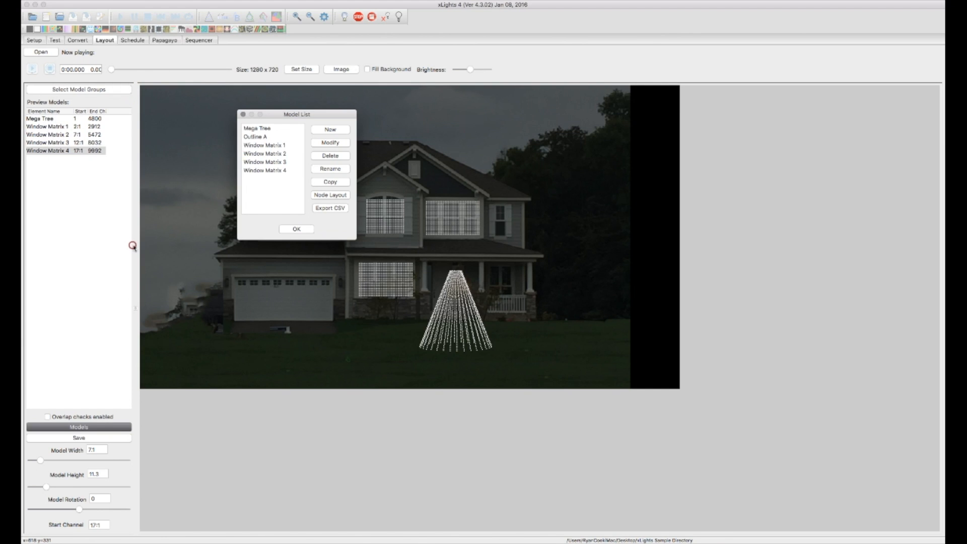
mouse_move(274, 138)
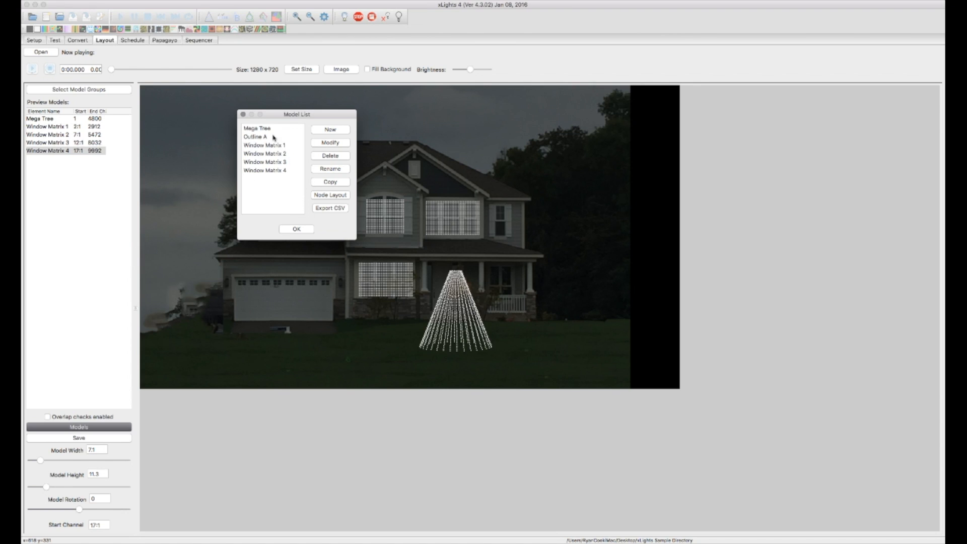
Step: Create Copy1 and Copy2 of Outline A, then close the model list
left_click(330, 181)
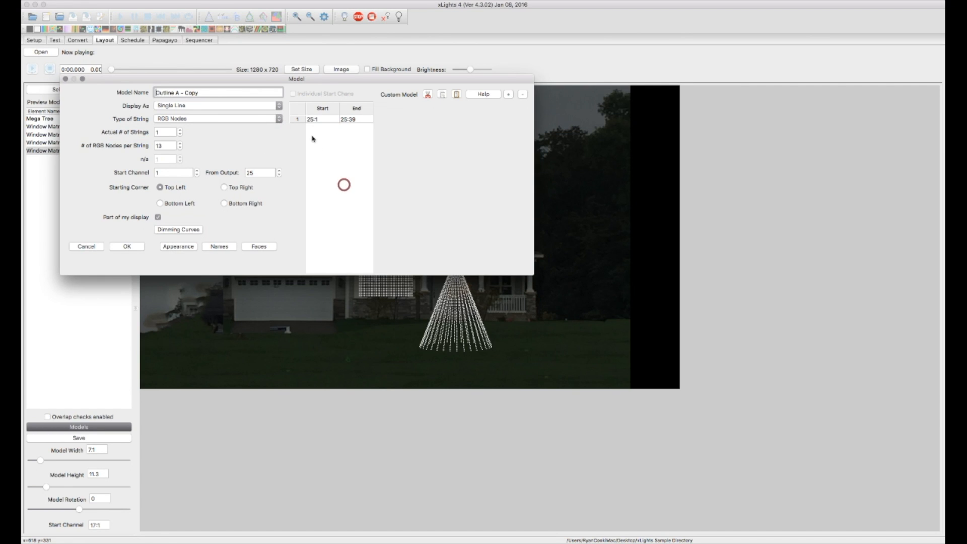
left_click(217, 92)
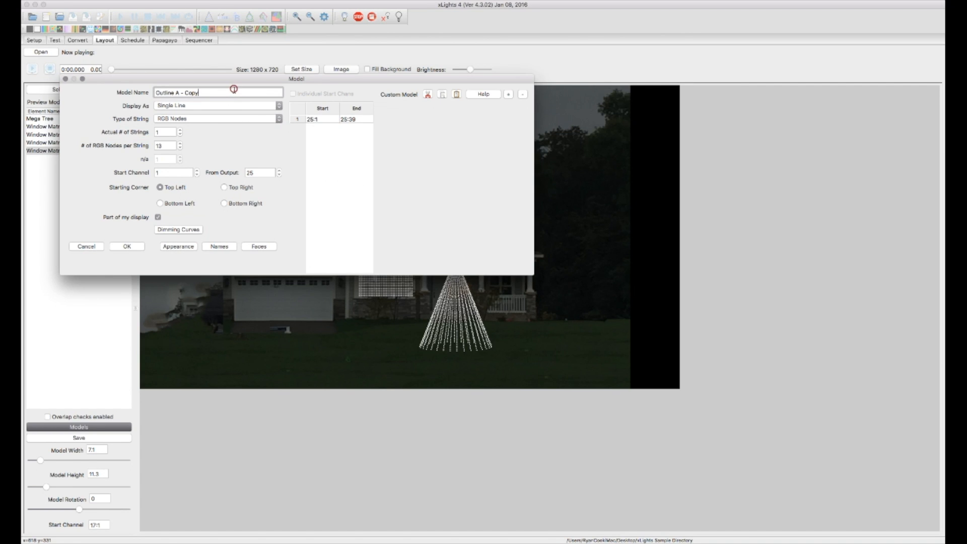
left_click(126, 246)
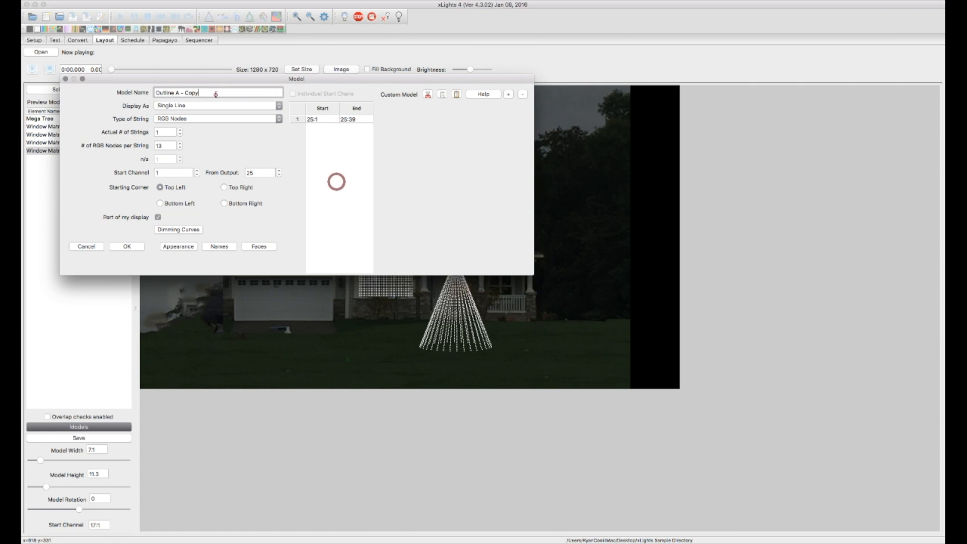
left_click(126, 246)
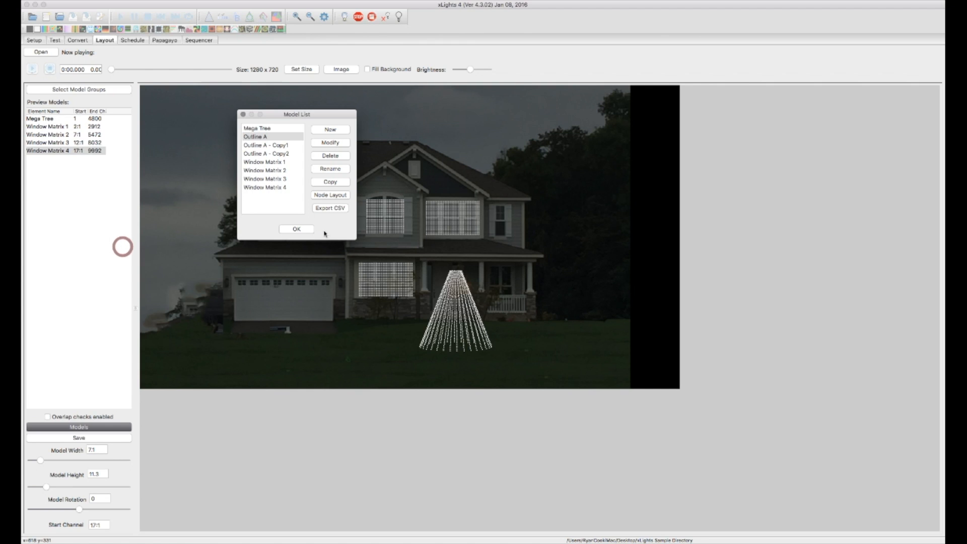
left_click(296, 229)
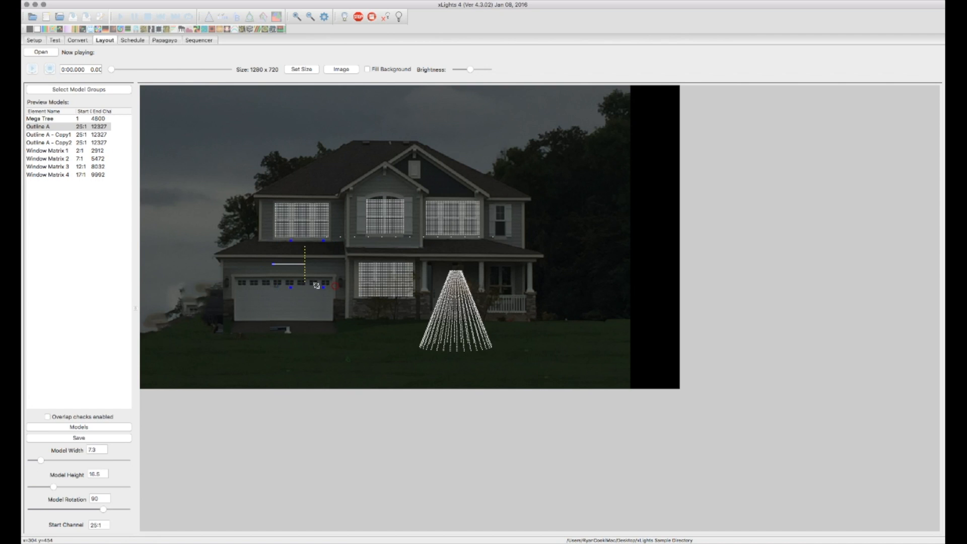
Step: Shrink Outline A onto the garage's left edge, move Copy1 right, and stretch Copy2 across the top
left_click_drag(313, 285, 302, 265)
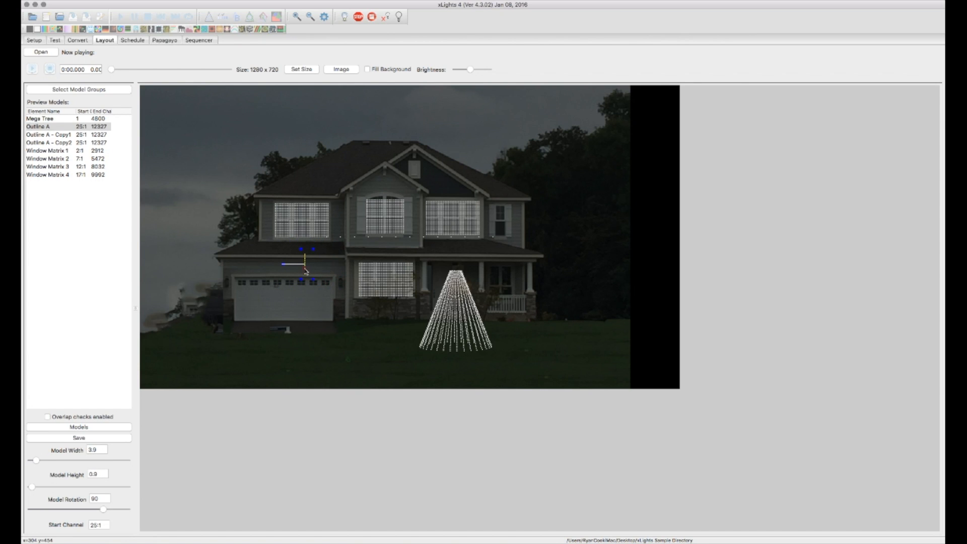
left_click_drag(302, 253, 231, 285)
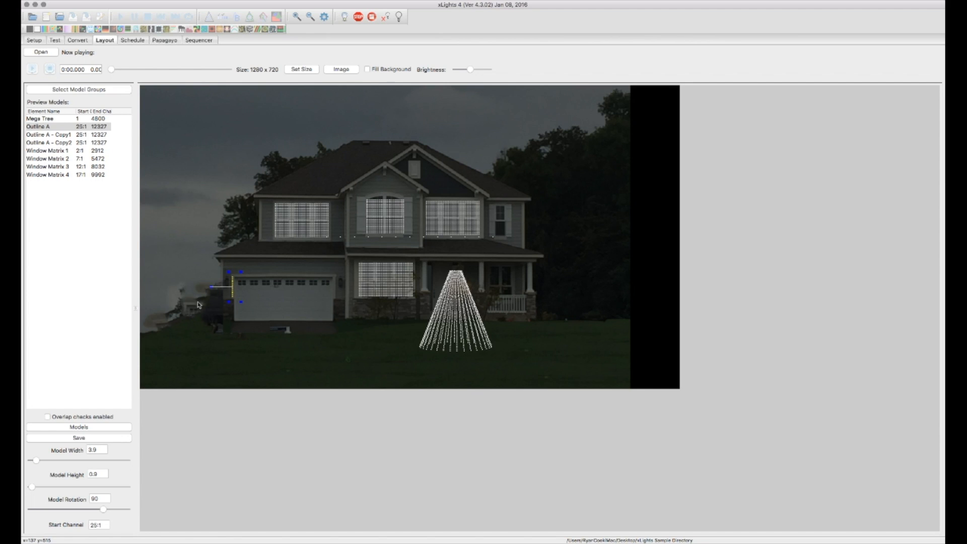
mouse_move(259, 414)
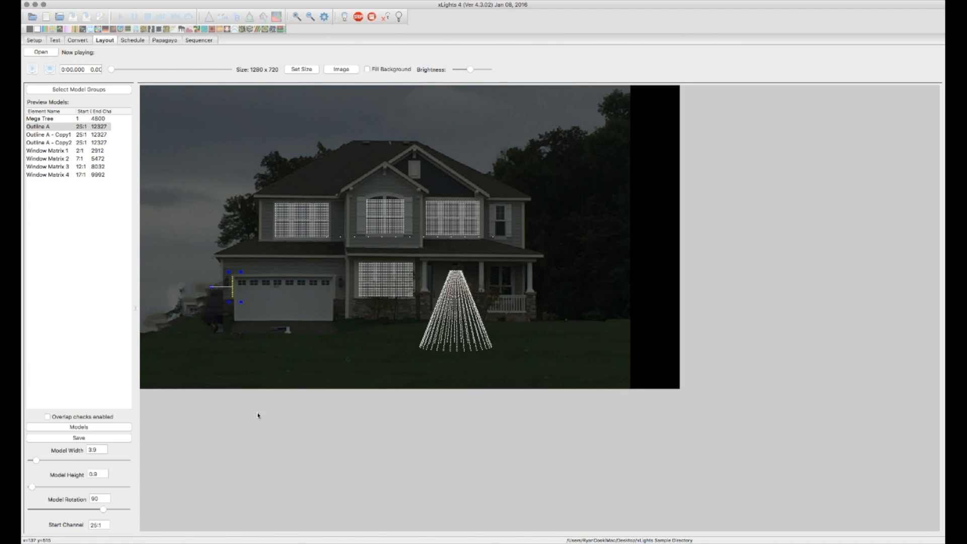
left_click(46, 134)
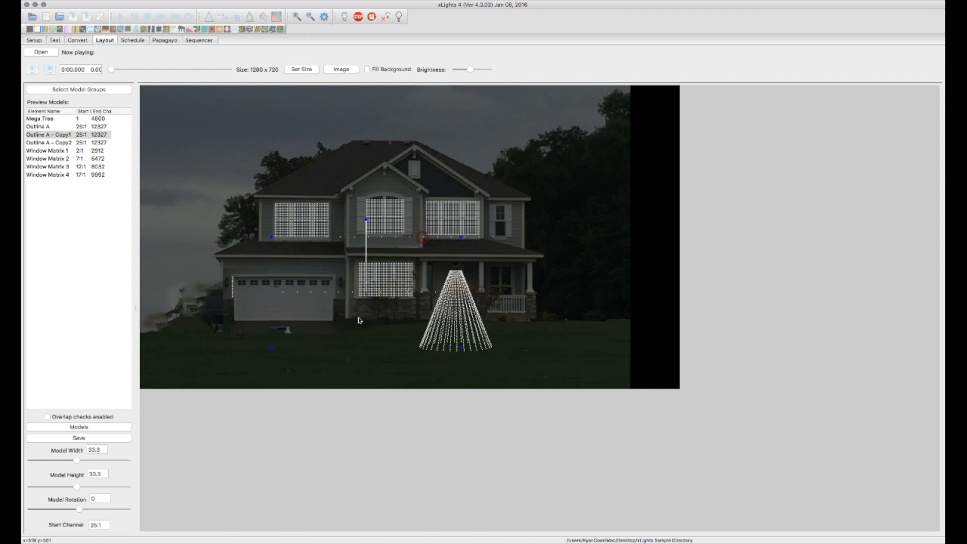
left_click(99, 450)
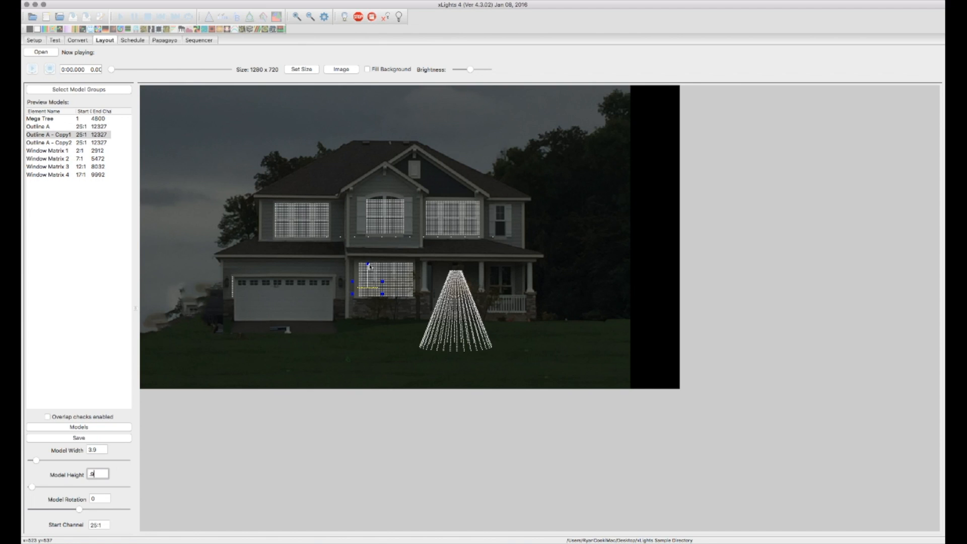
left_click_drag(82, 509, 109, 509)
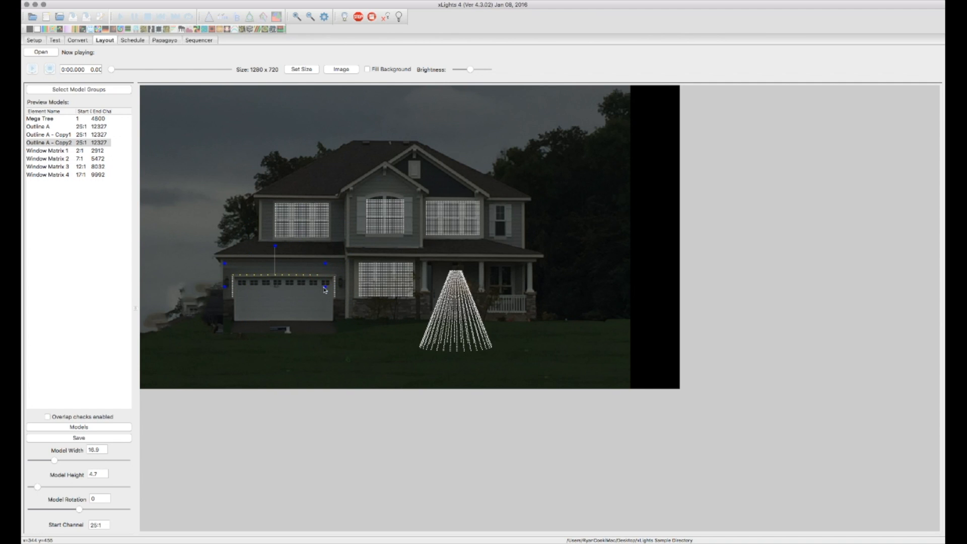
left_click_drag(330, 290, 336, 285)
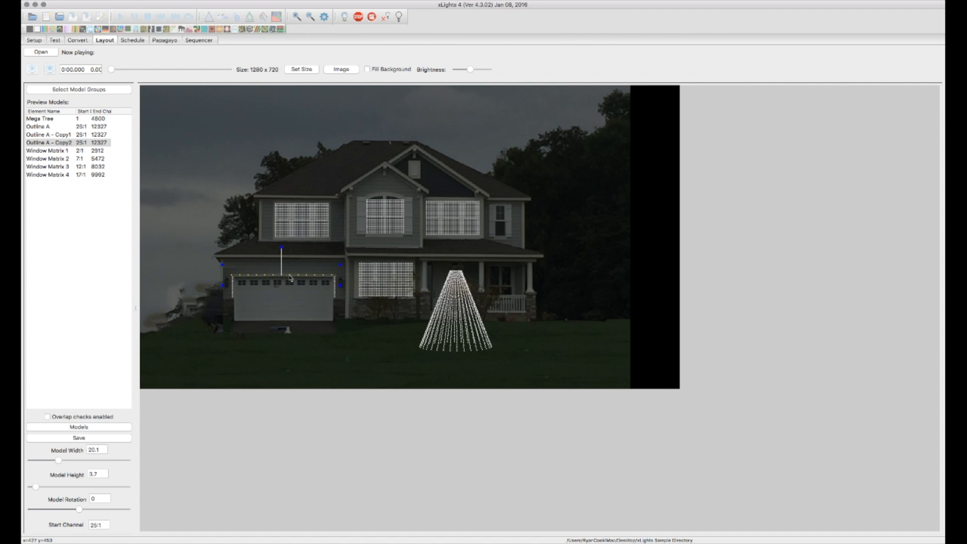
Step: Open Outline A - Copy2 from the Models list and set 50 RGB nodes per string
left_click(308, 358)
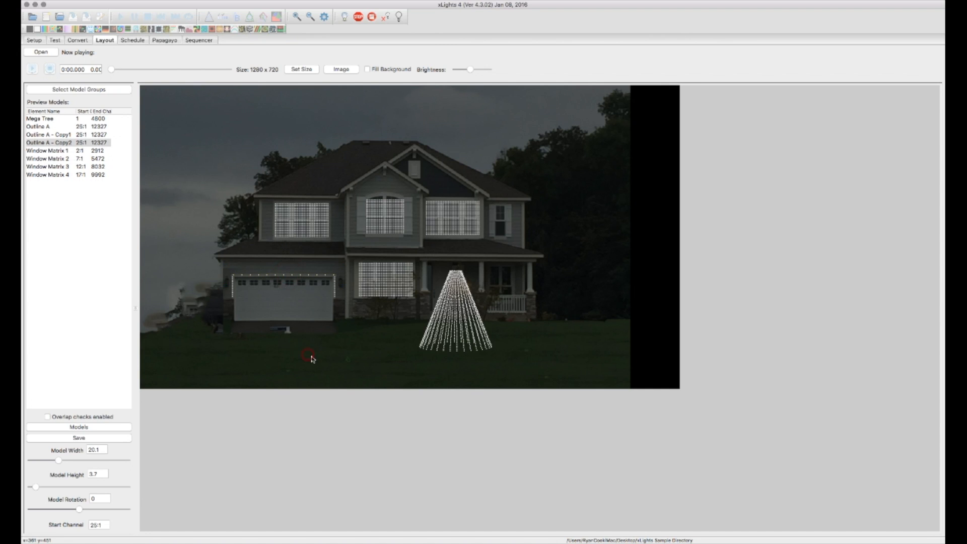
mouse_move(118, 408)
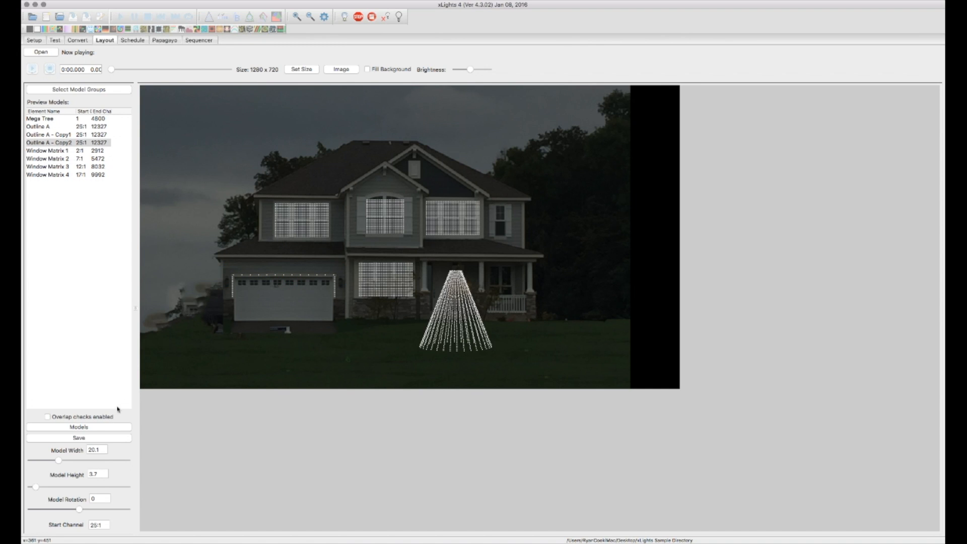
left_click(80, 427)
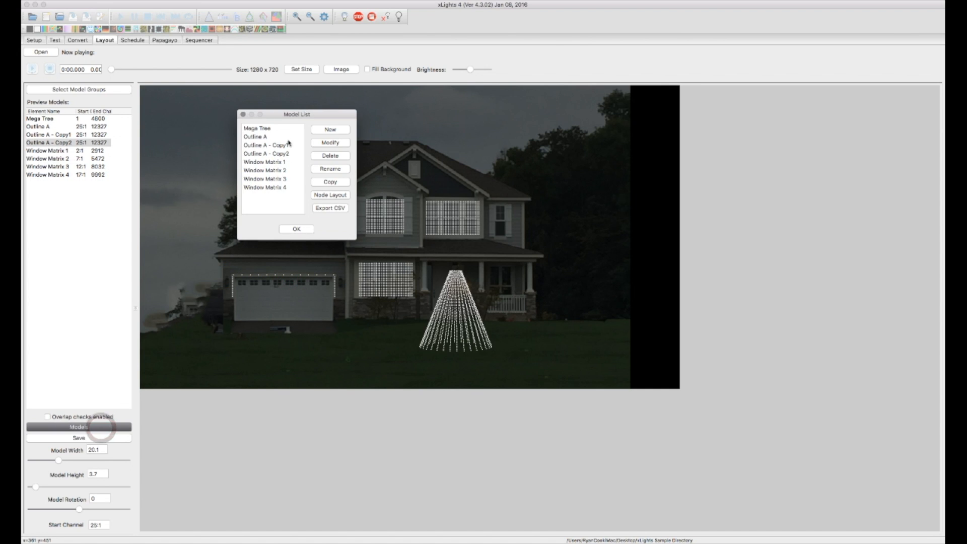
left_click(265, 153)
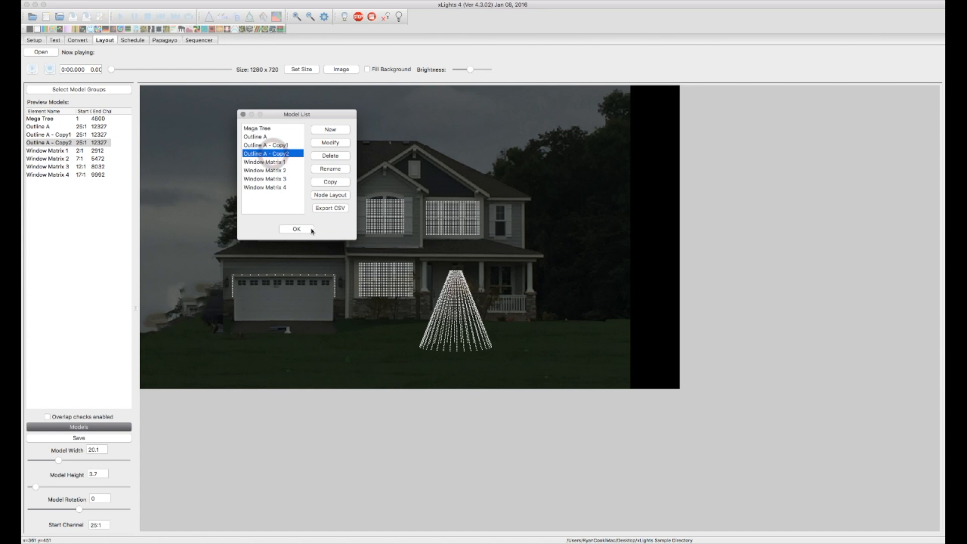
mouse_move(341, 143)
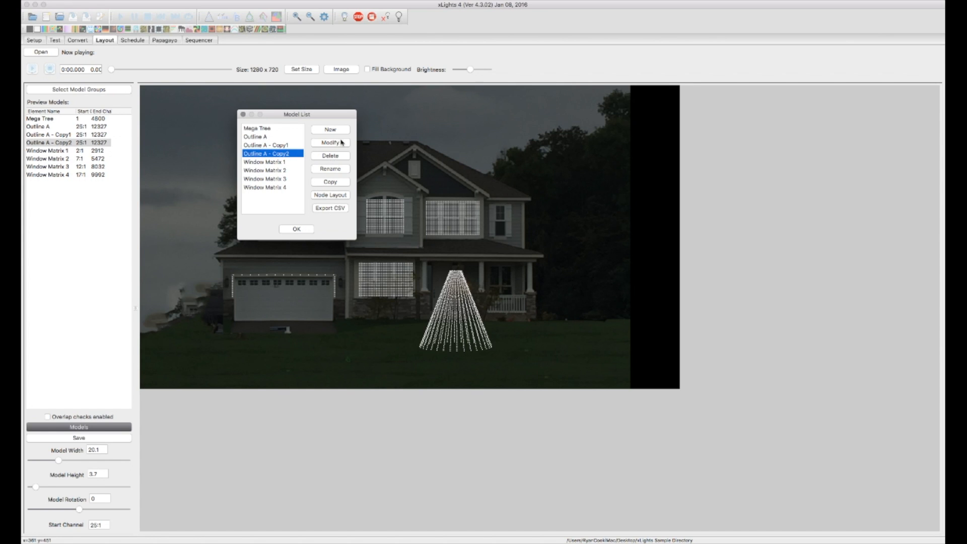
left_click(330, 142)
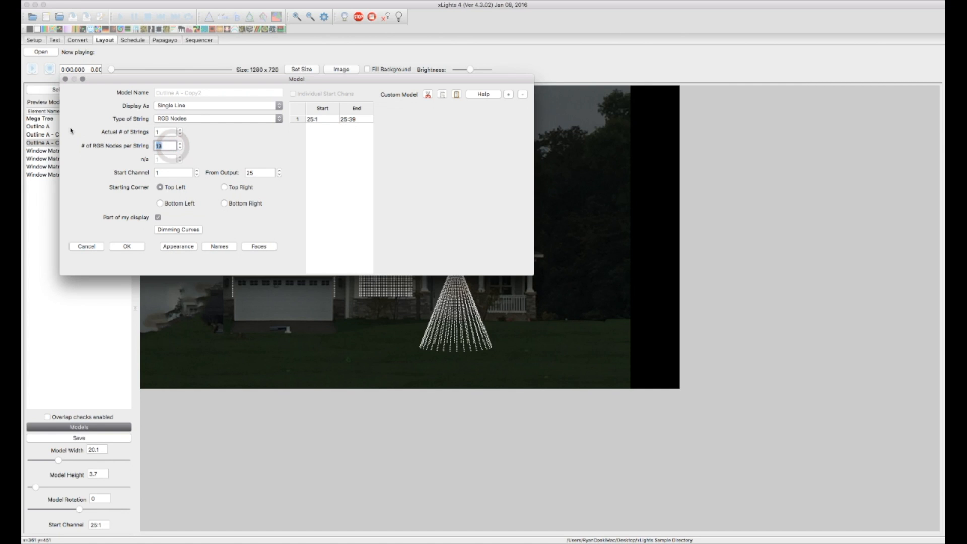
type("50")
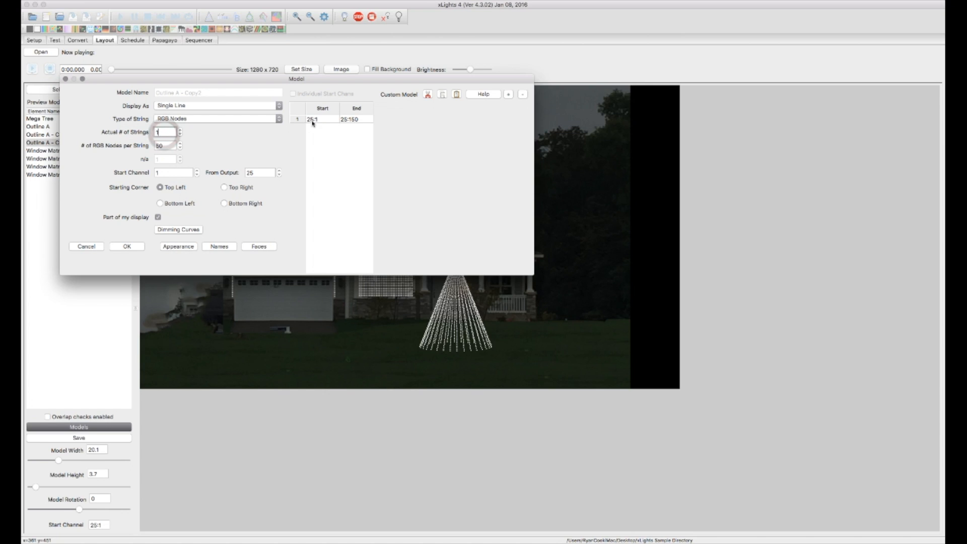
mouse_move(356, 124)
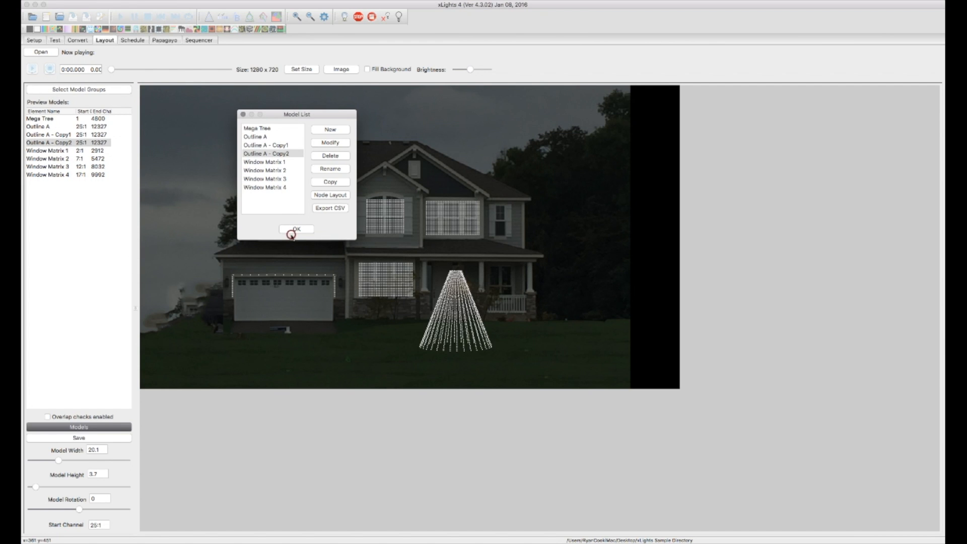
Step: Close the Model List and narrow Outline A - Copy2 to match the garage width
left_click(295, 229)
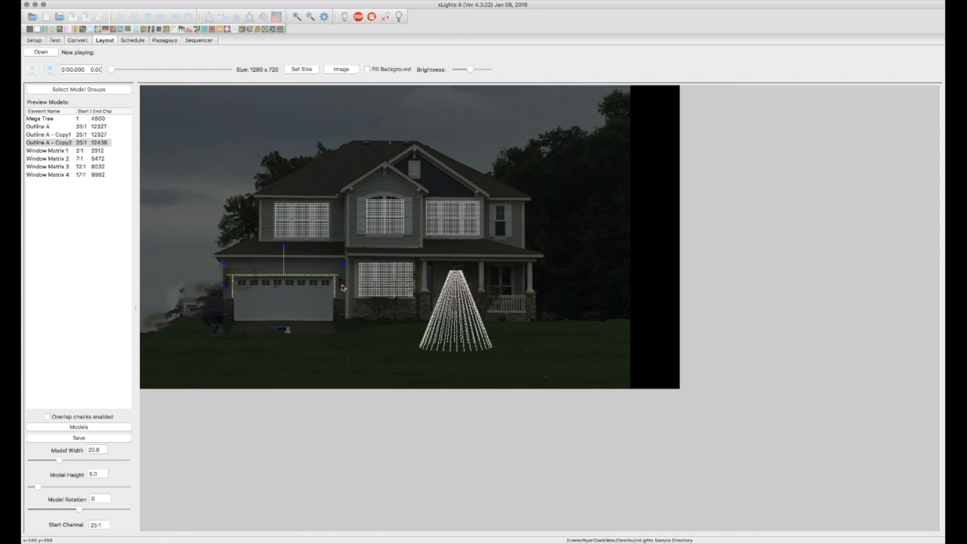
left_click_drag(342, 264, 333, 286)
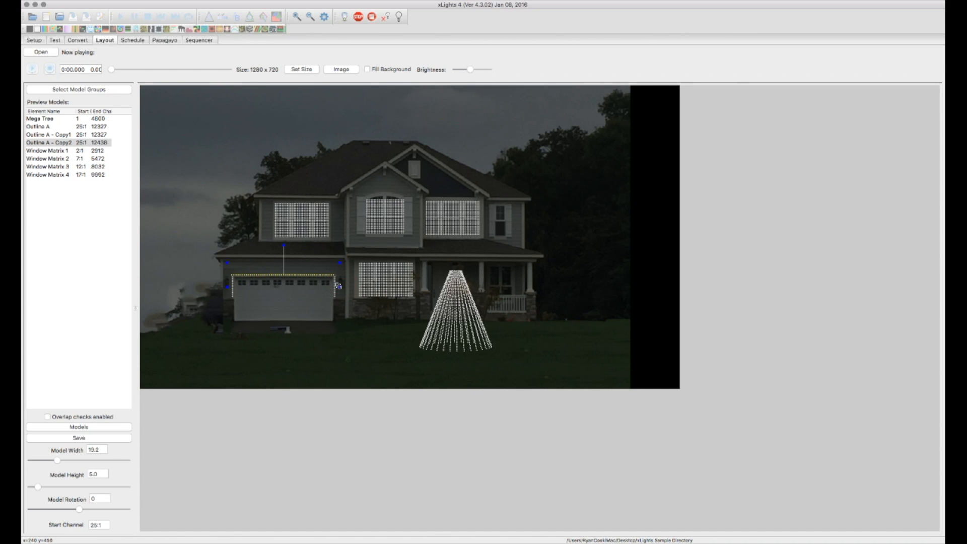
left_click_drag(336, 286, 325, 280)
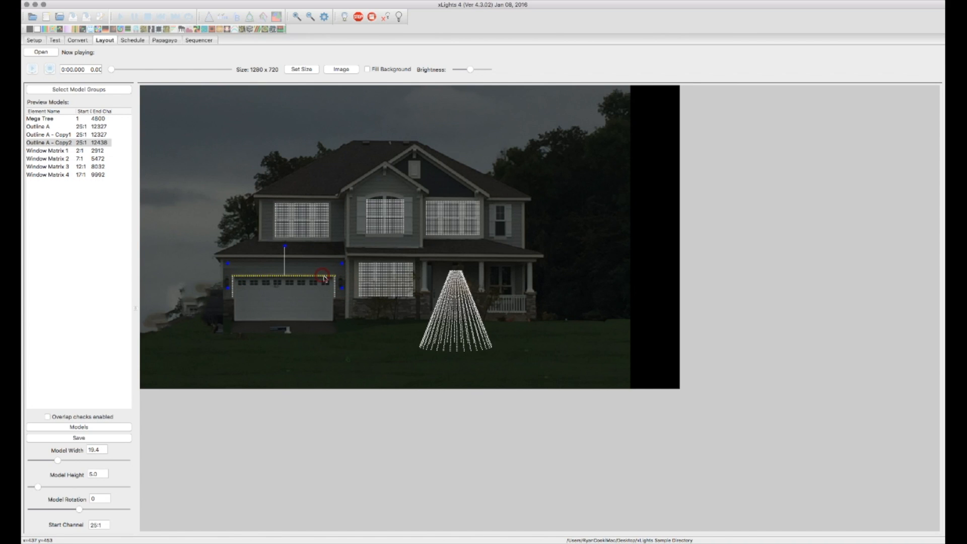